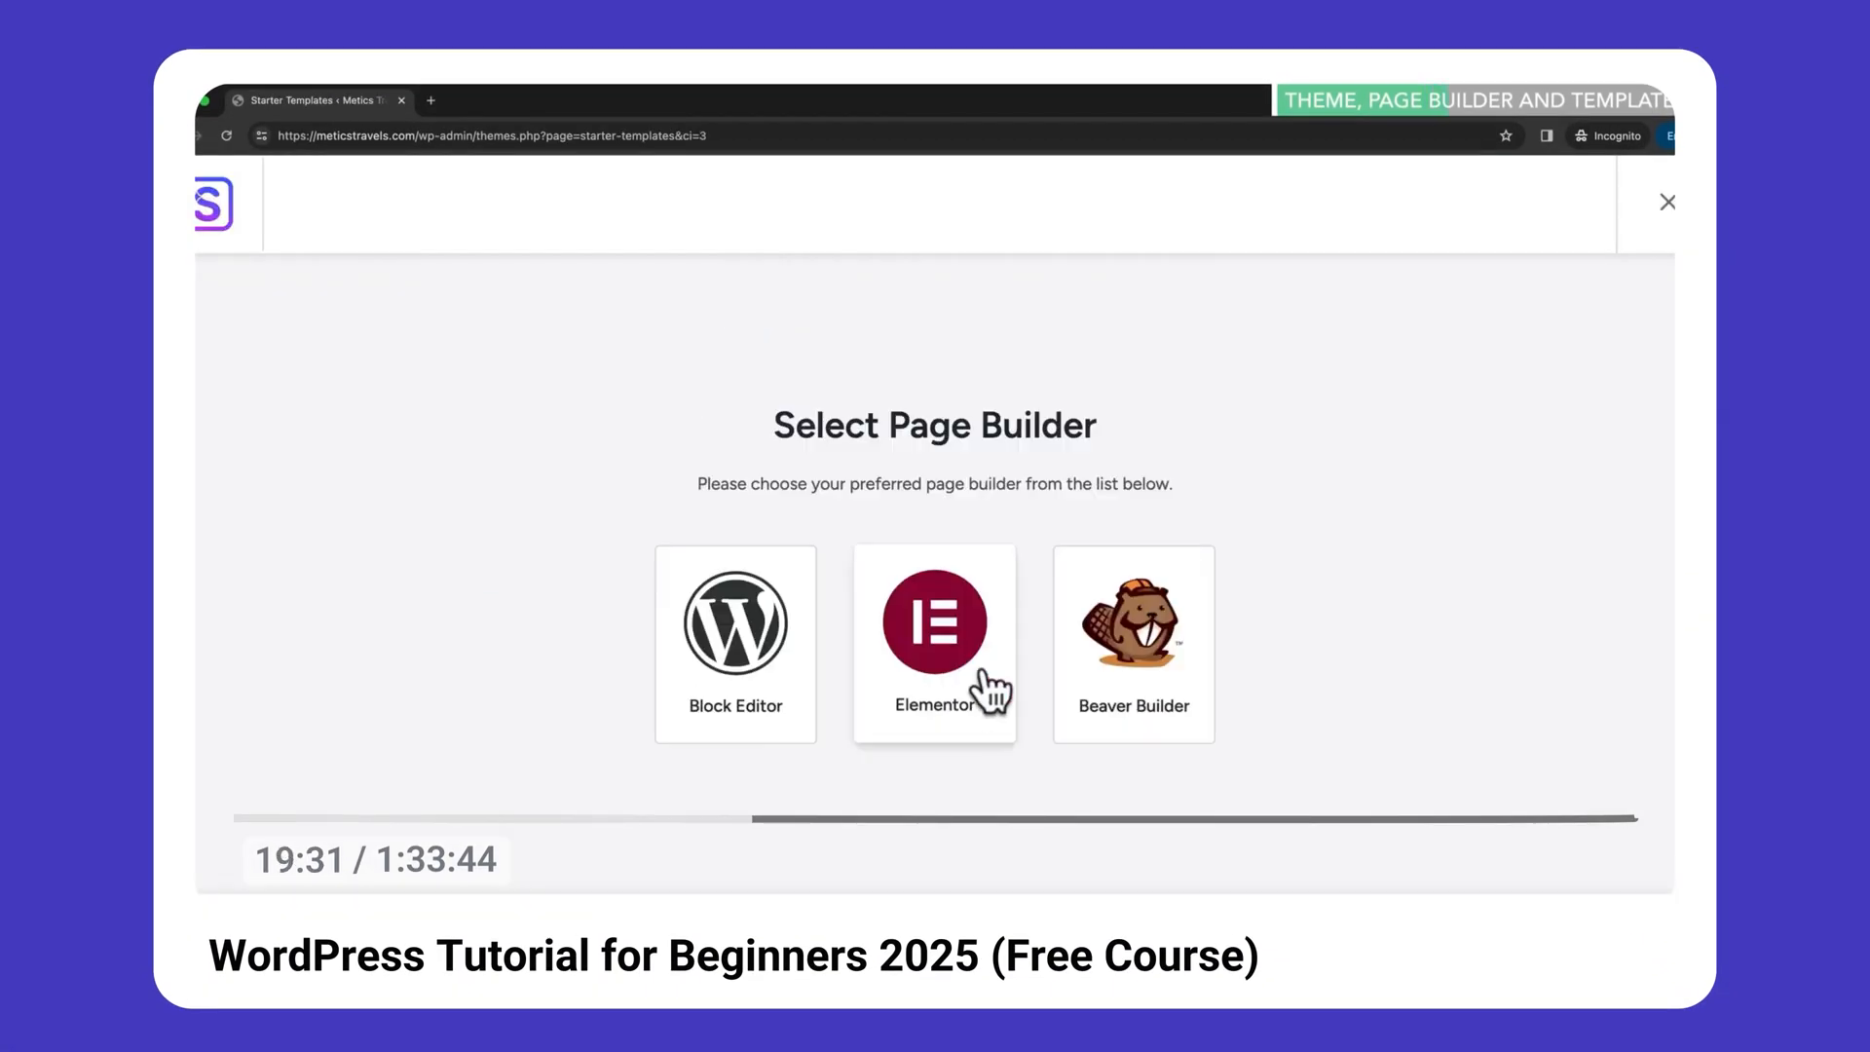
Step: Choose Elementor as the page builder in Starter Templates
left_click(933, 619)
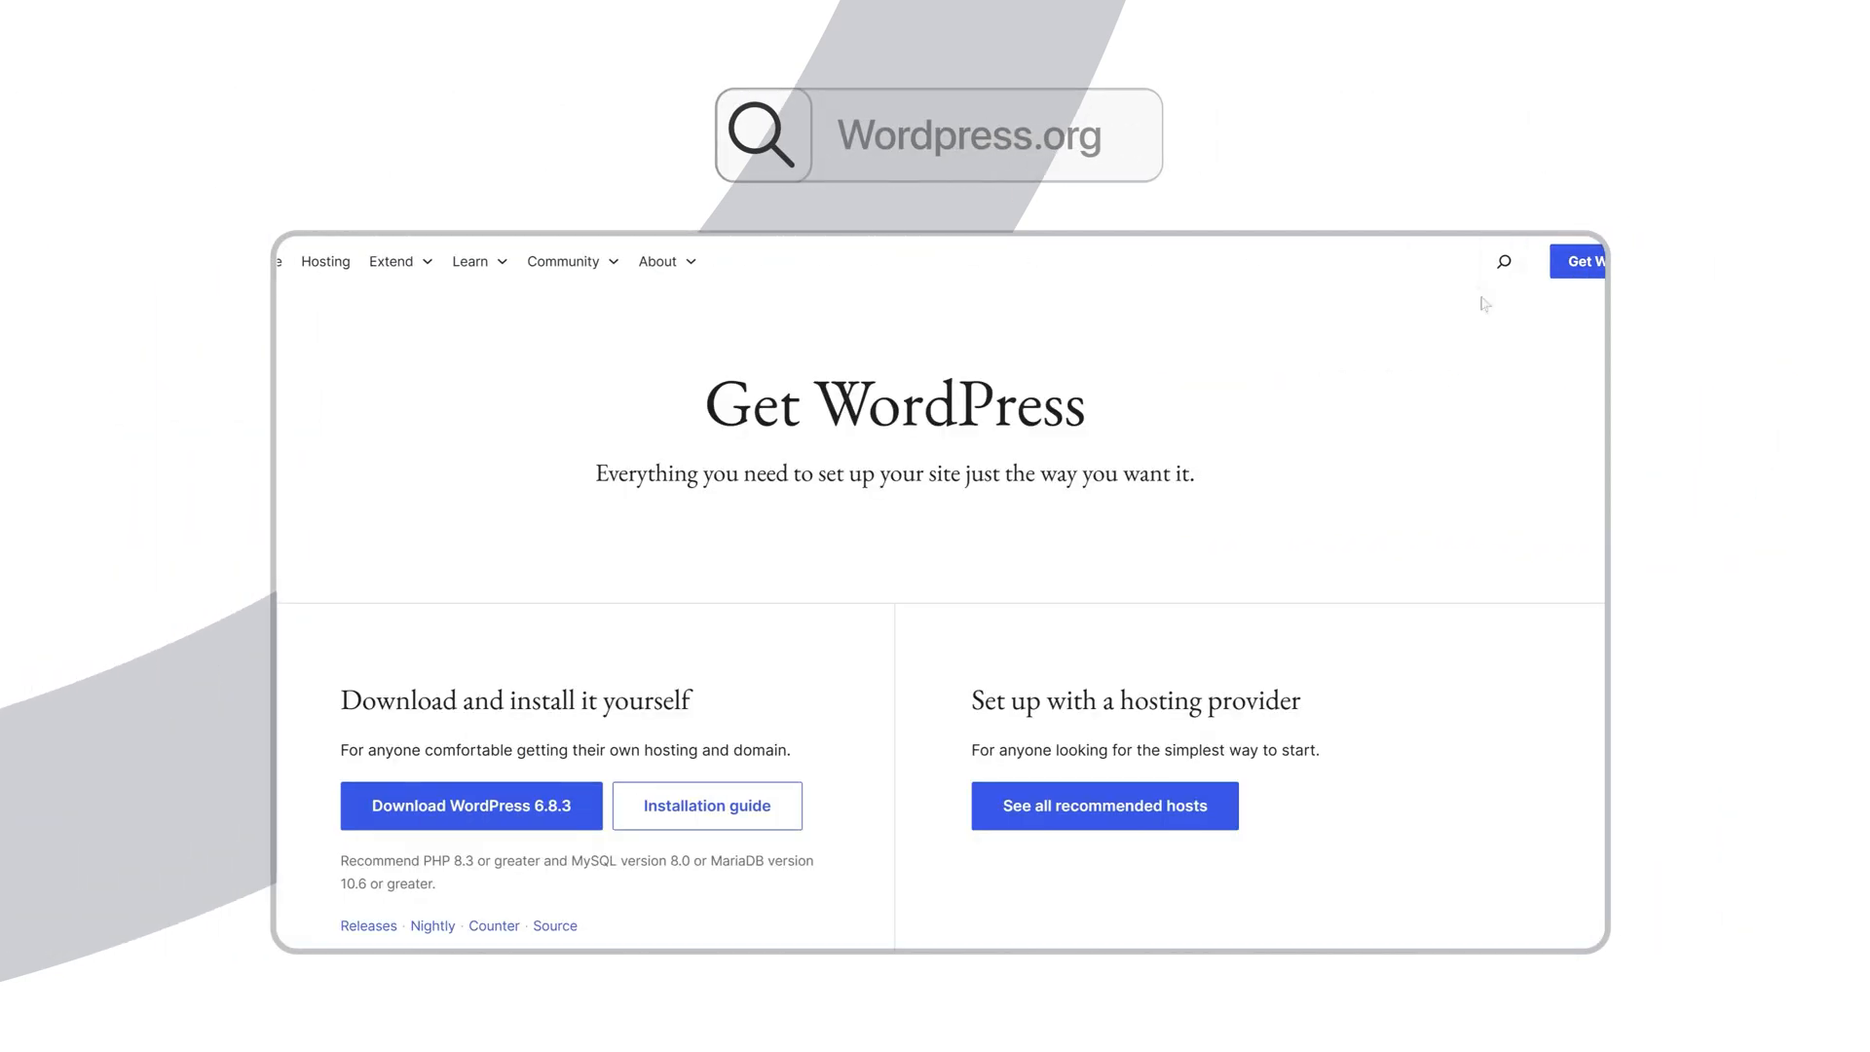
Step: Download WordPress 6.8.3 from wordpress.org and dismiss the thank-you popup
left_click(469, 804)
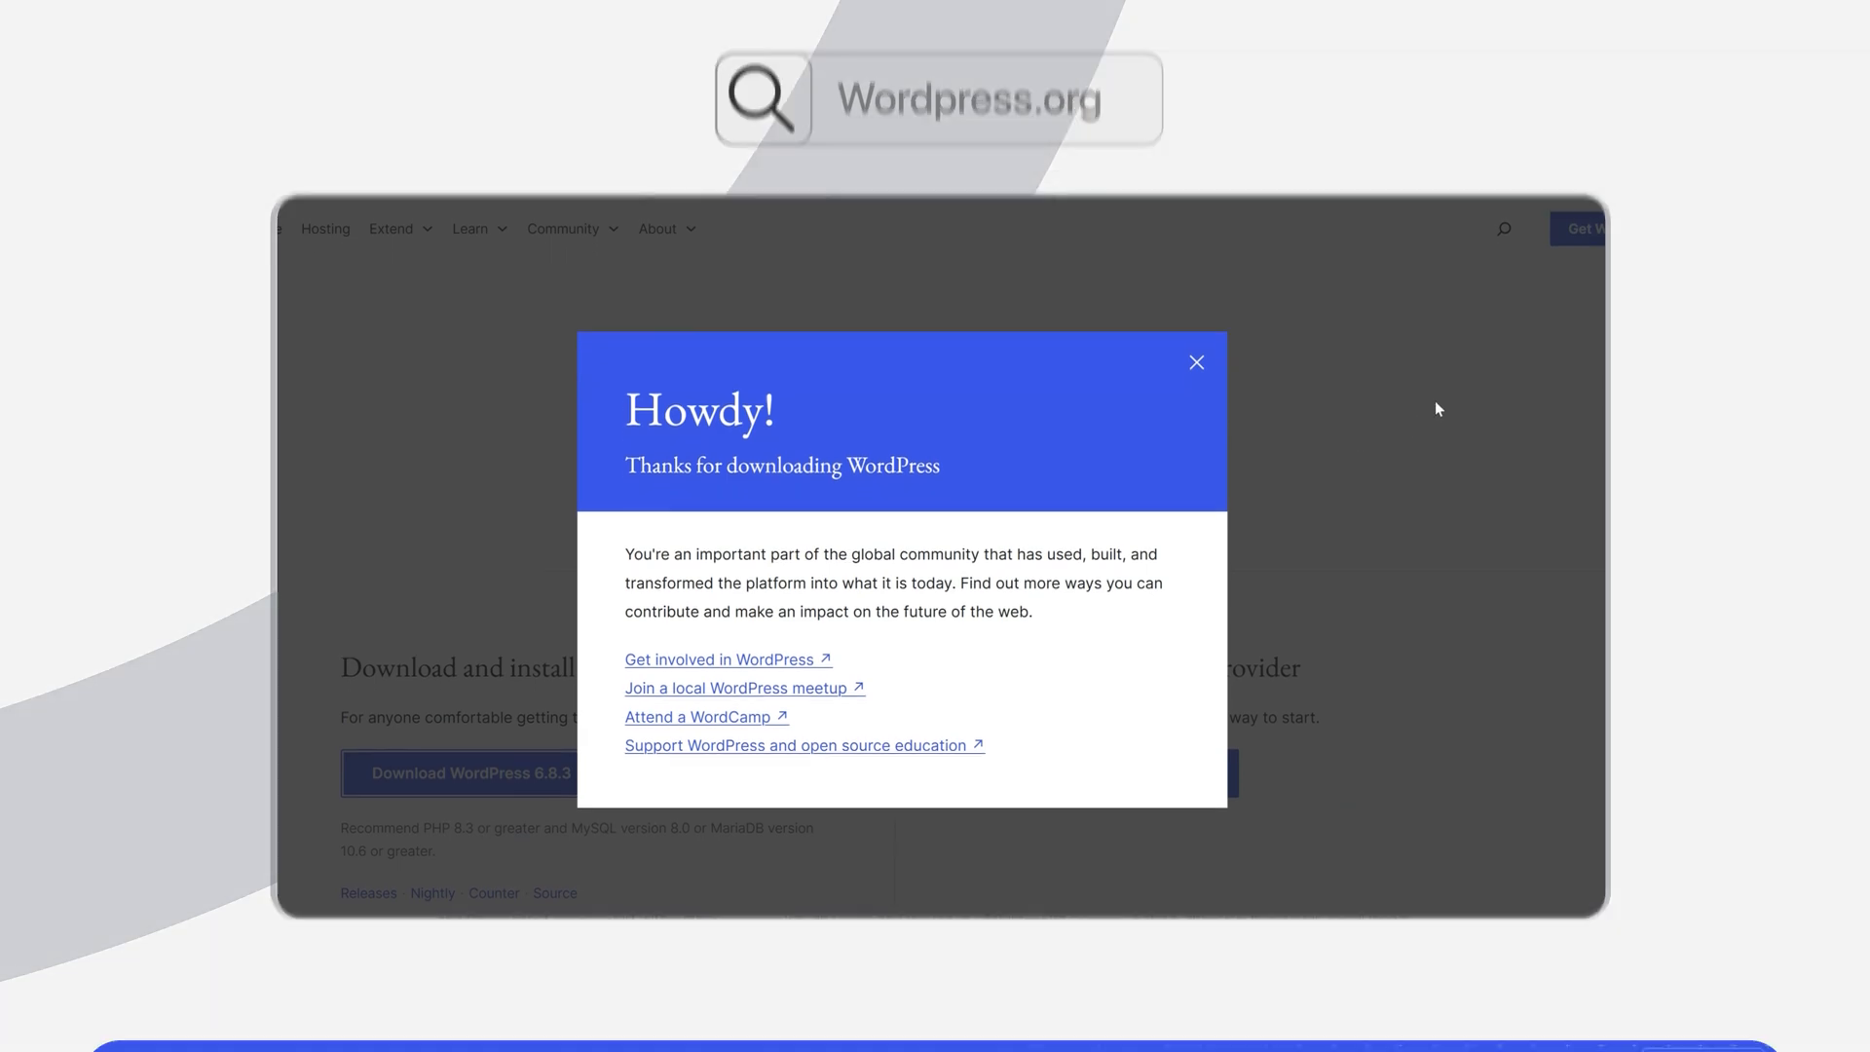
left_click(1194, 362)
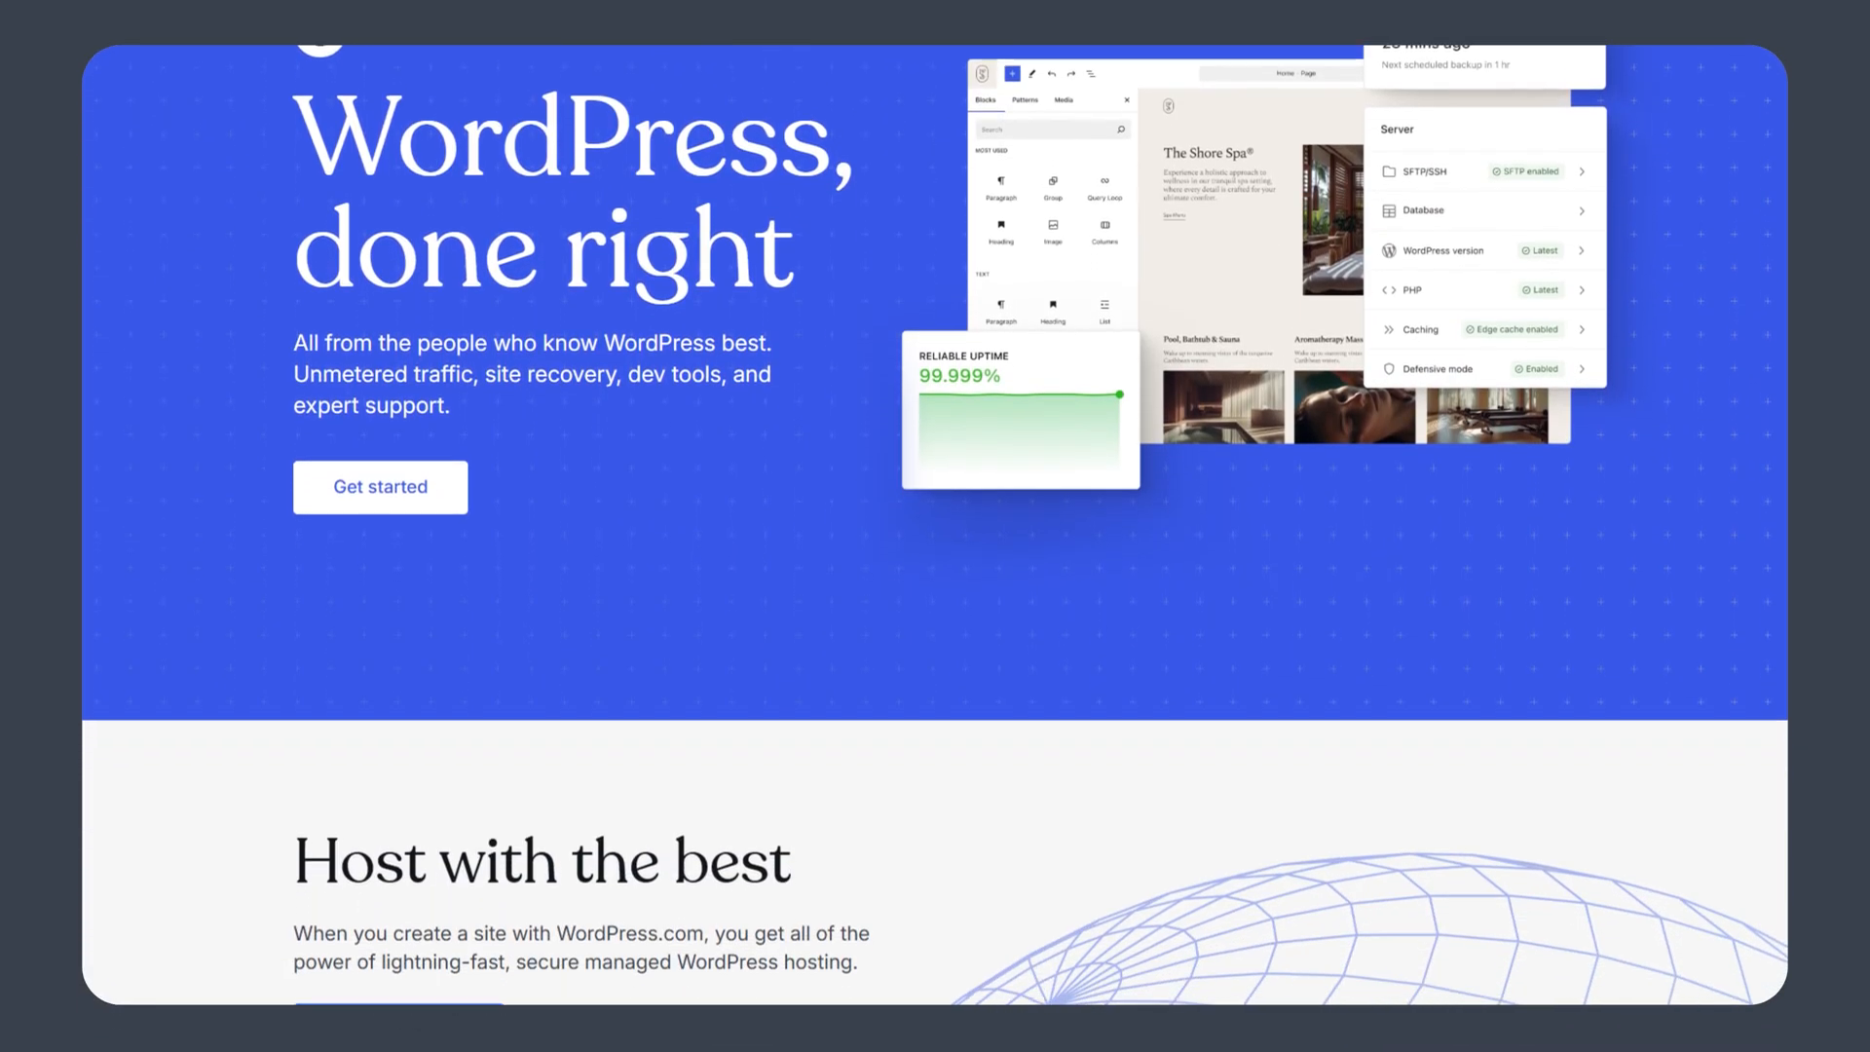
scroll("down", 3)
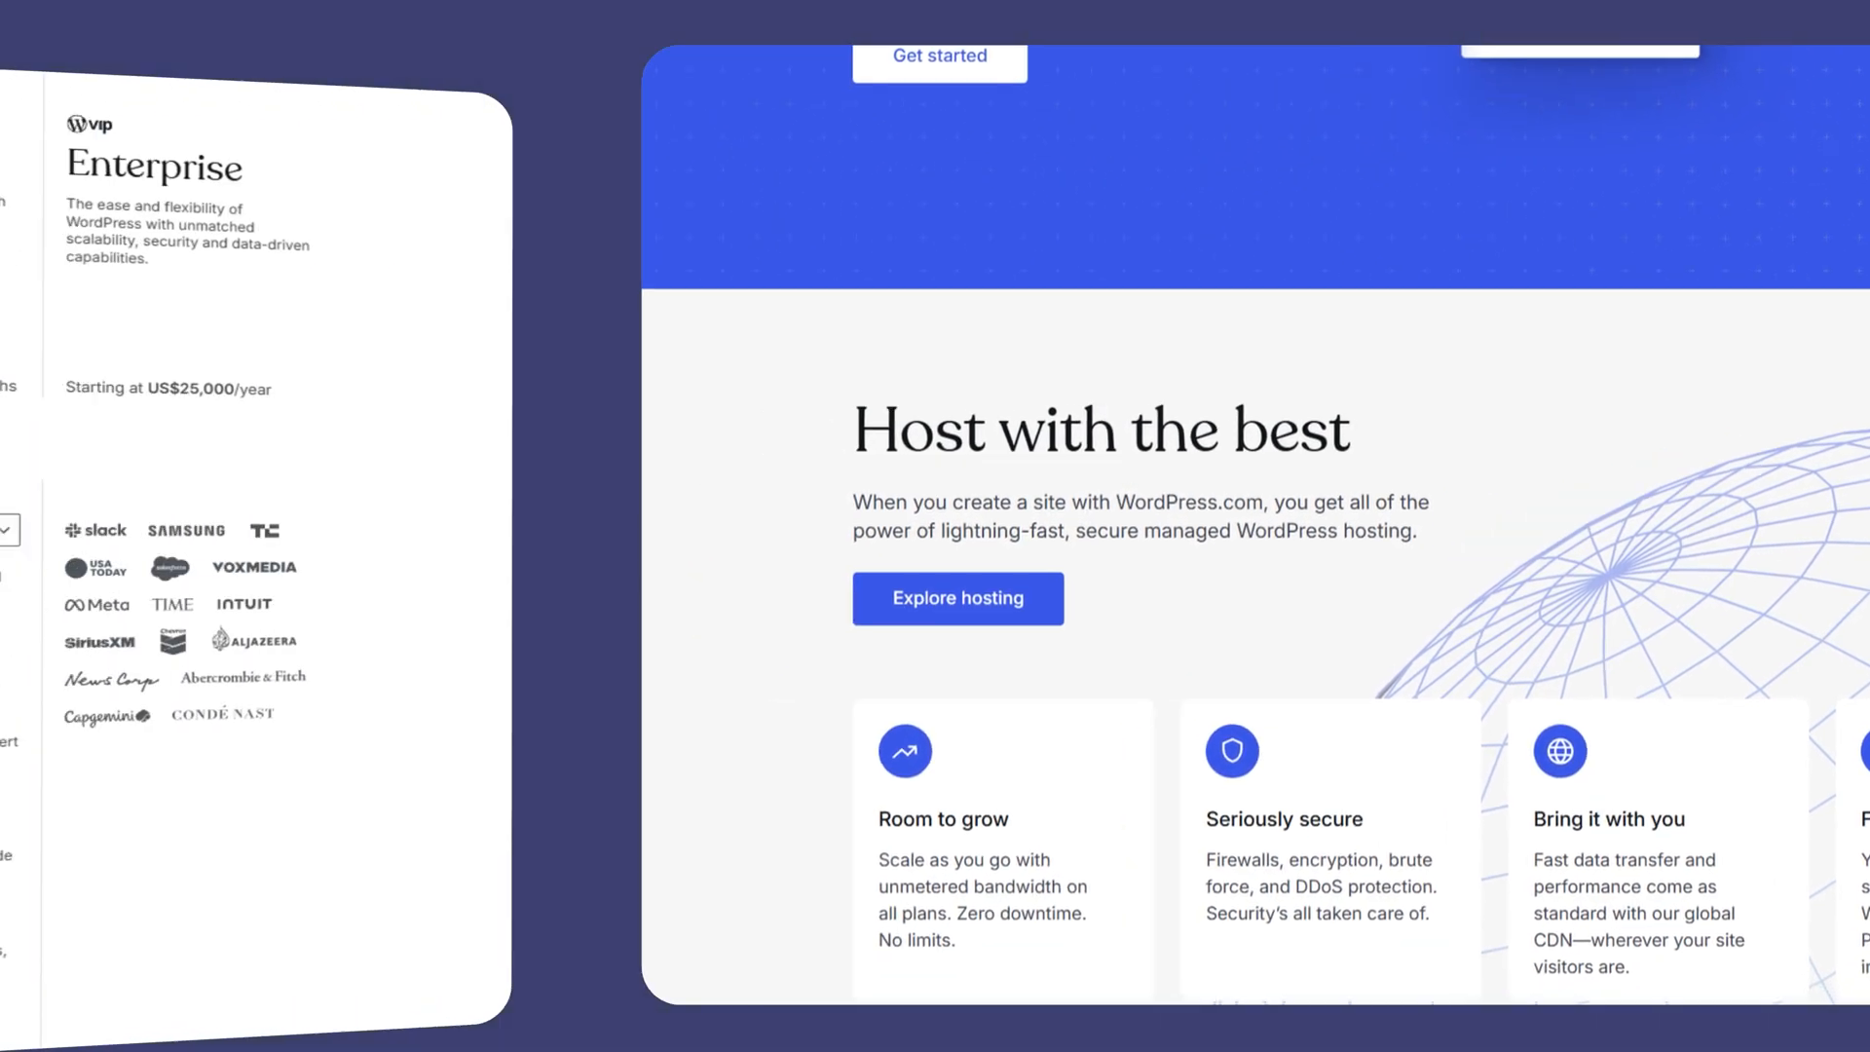
scroll("up", 3)
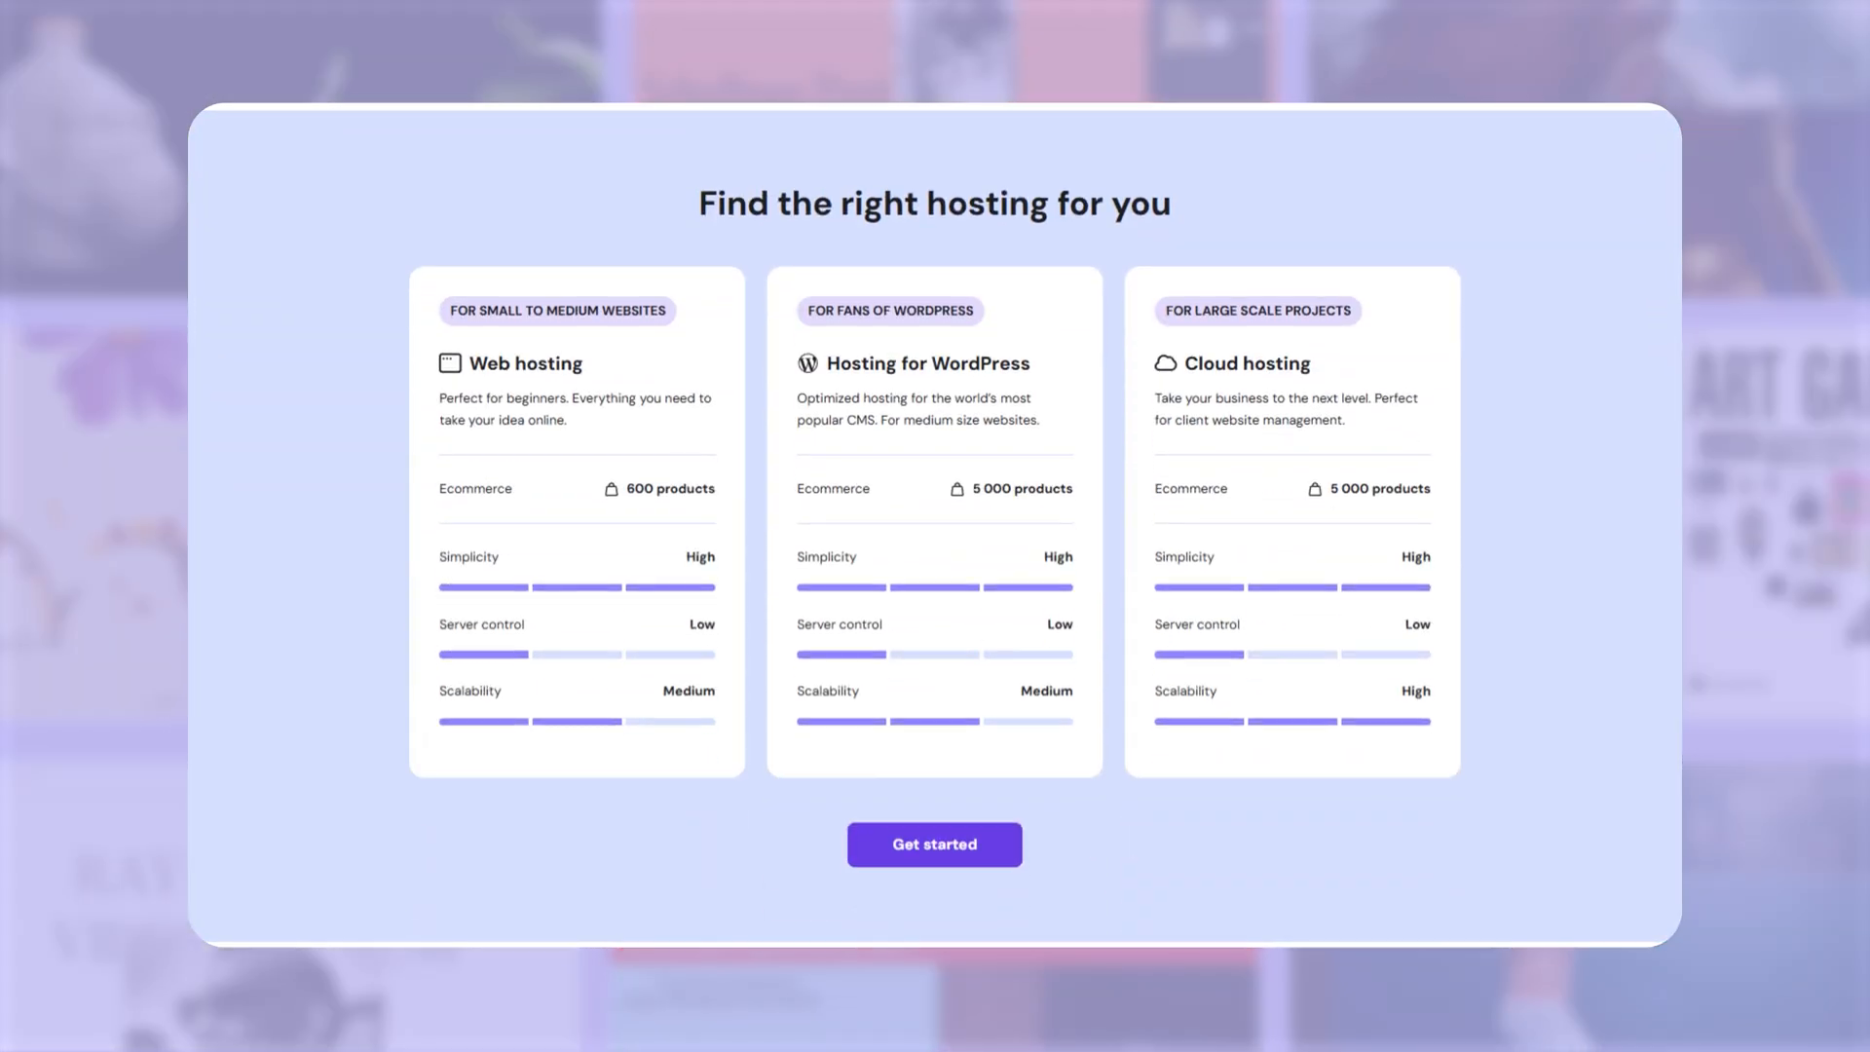
Step: Start hosting sign-up from the 'Find the right hosting for you' plan cards
left_click(933, 843)
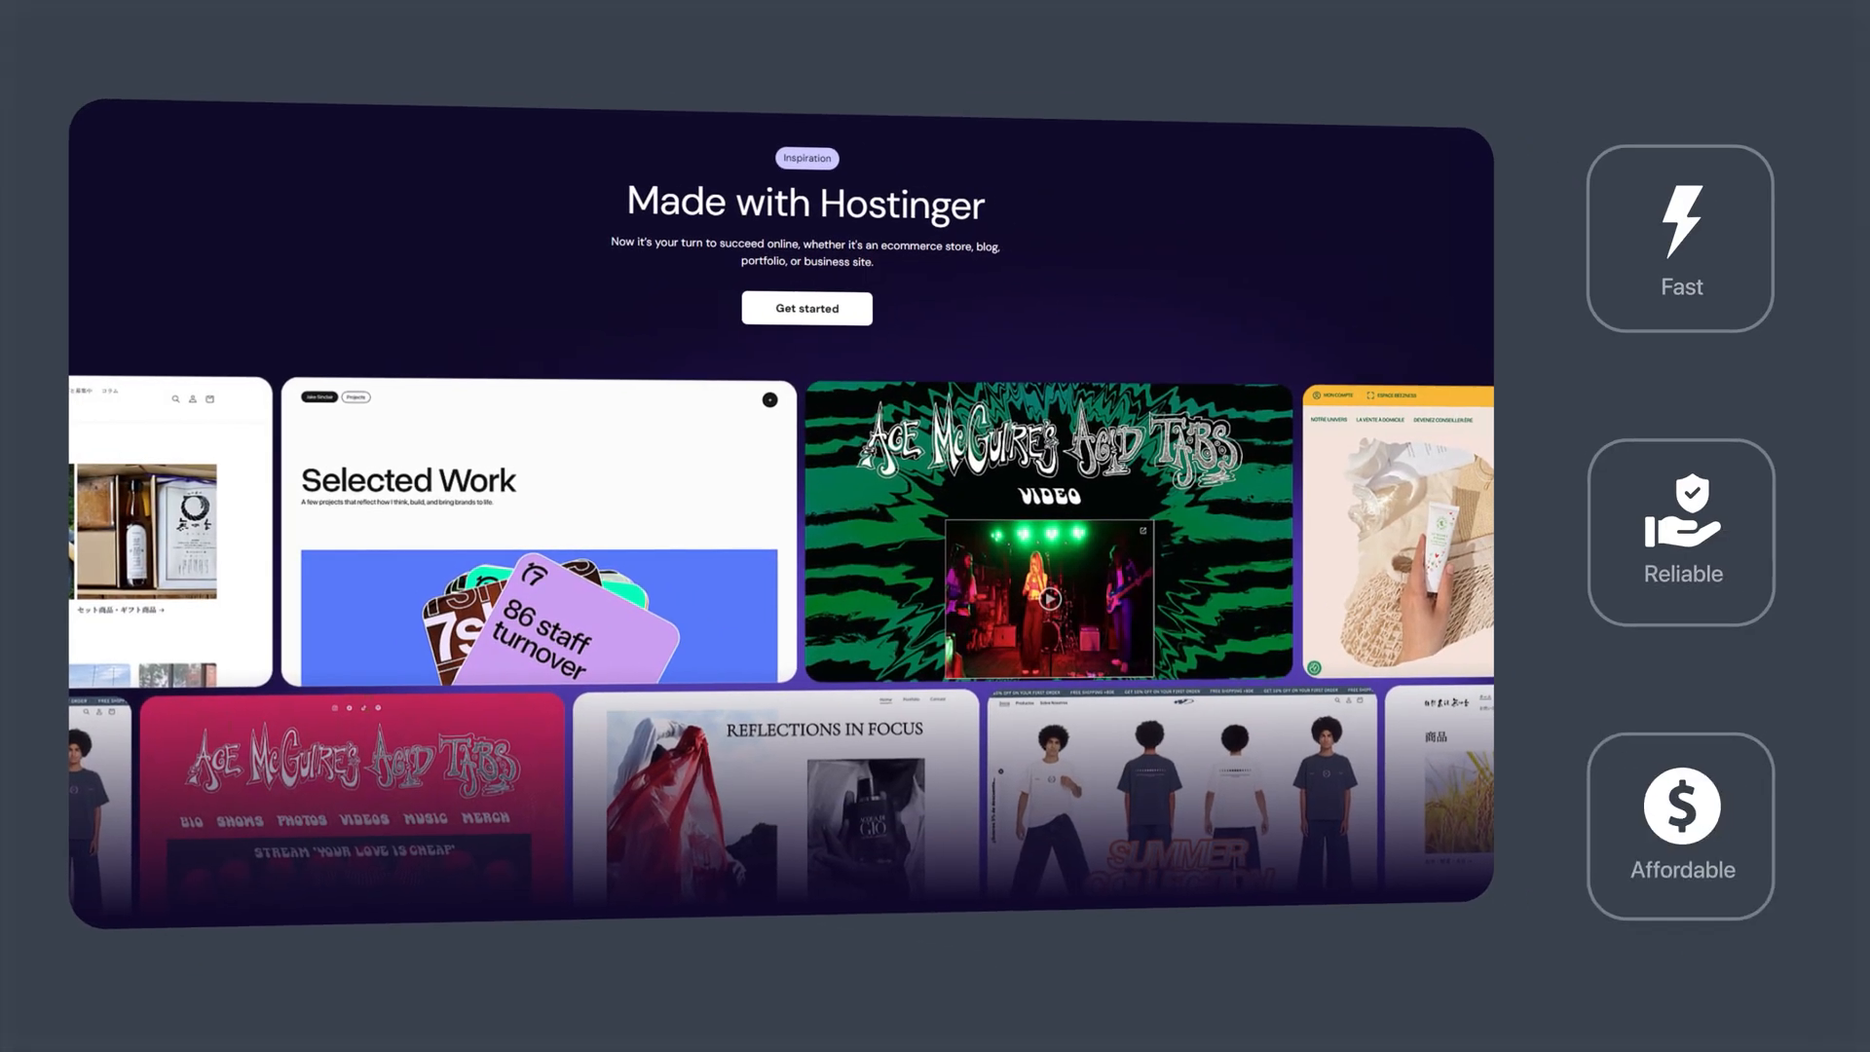
scroll("down", 3)
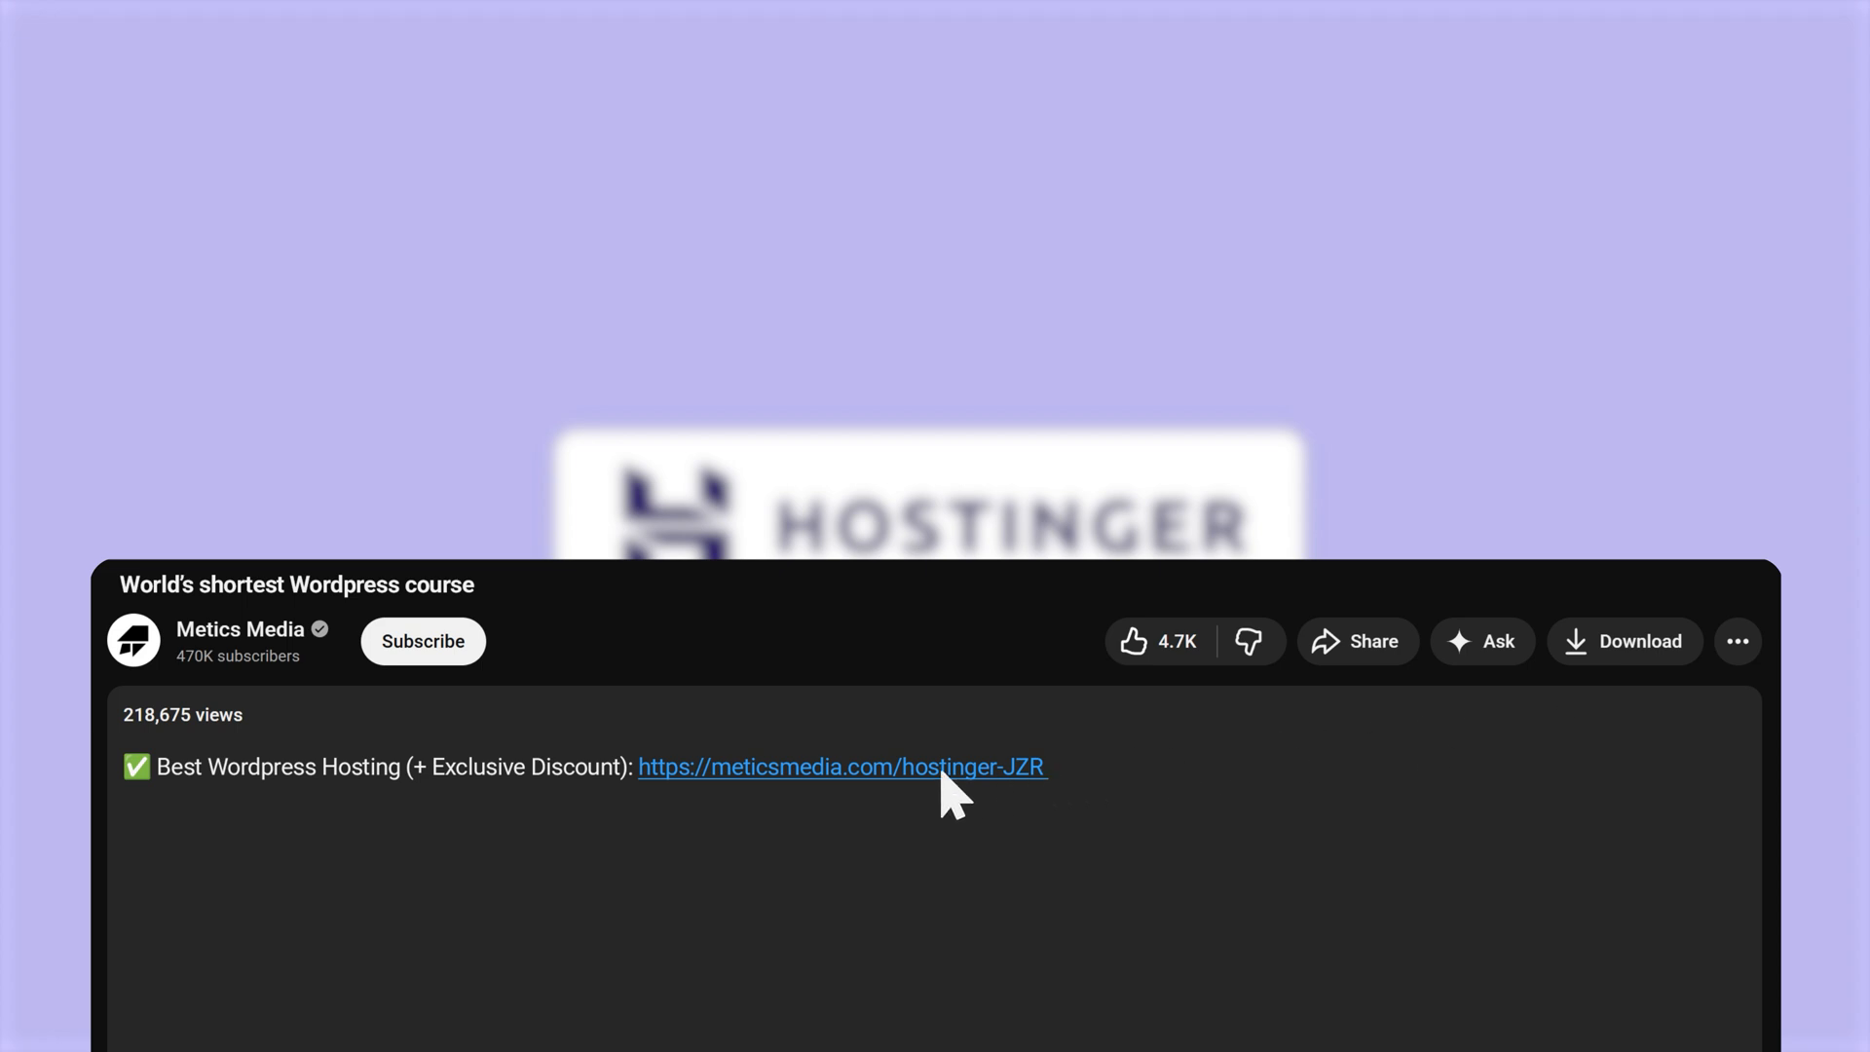
Step: Check out Premium Web Hosting via the MM10 discount link and select WordPress as the build method
left_click(841, 767)
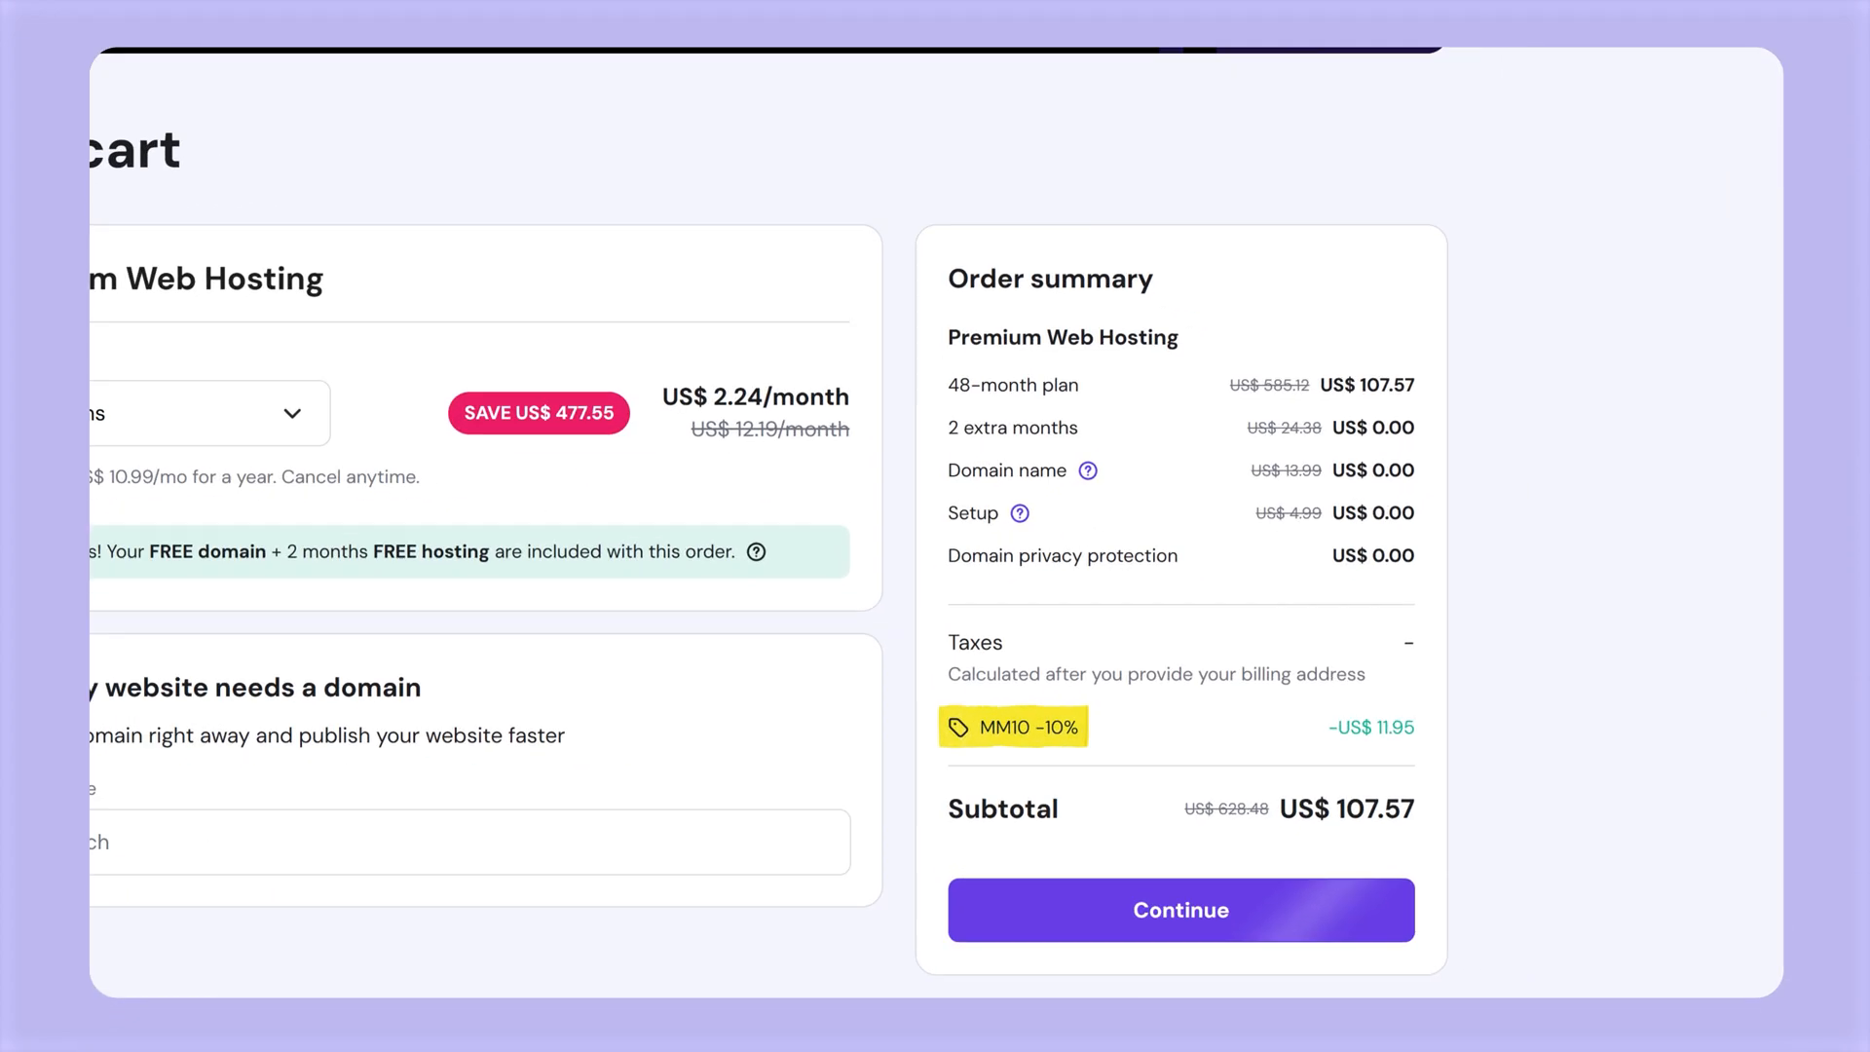
scroll("down", 3)
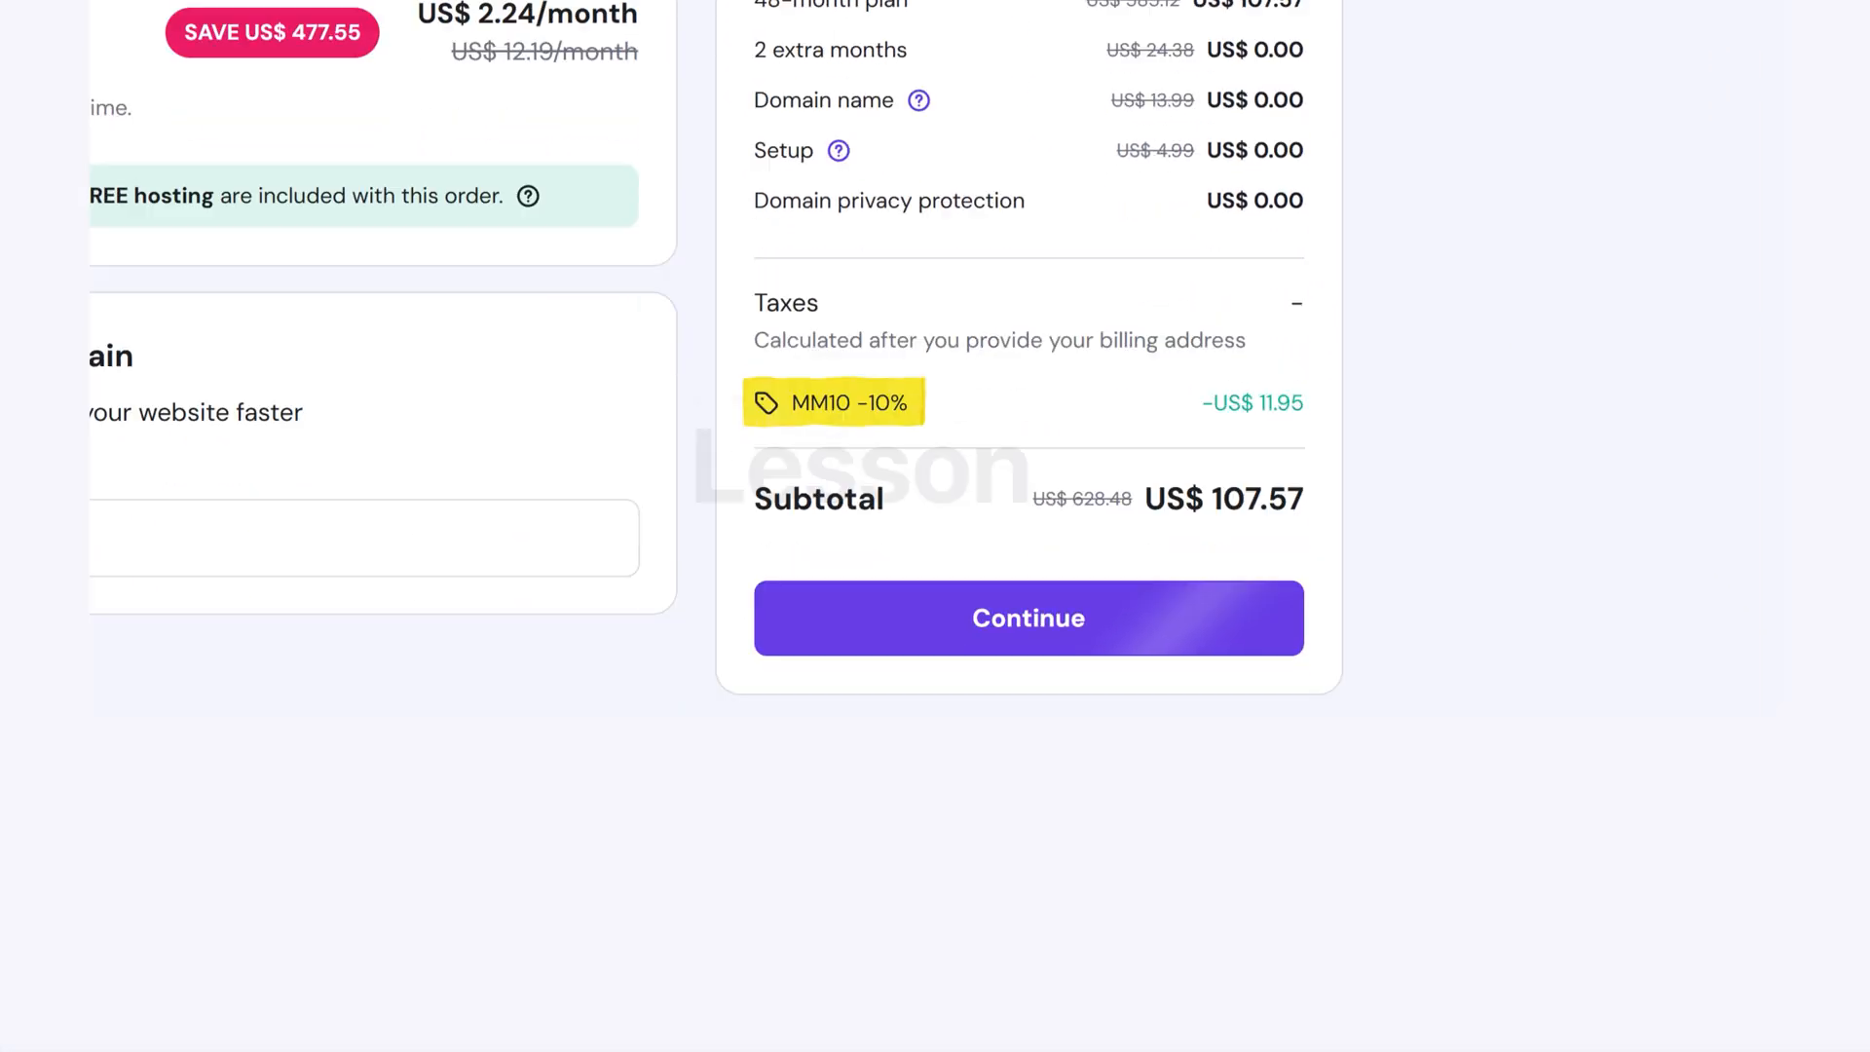
left_click(1027, 617)
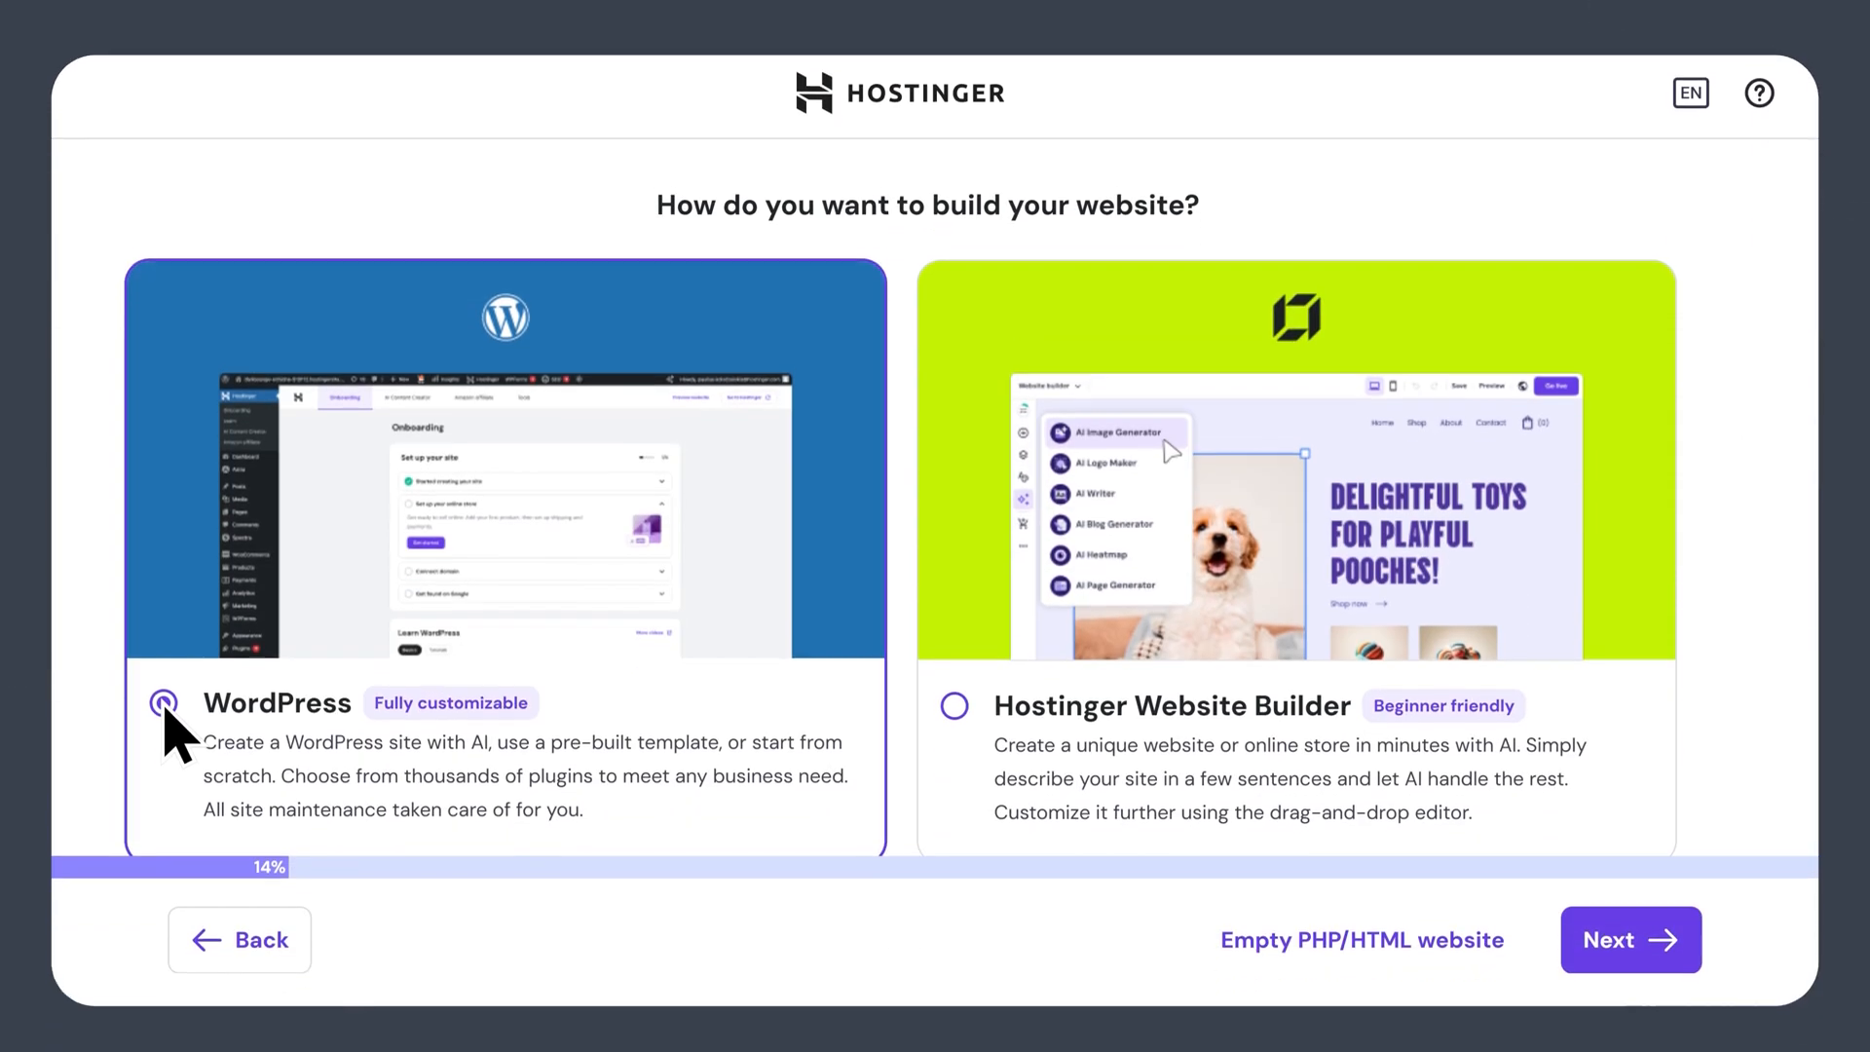
left_click(1628, 939)
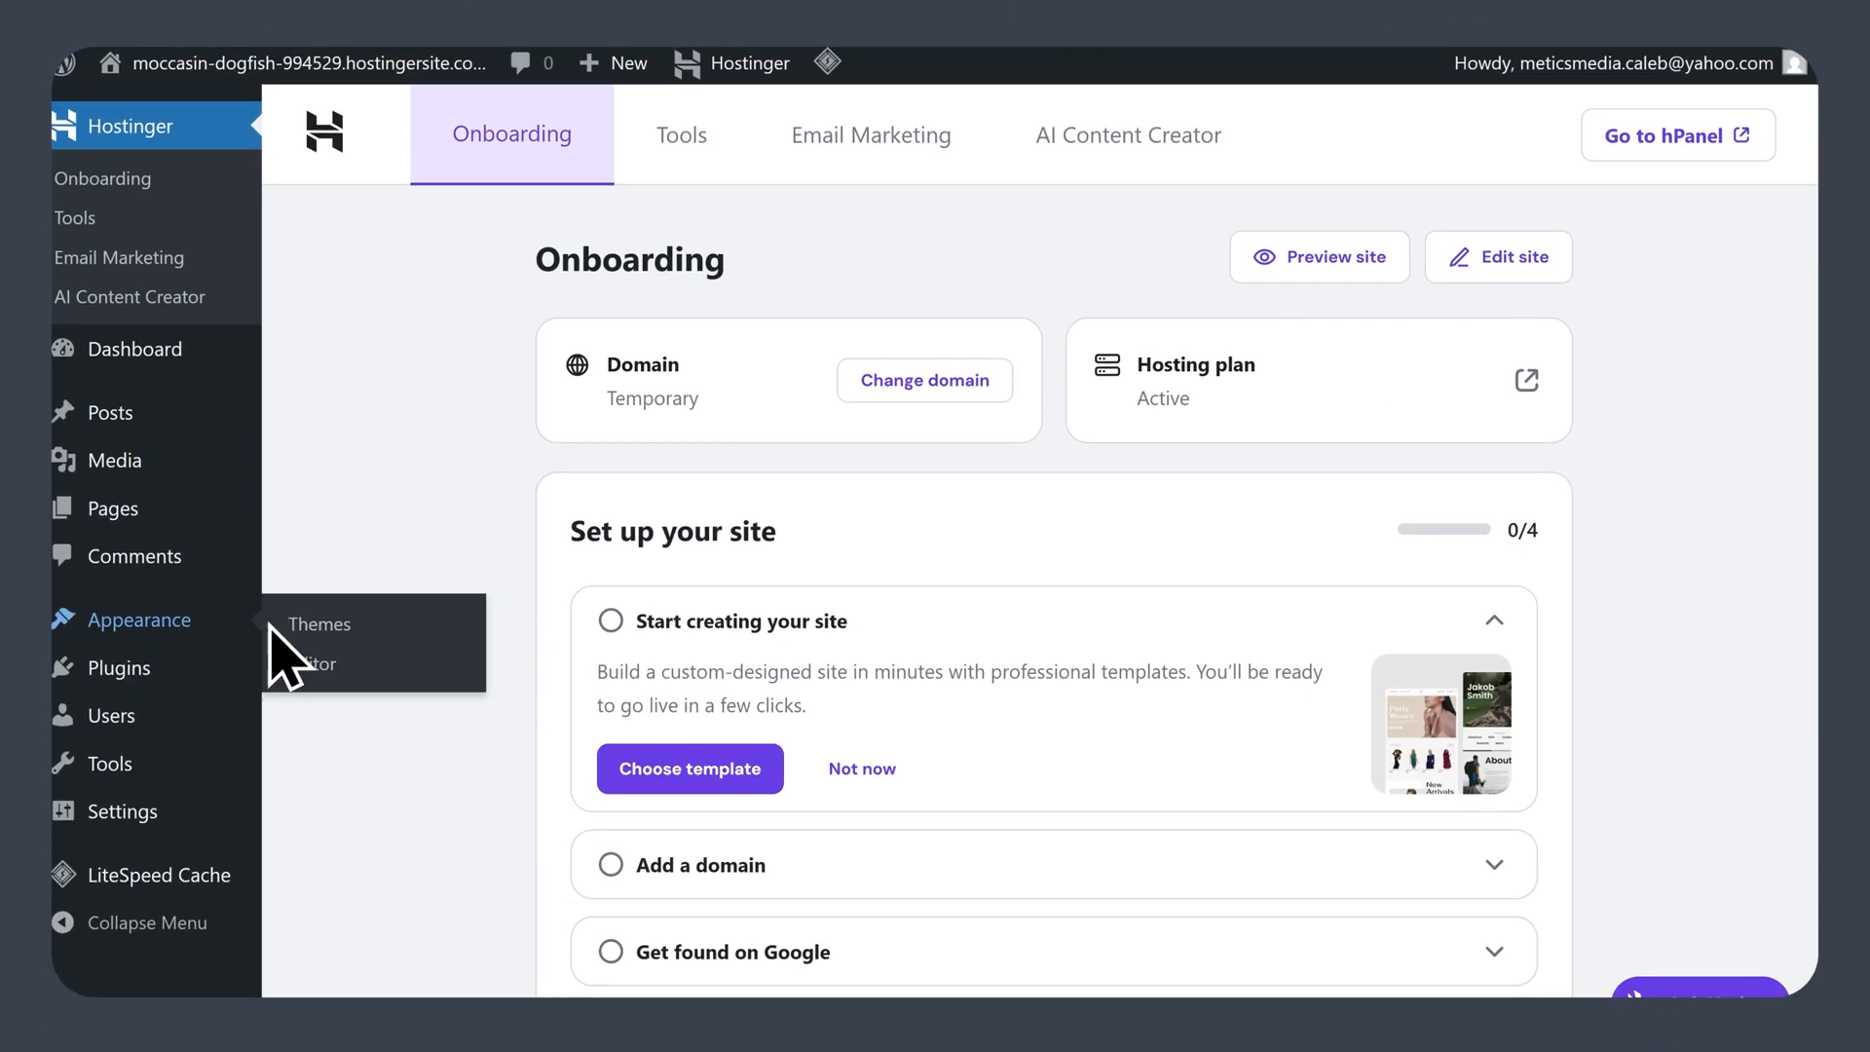
Step: Search the theme directory for 'Astra', install it and activate it
left_click(318, 623)
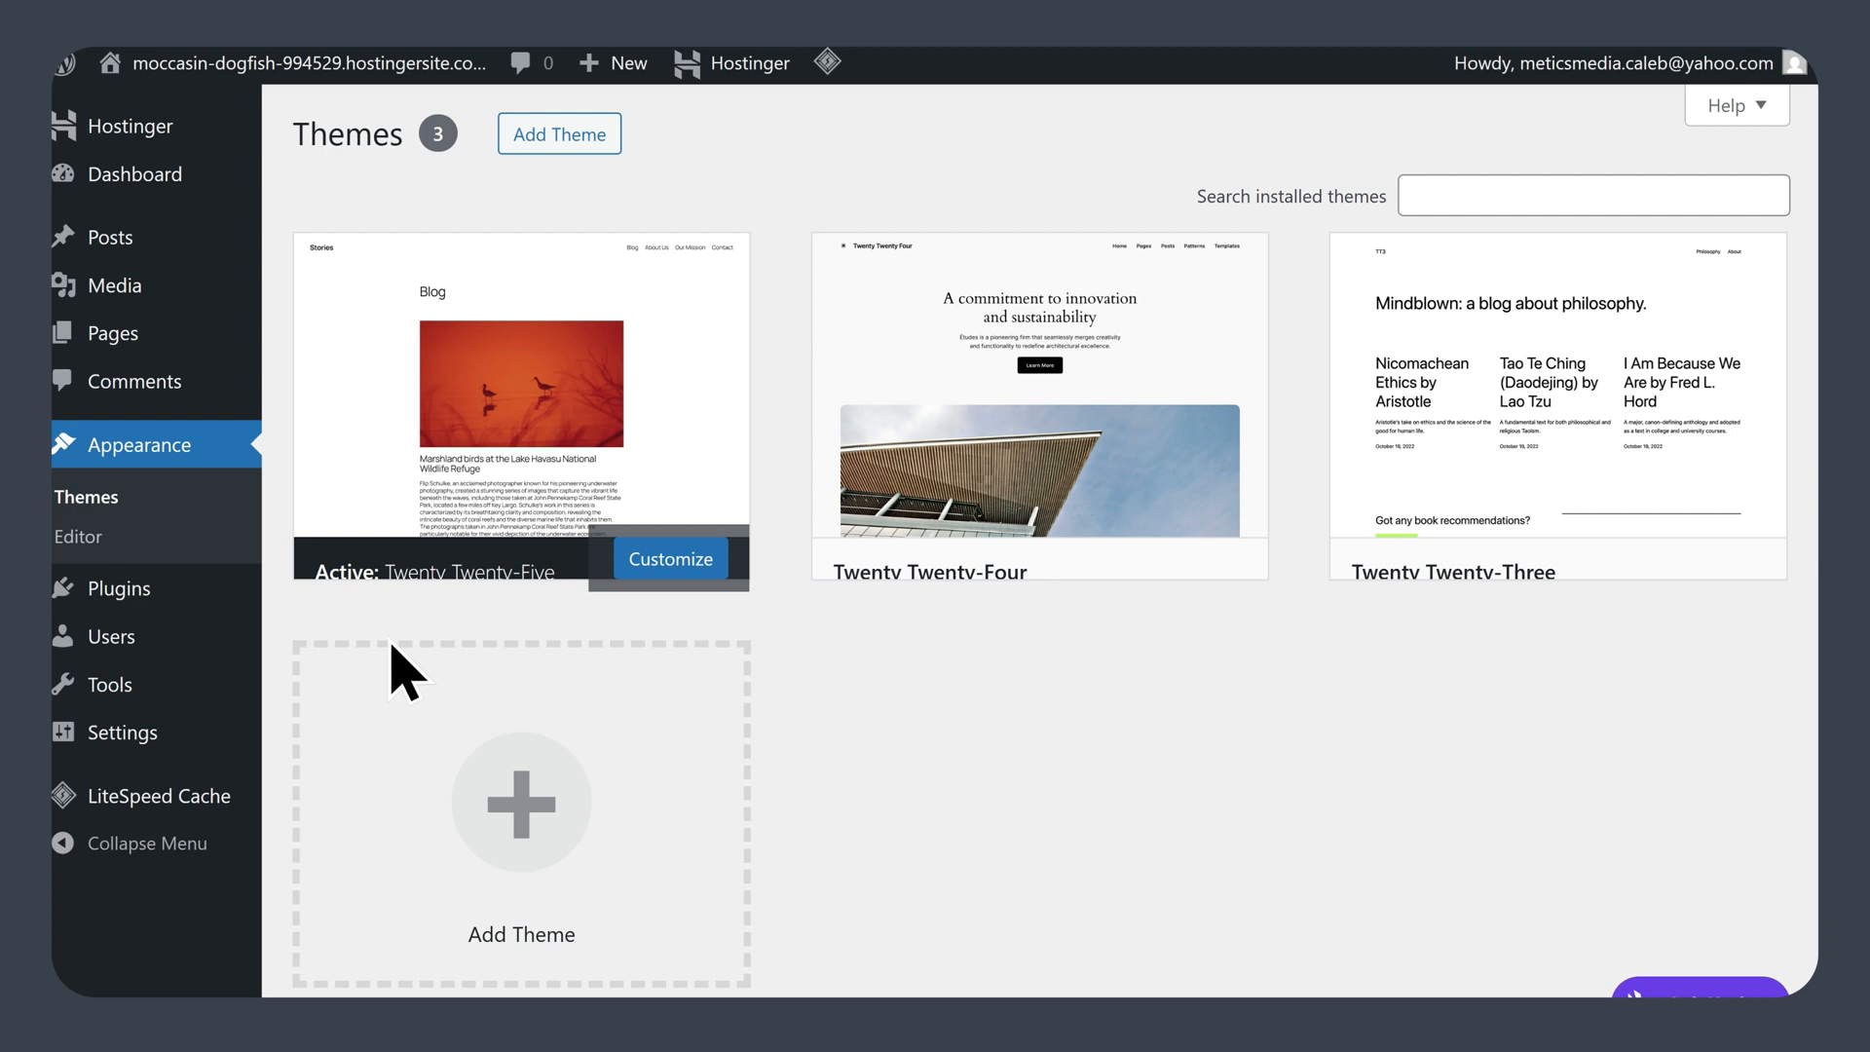
mouse_move(521, 512)
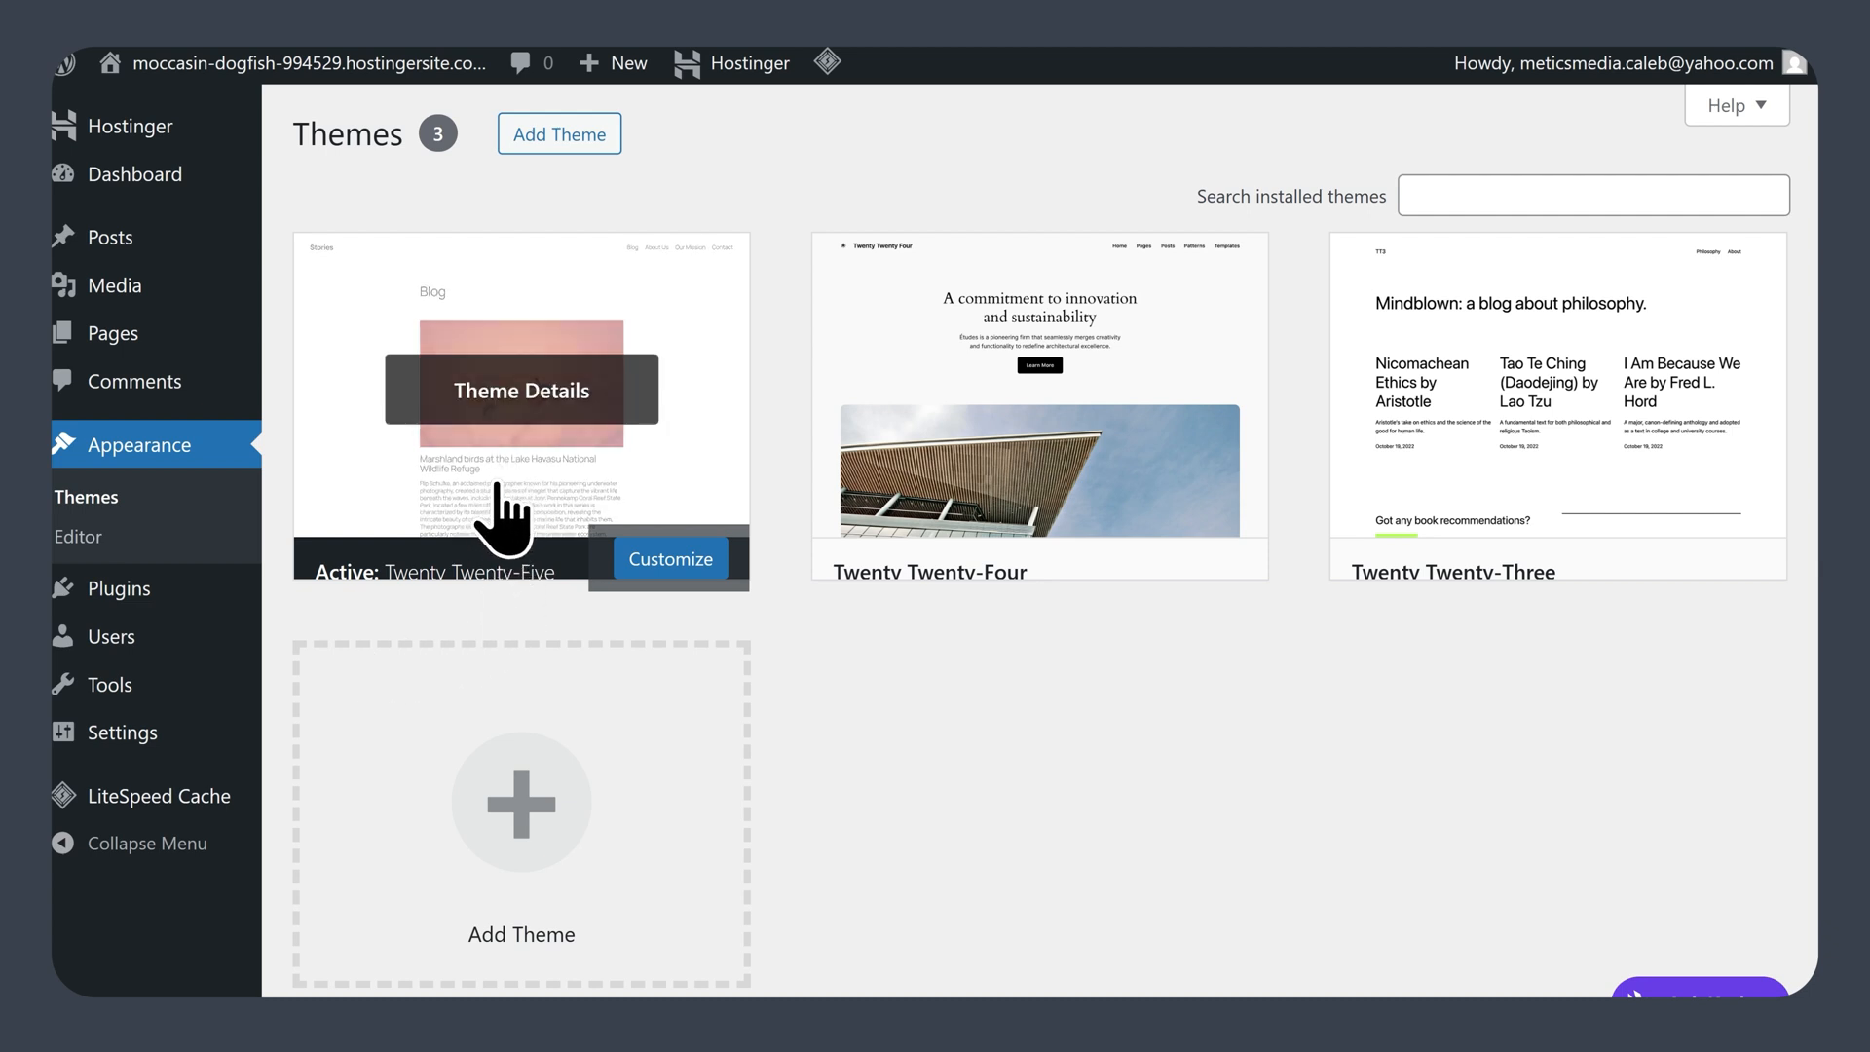
mouse_move(518, 625)
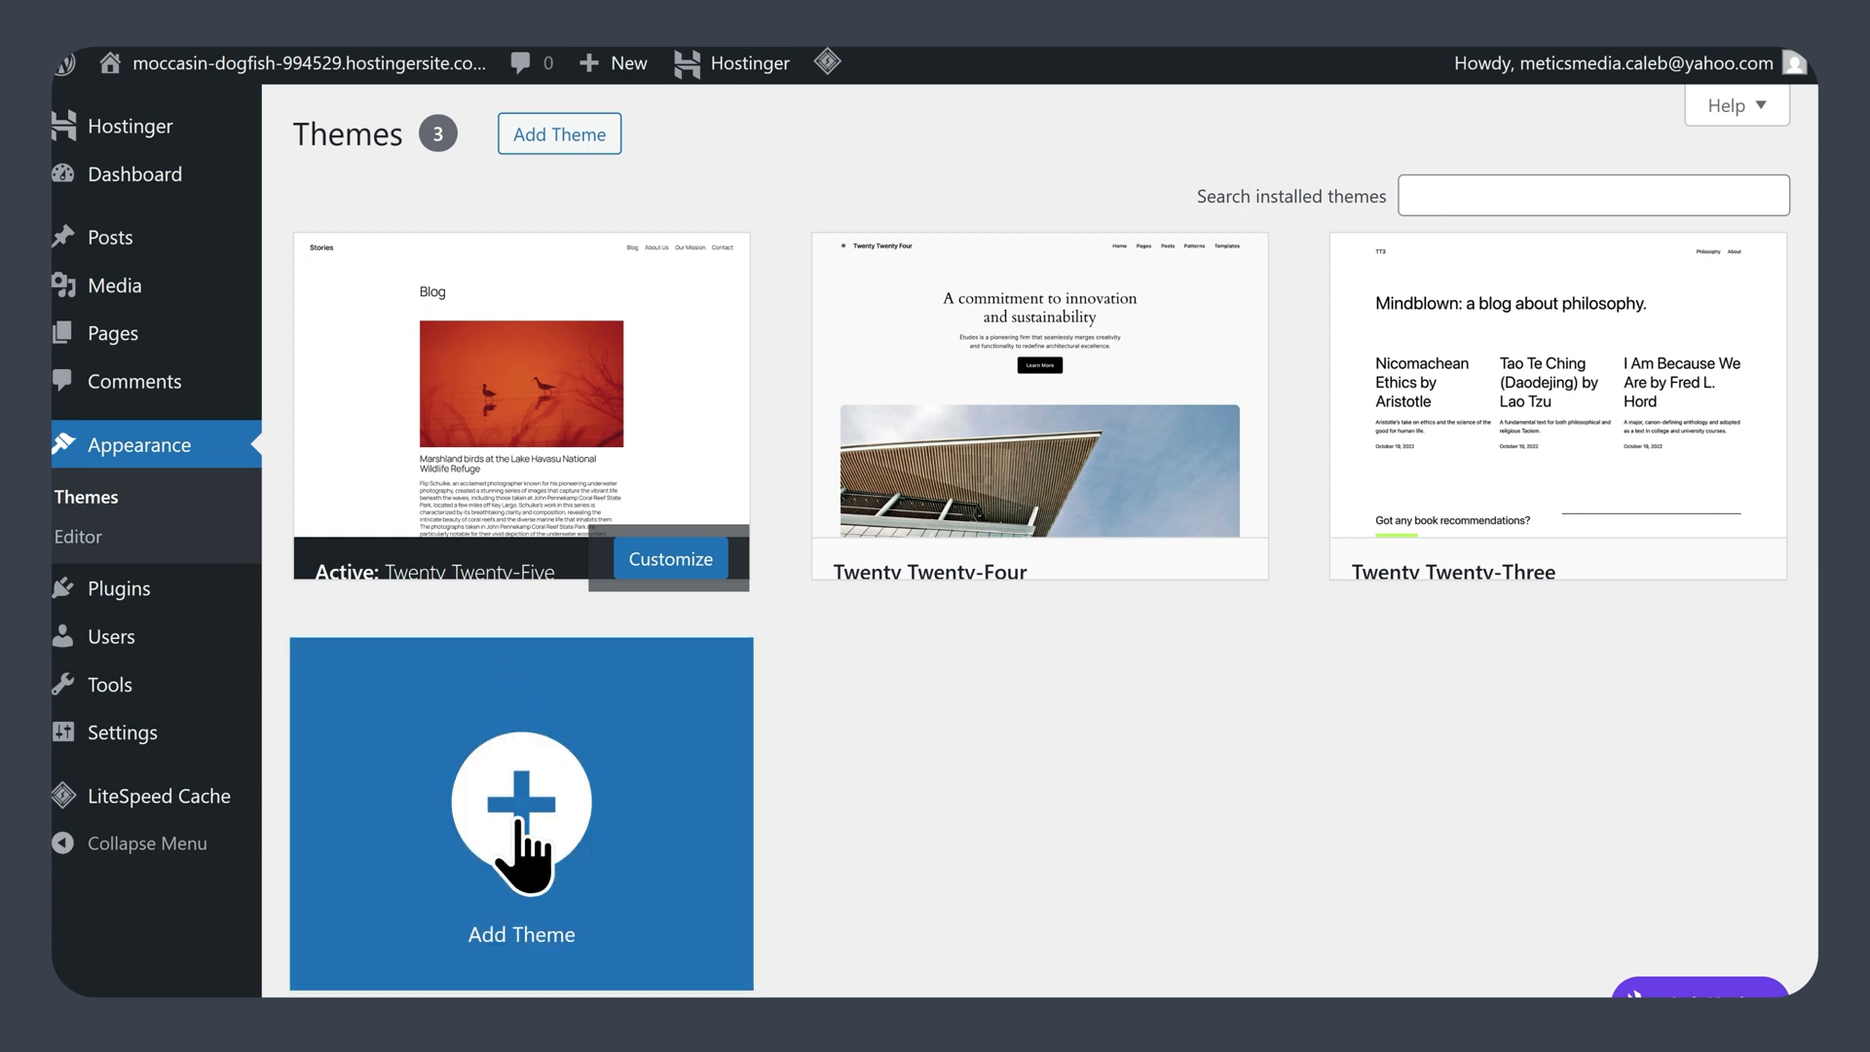
left_click(520, 816)
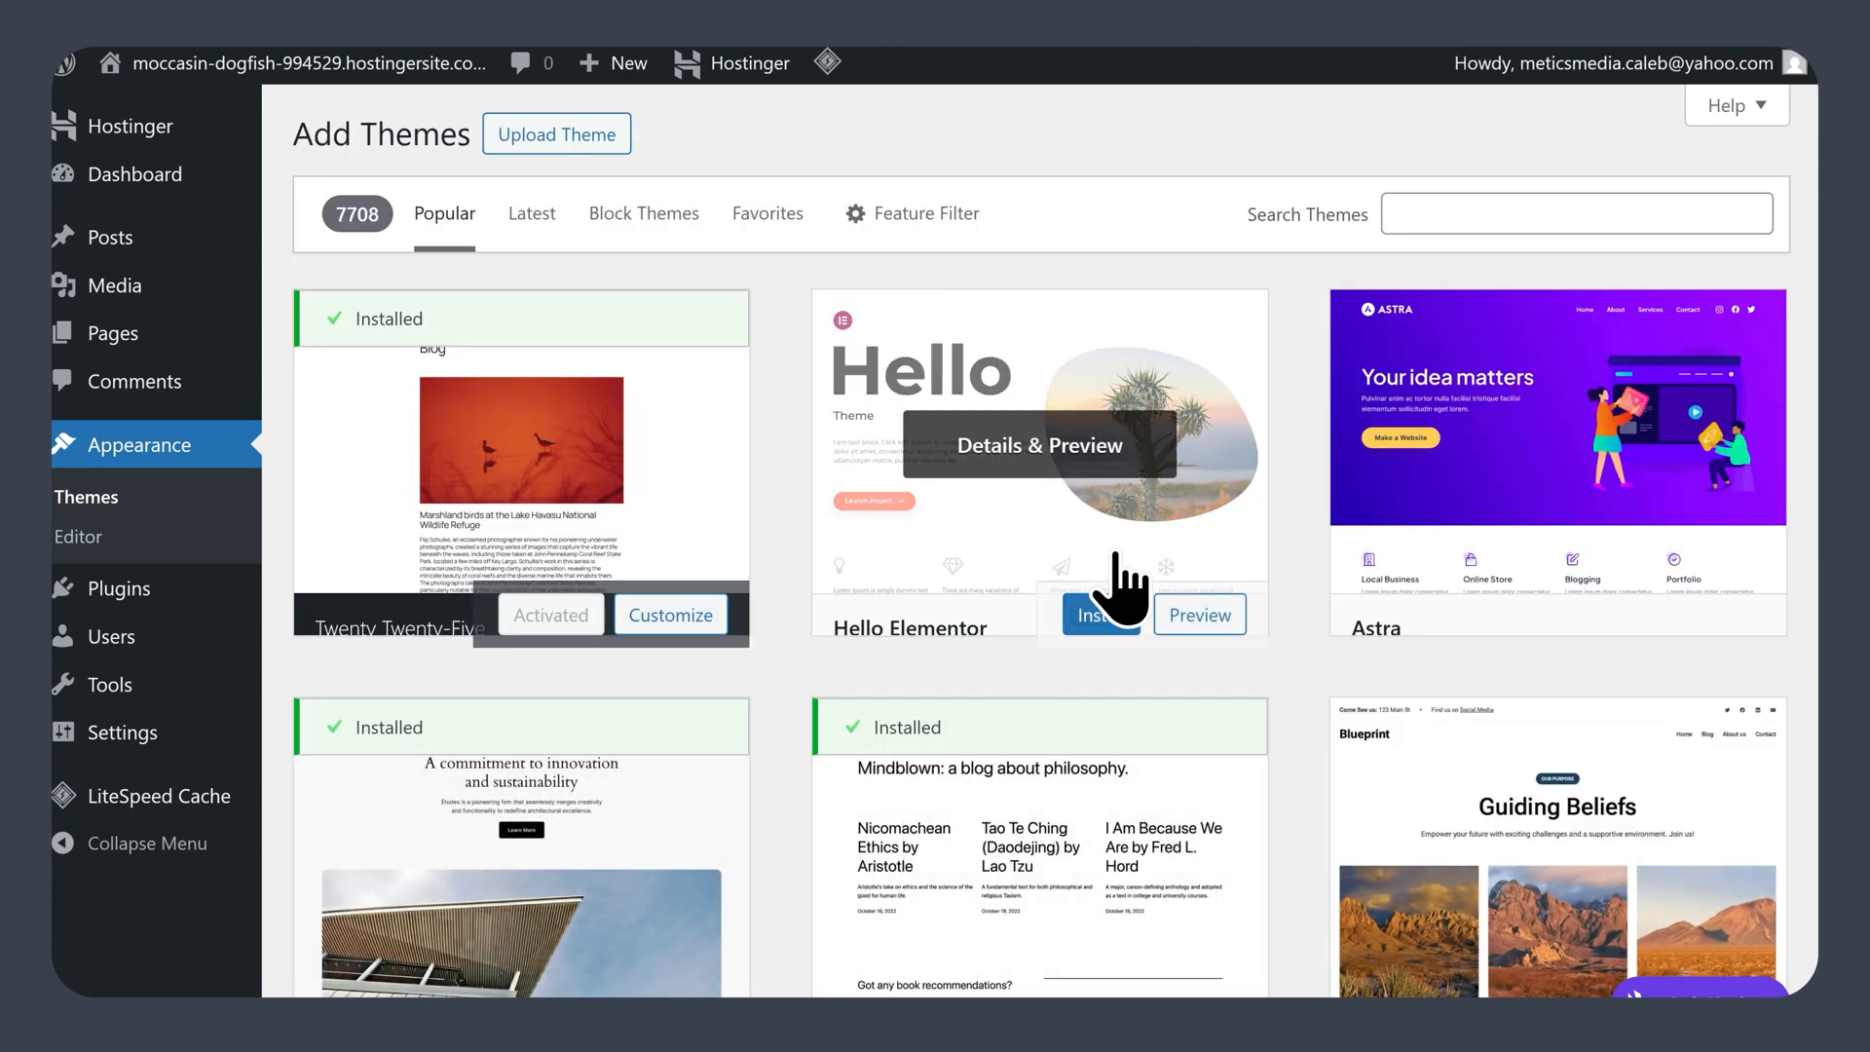
type("Astr")
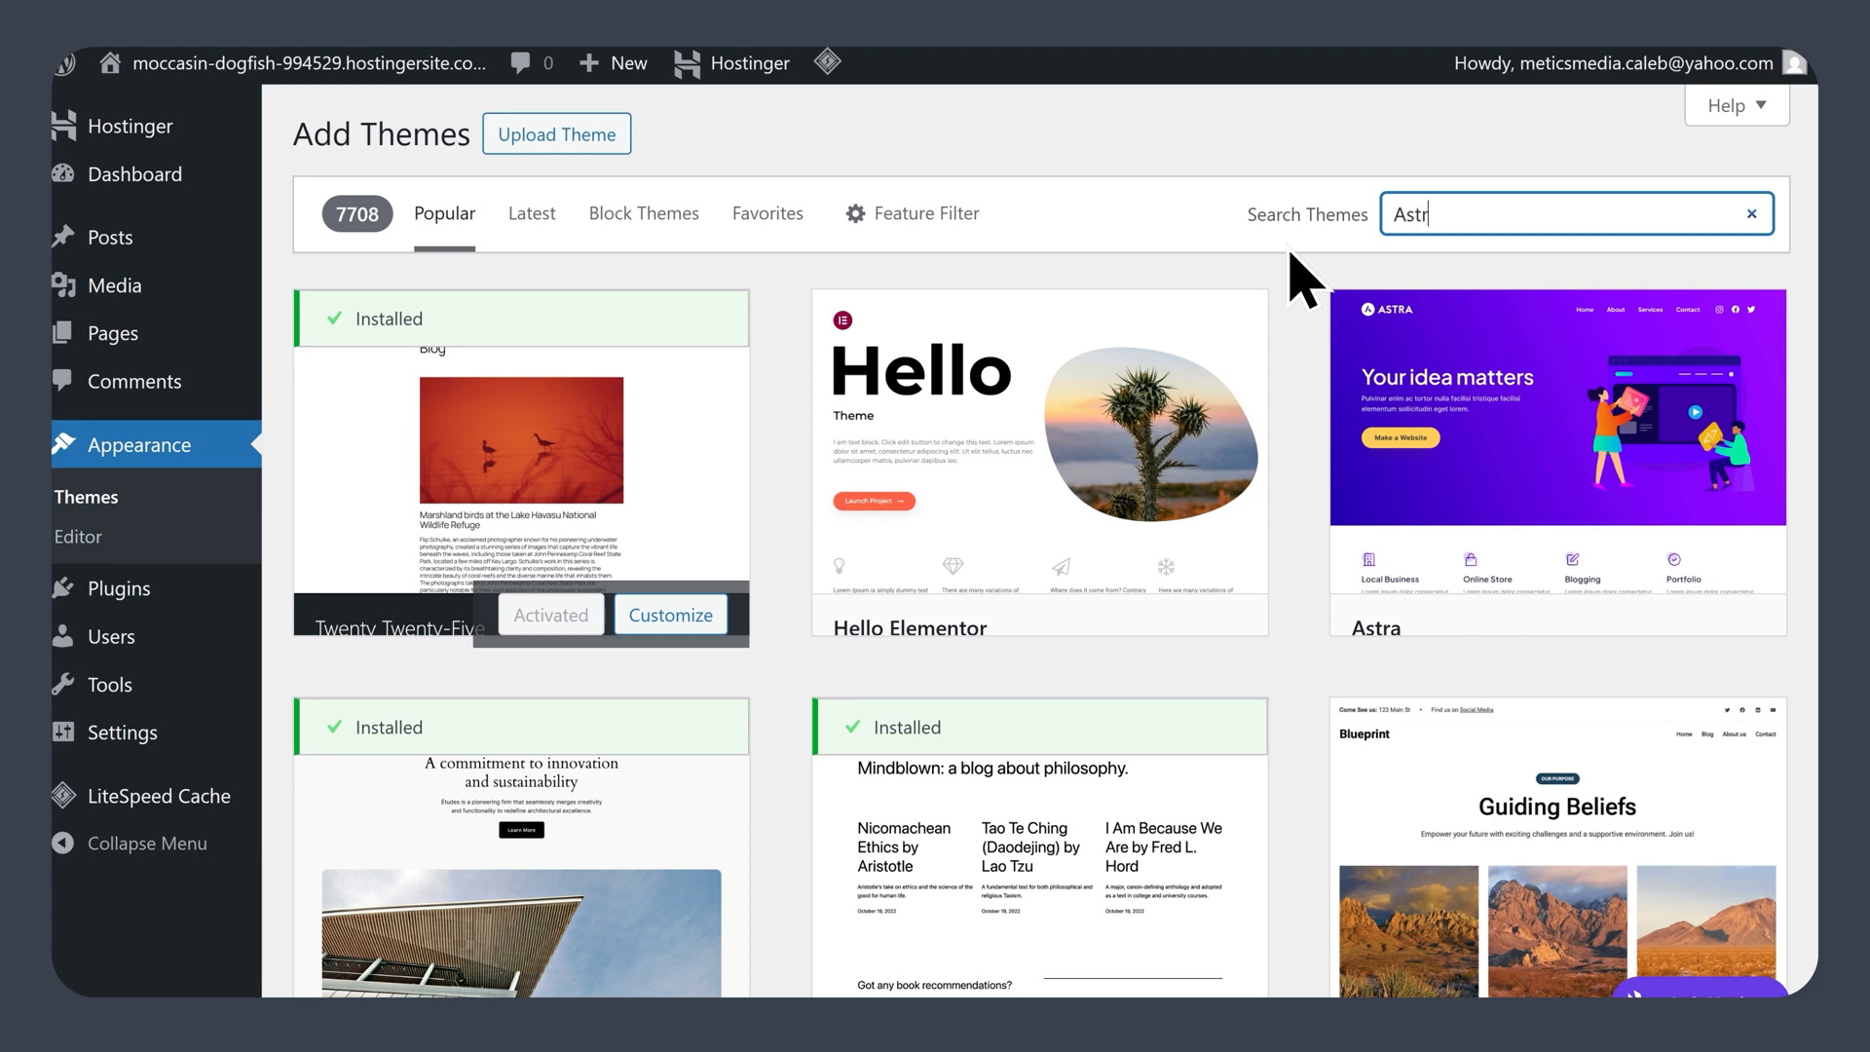
type("a")
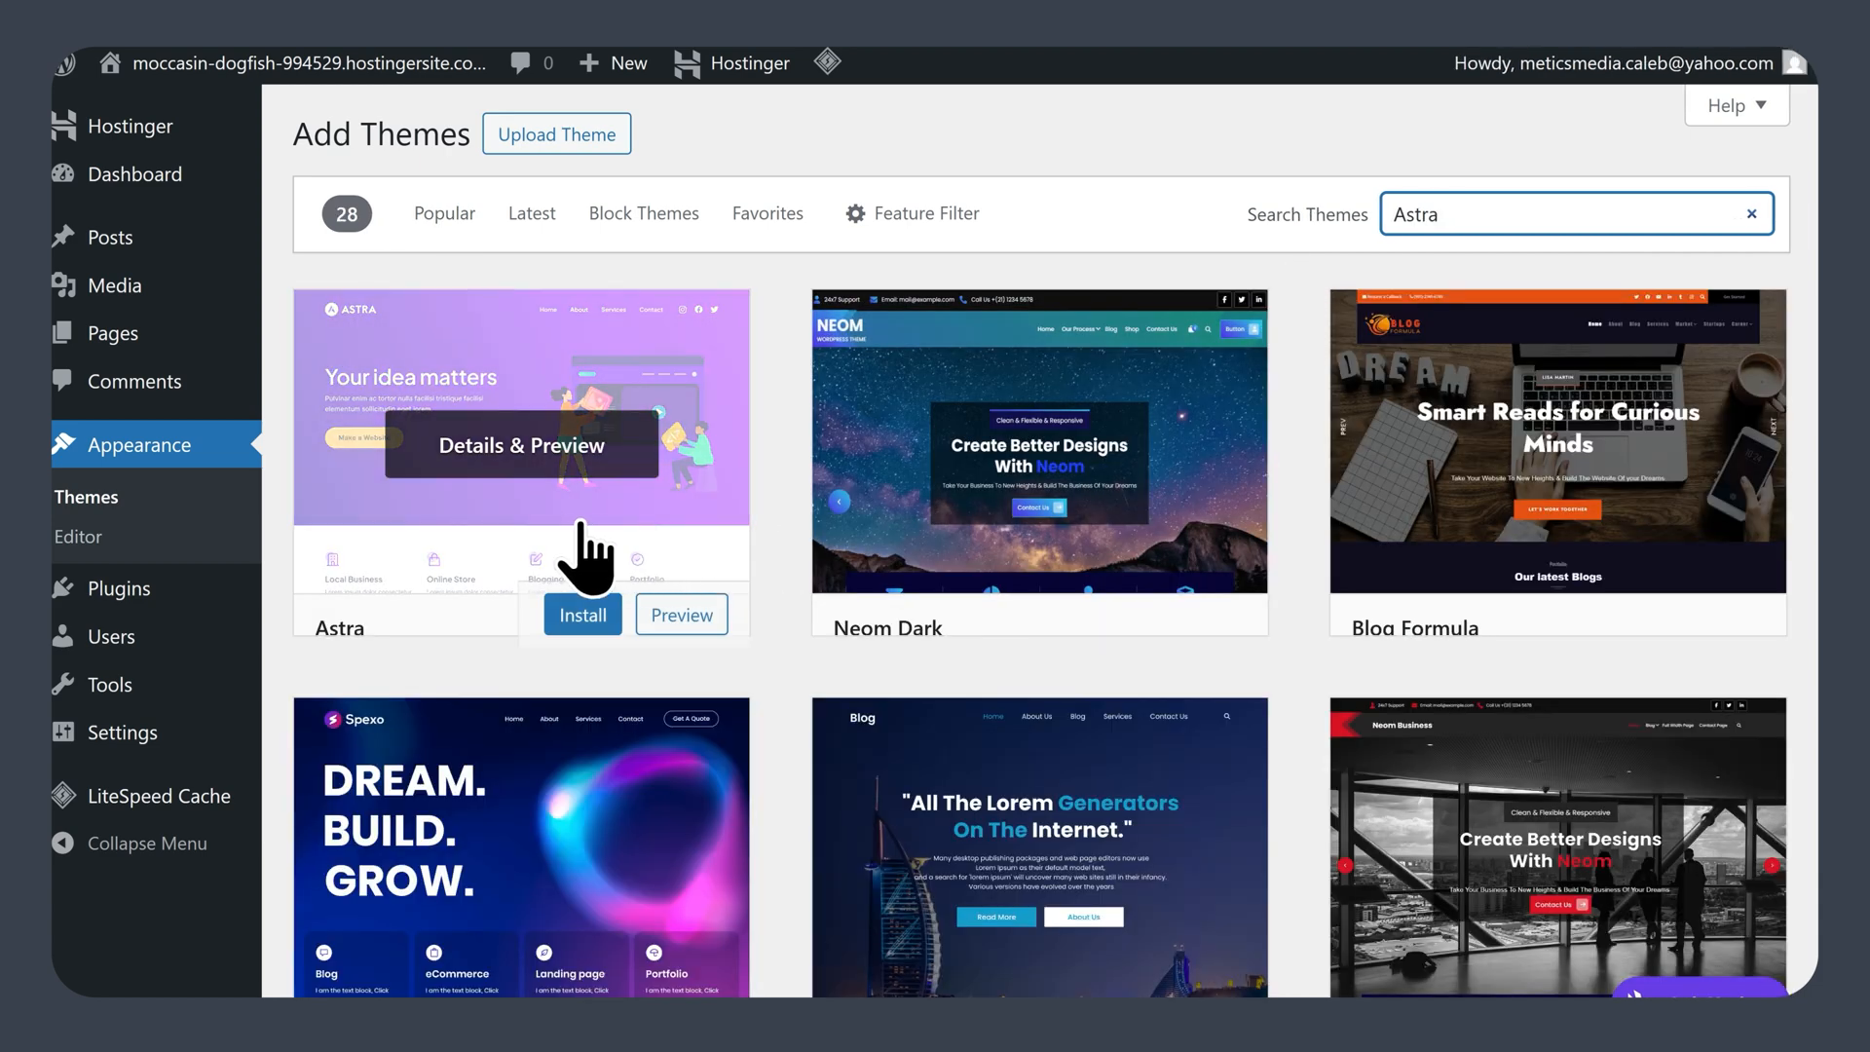
left_click(582, 614)
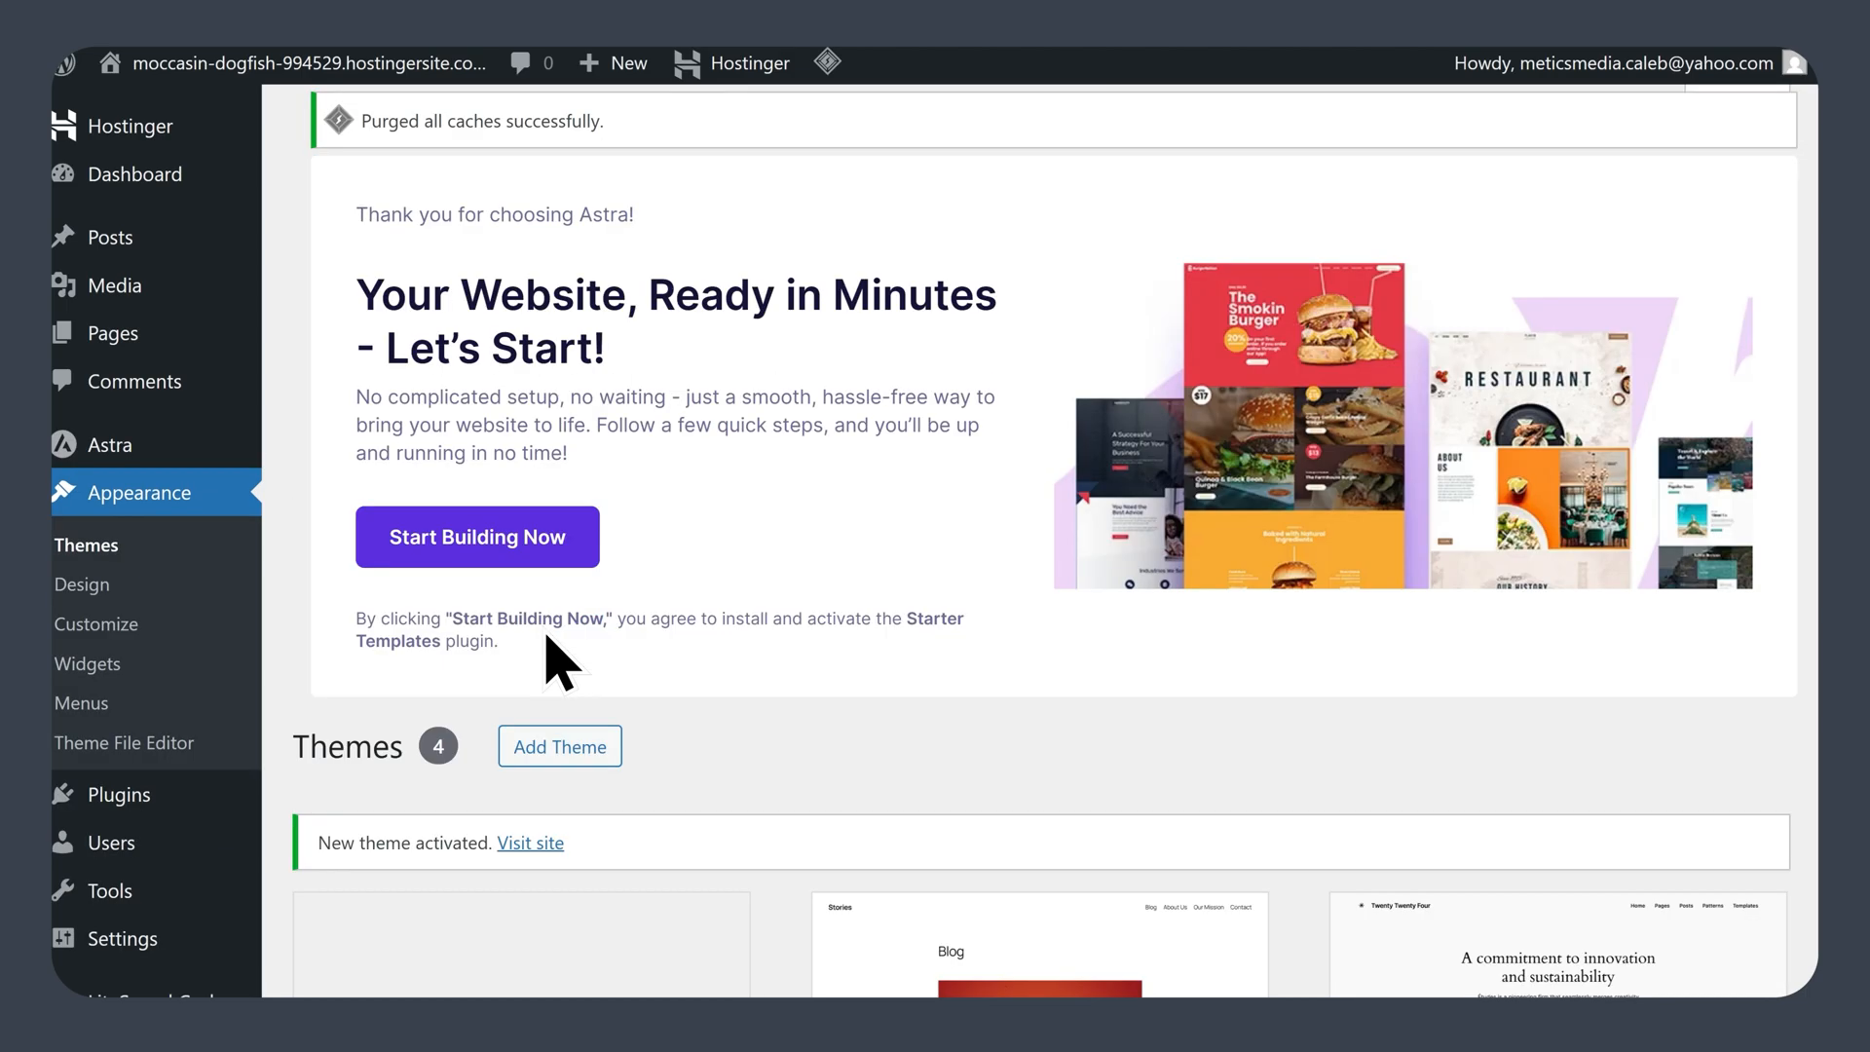
left_click(475, 538)
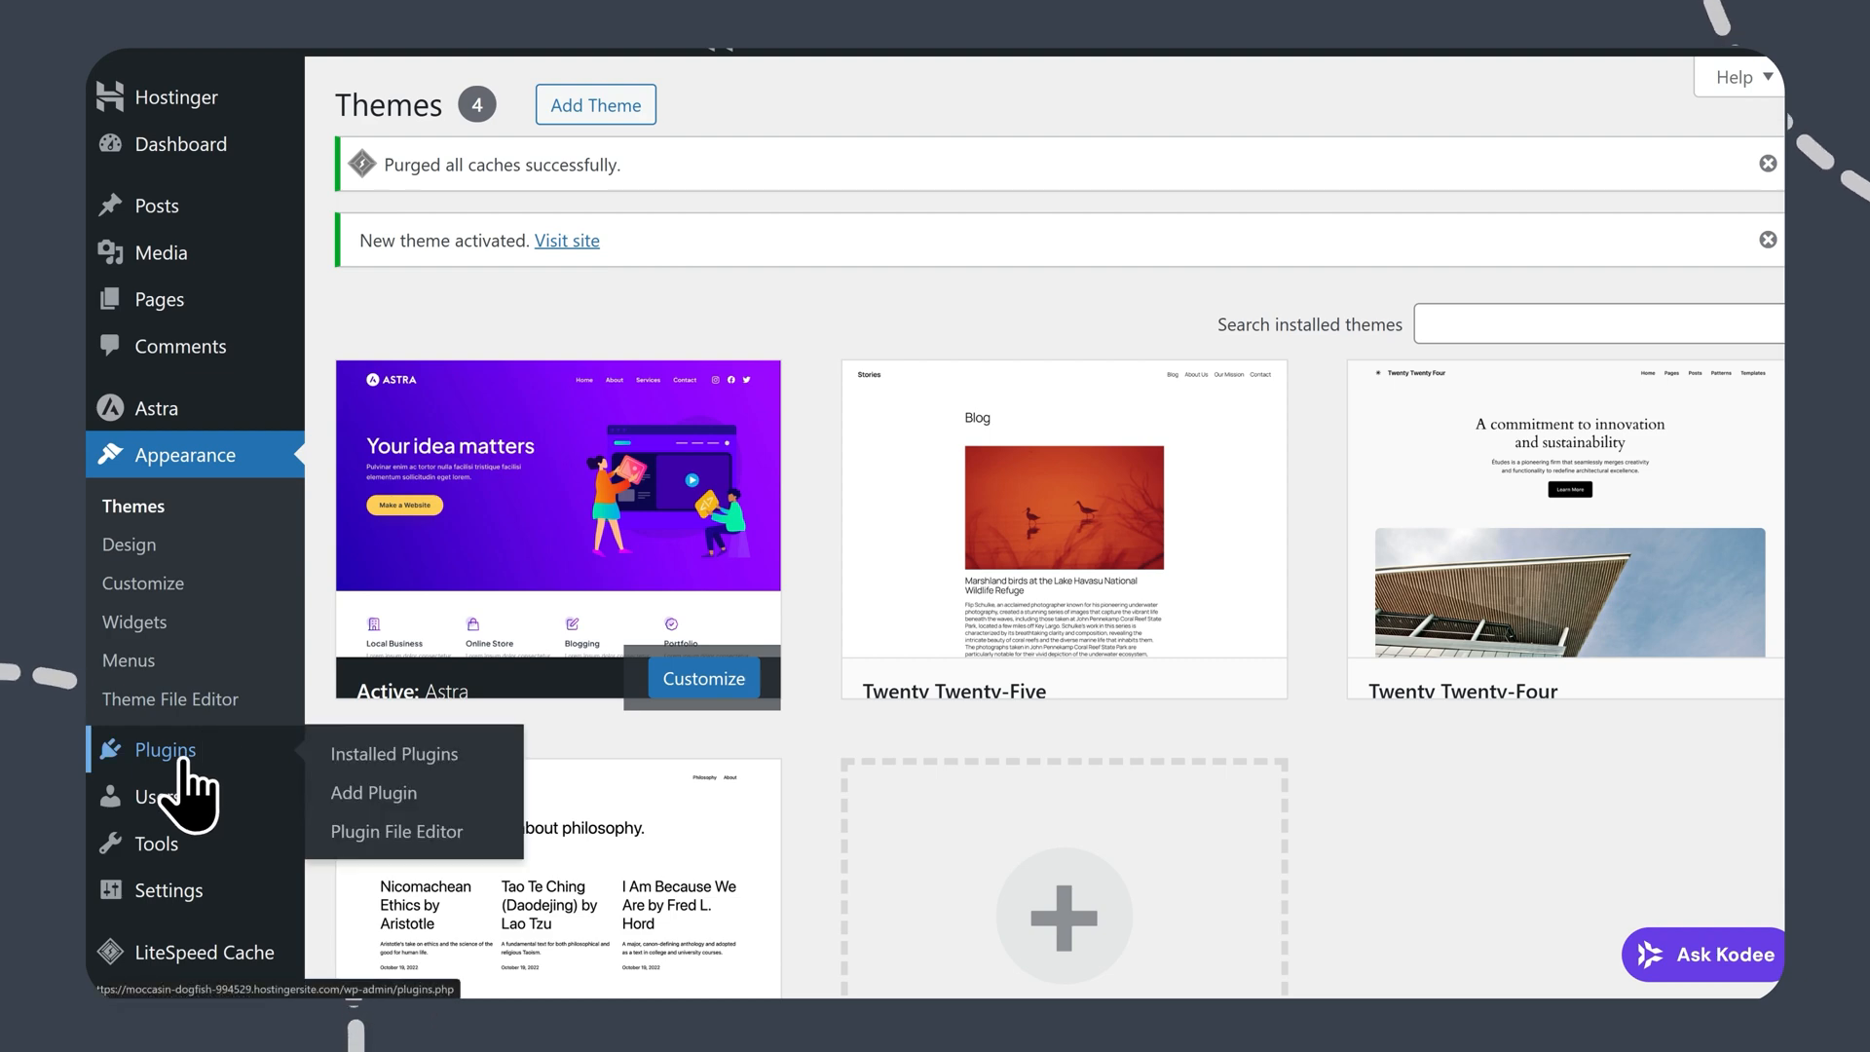
Step: Search plugins for 'Contact Form', install Contact Form 7 and activate it
left_click(372, 793)
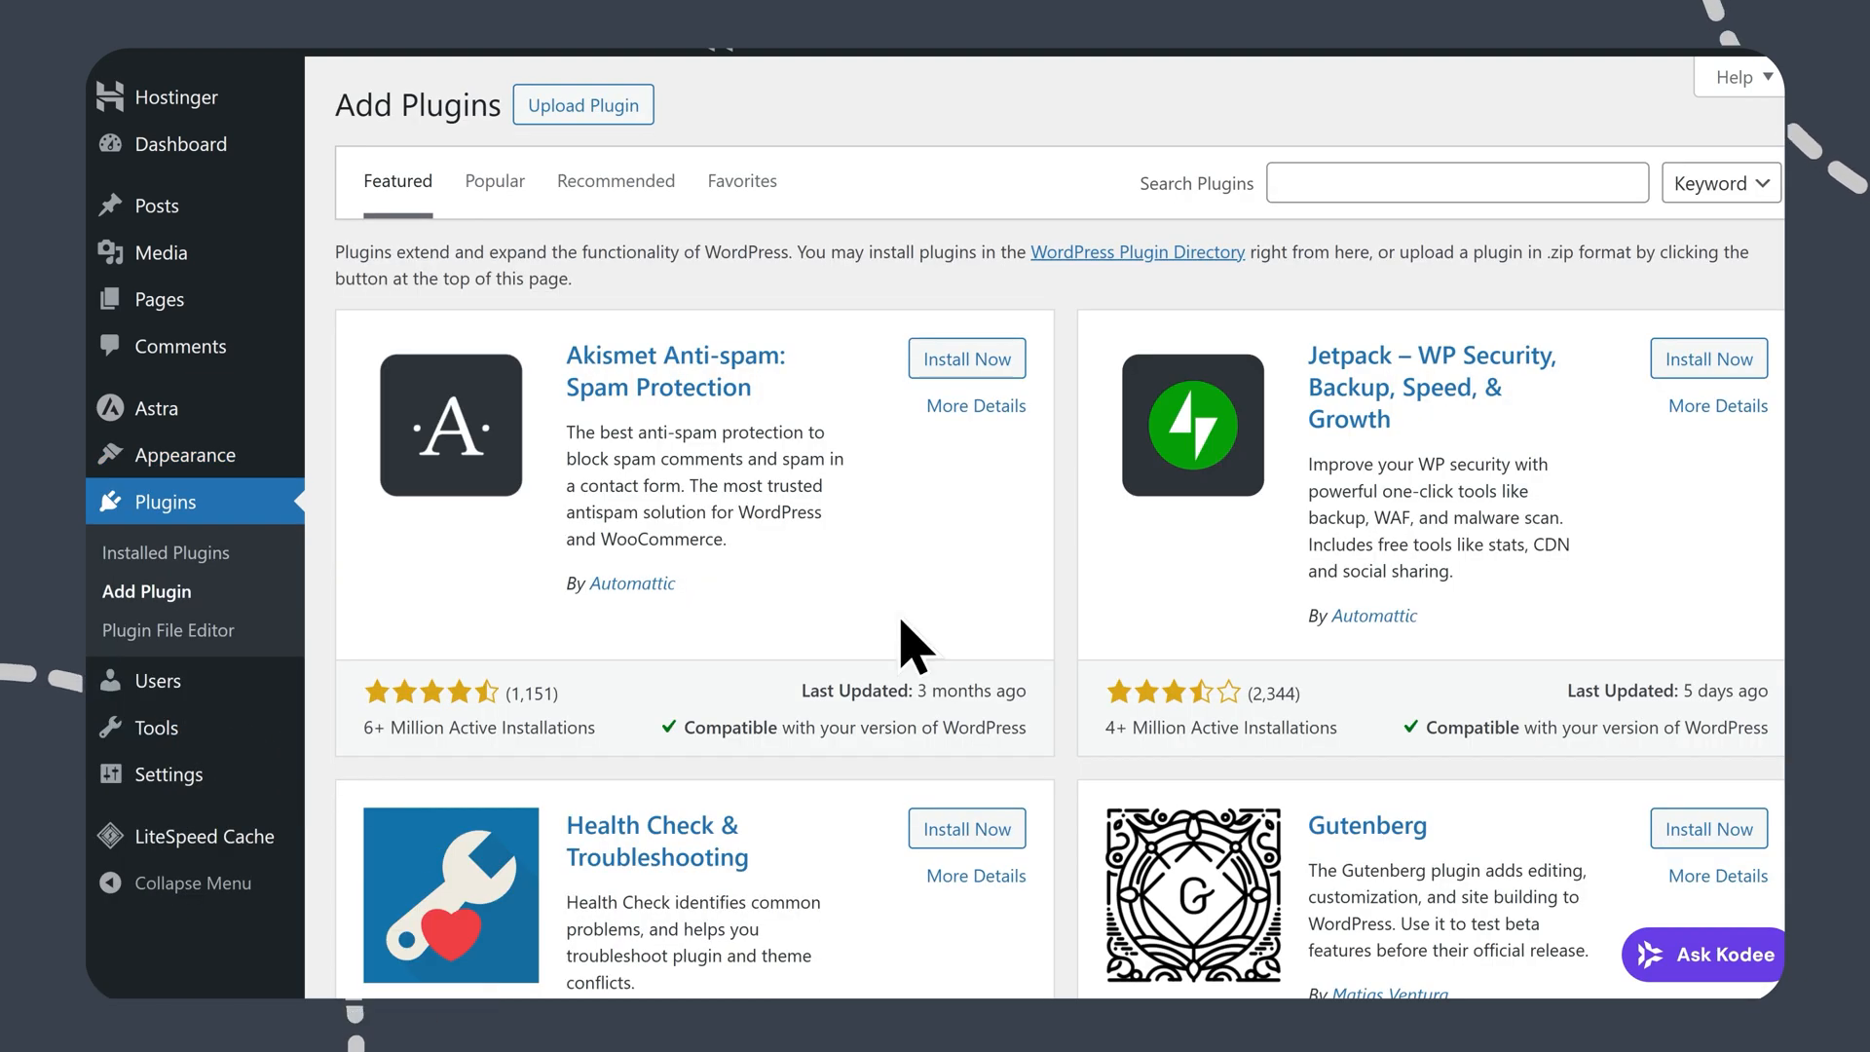
type("Contact Form")
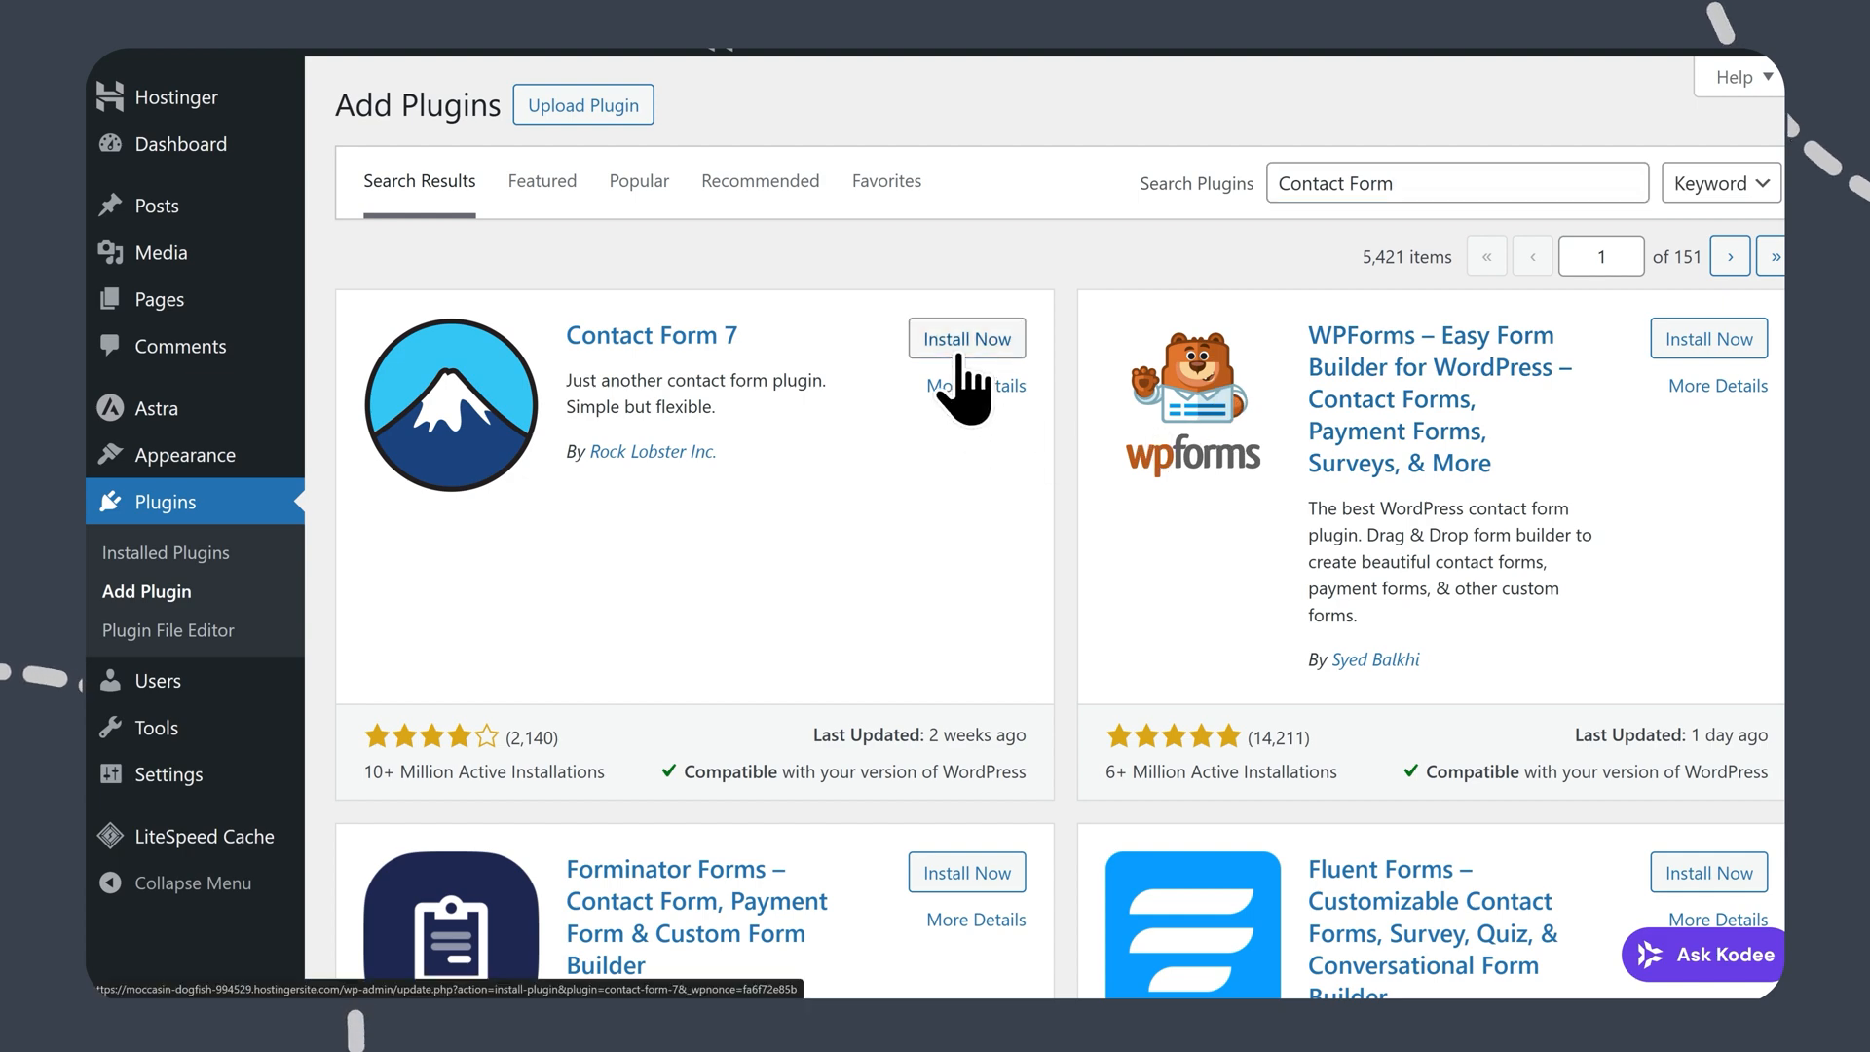
left_click(966, 337)
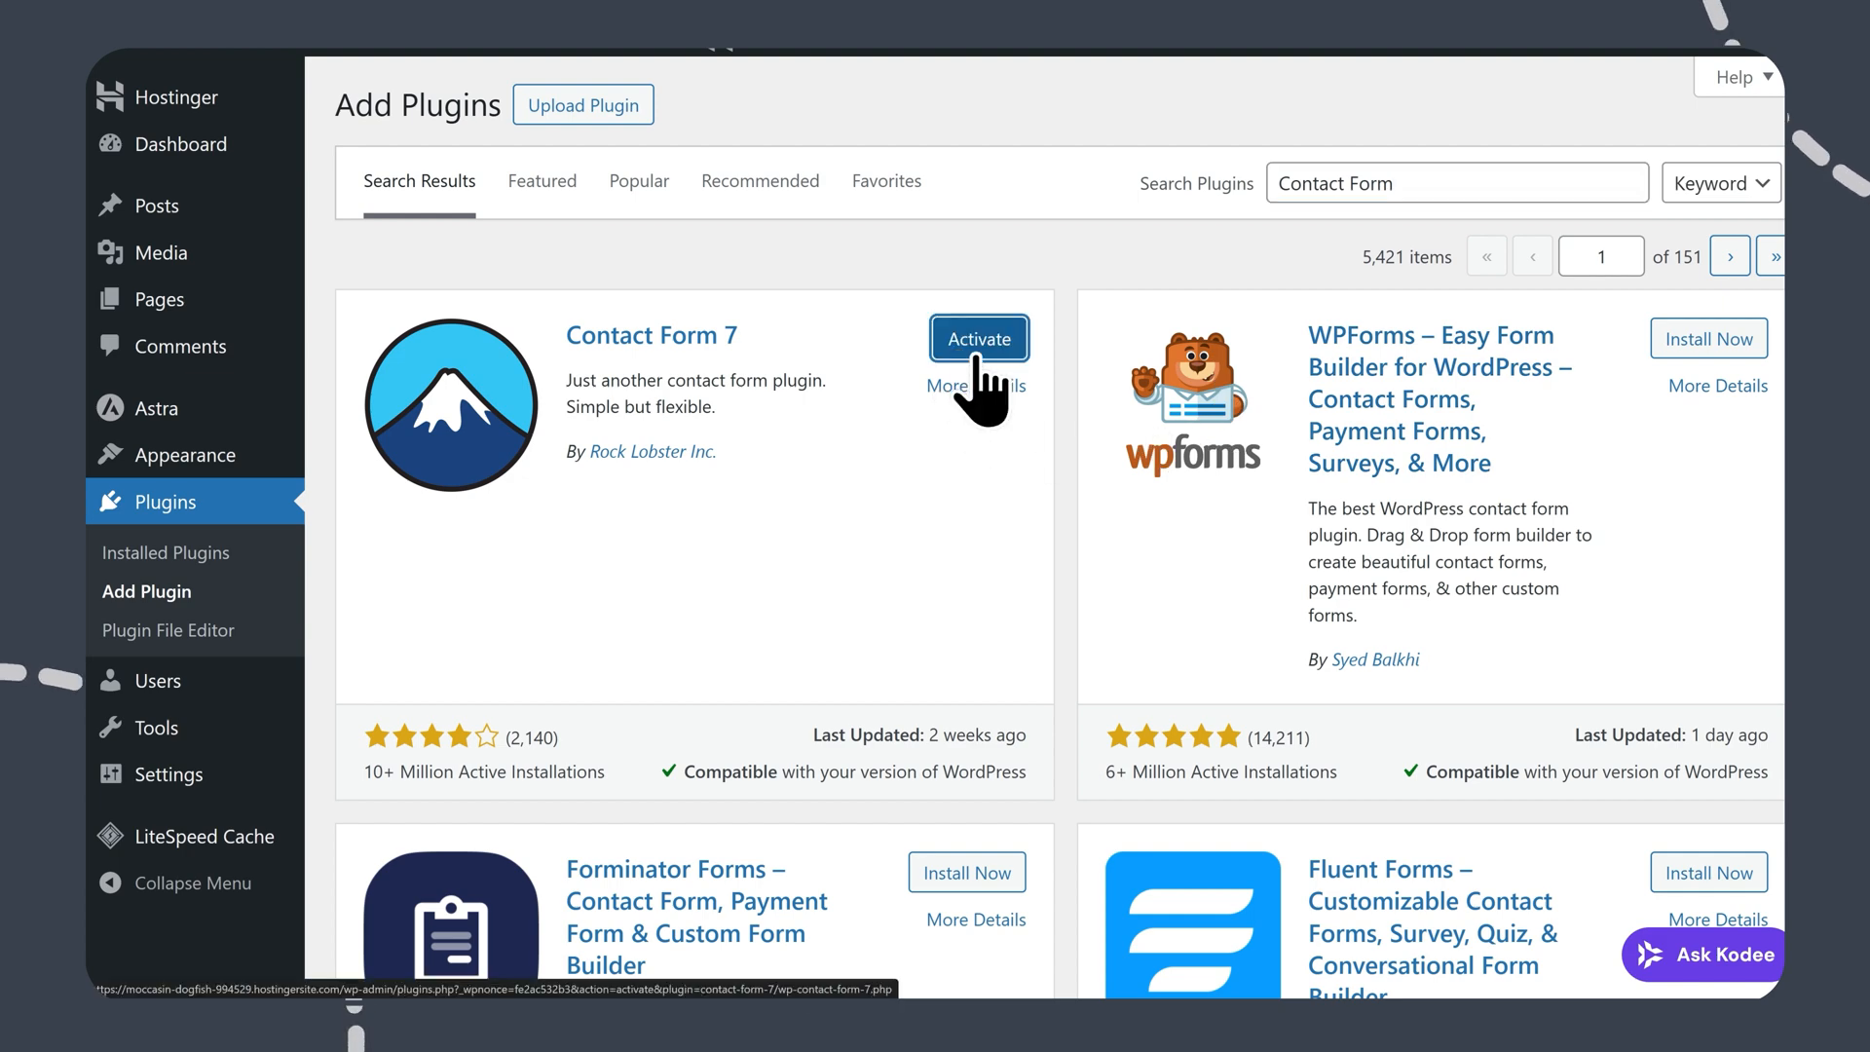
left_click(978, 337)
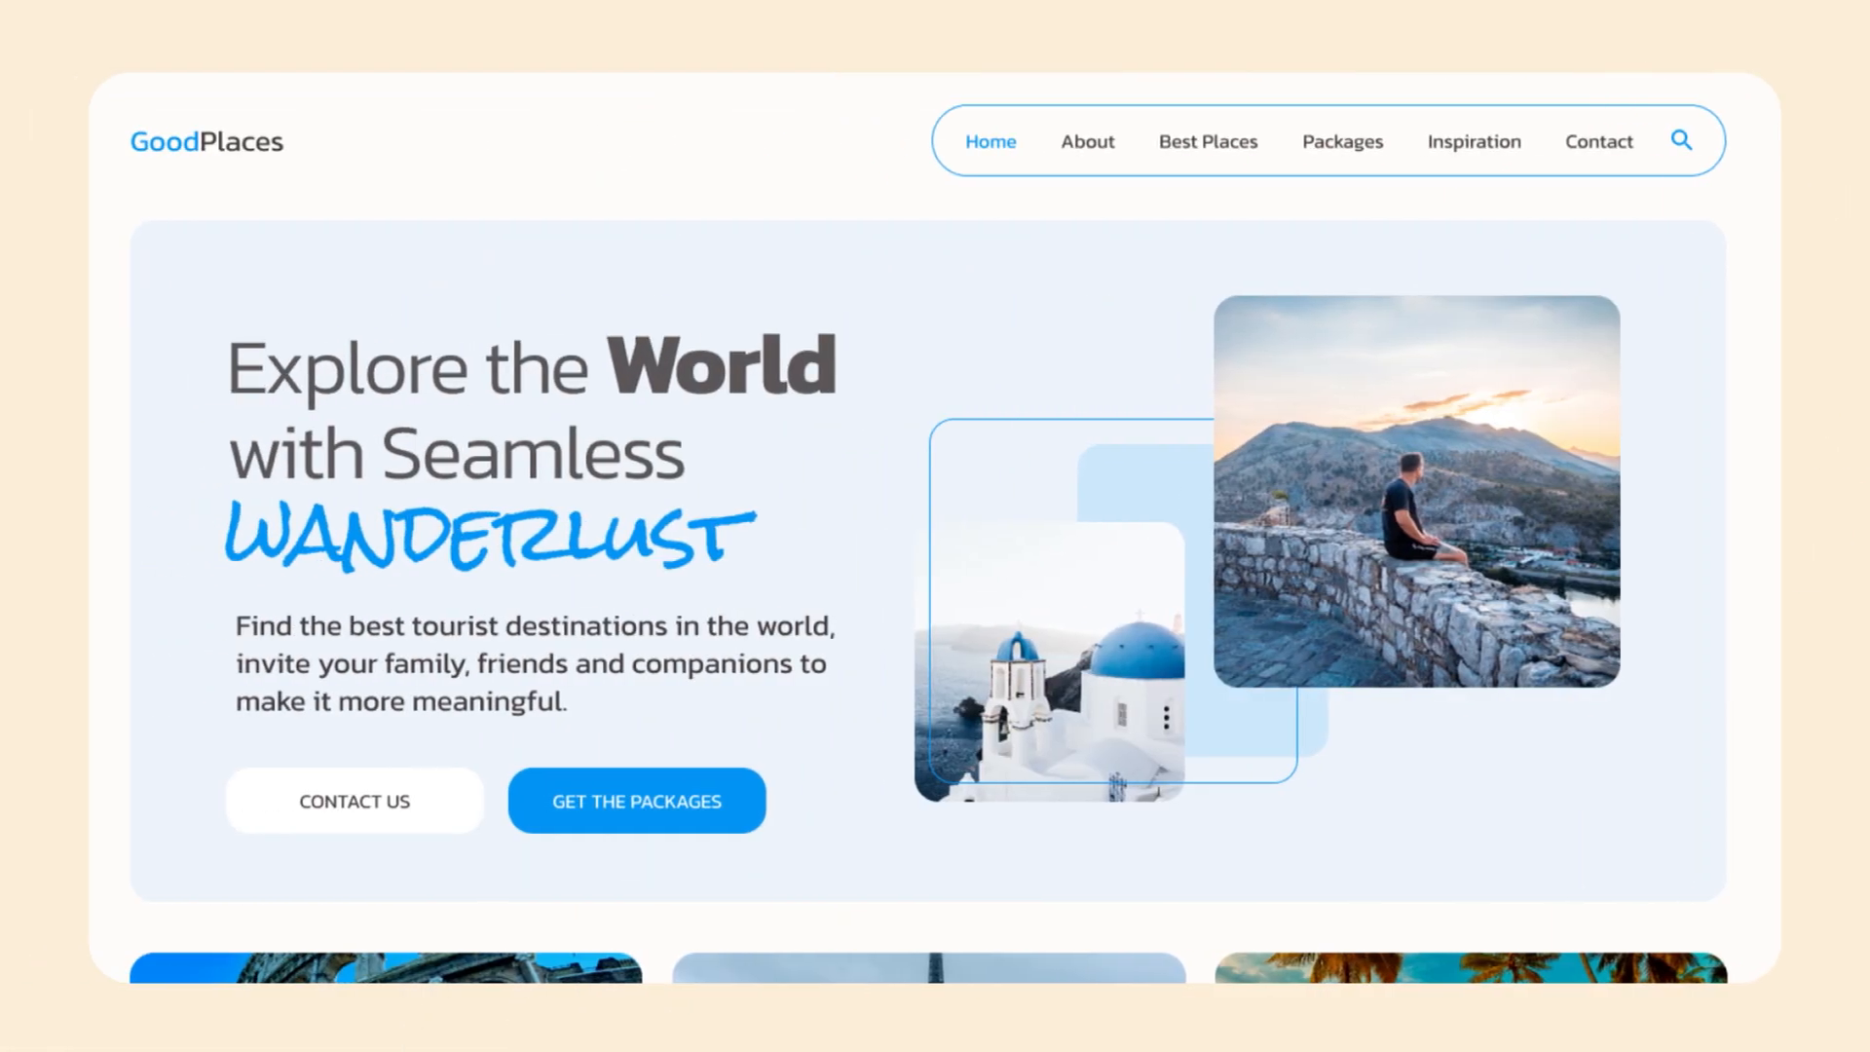
Step: Browse the Starter Templates gallery, then close it back to the Themes page
left_click(1681, 140)
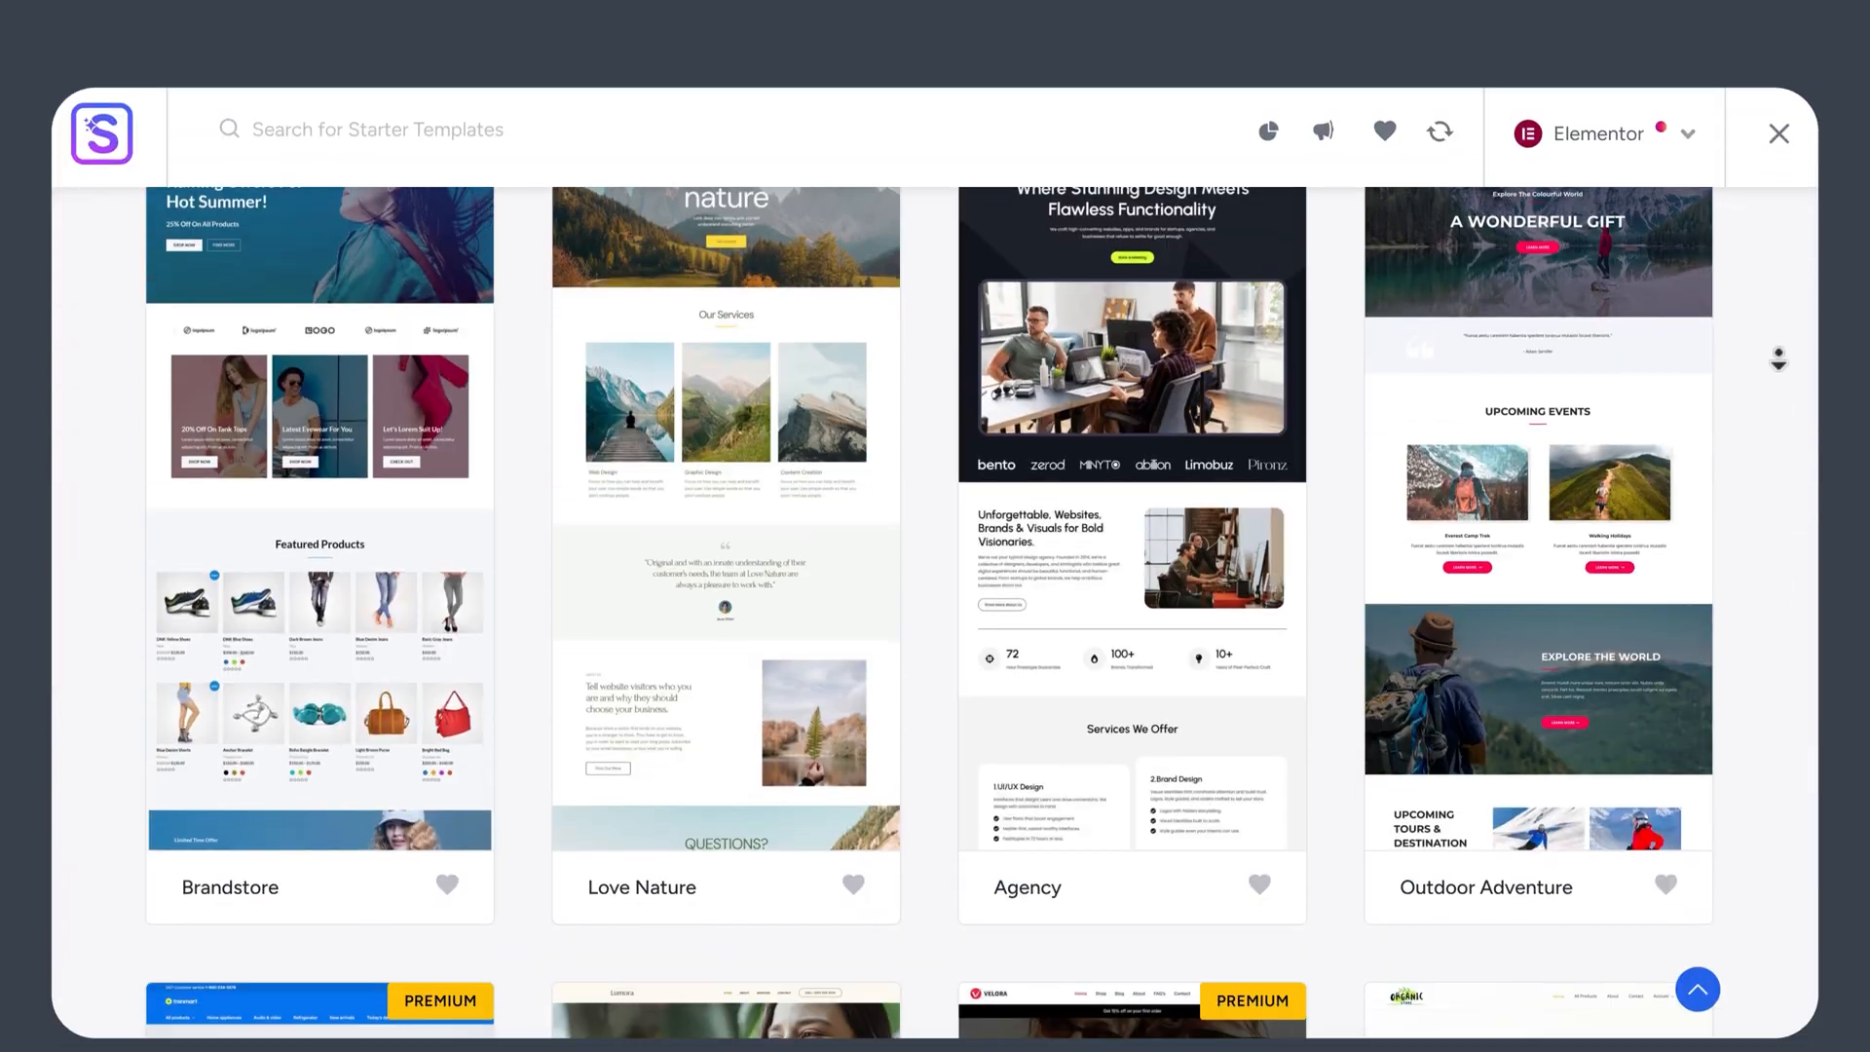
scroll("down", 3)
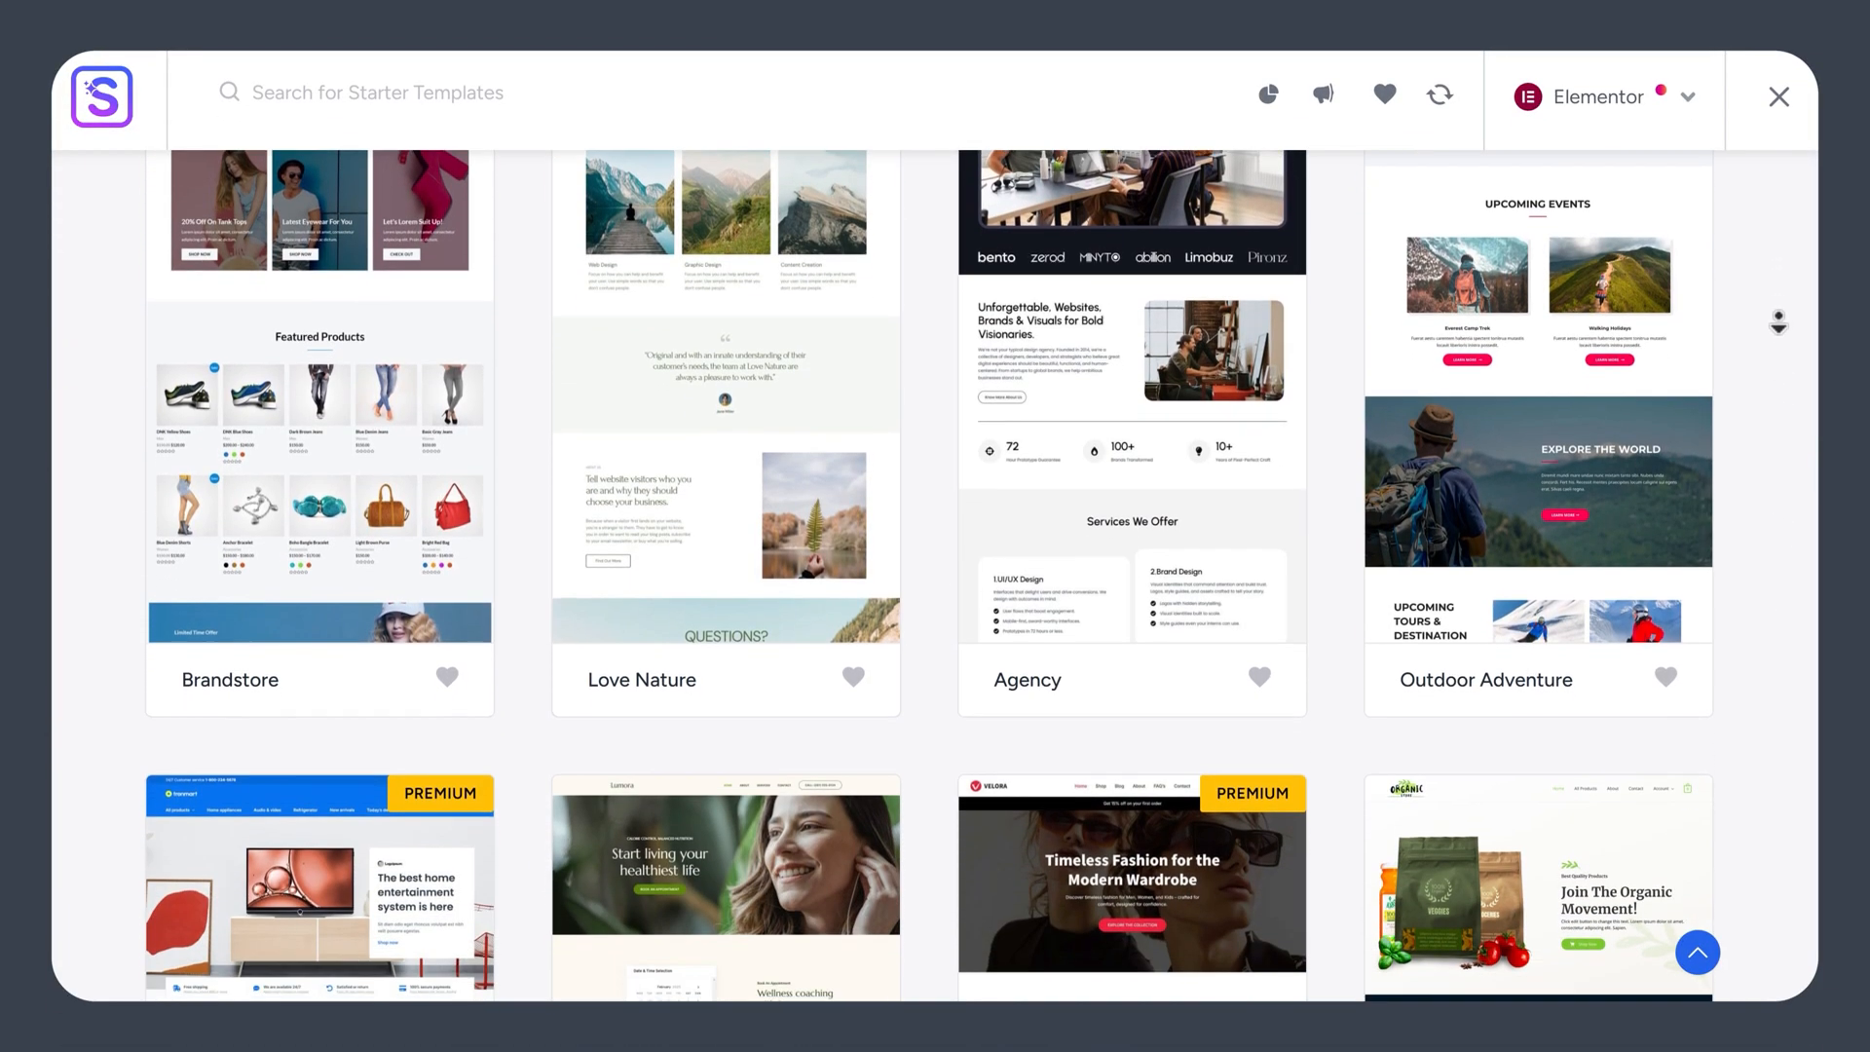
scroll("down", 3)
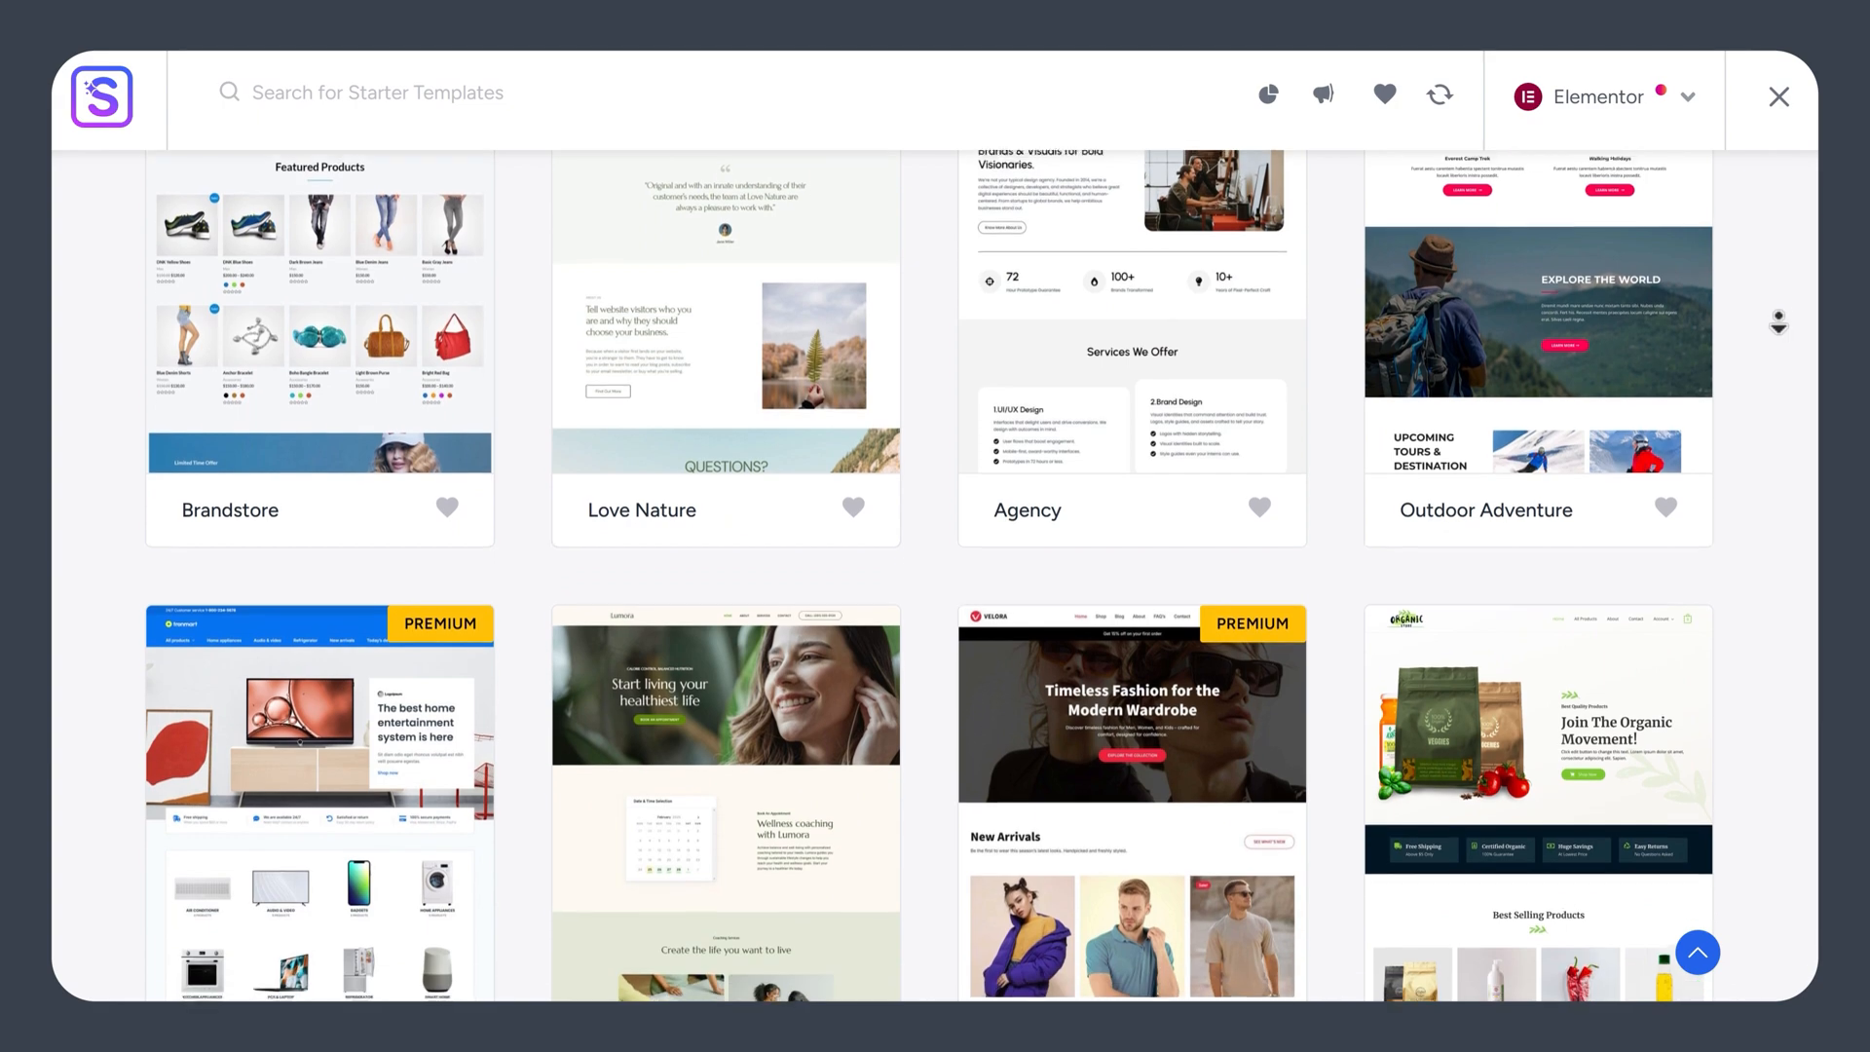
left_click(1778, 98)
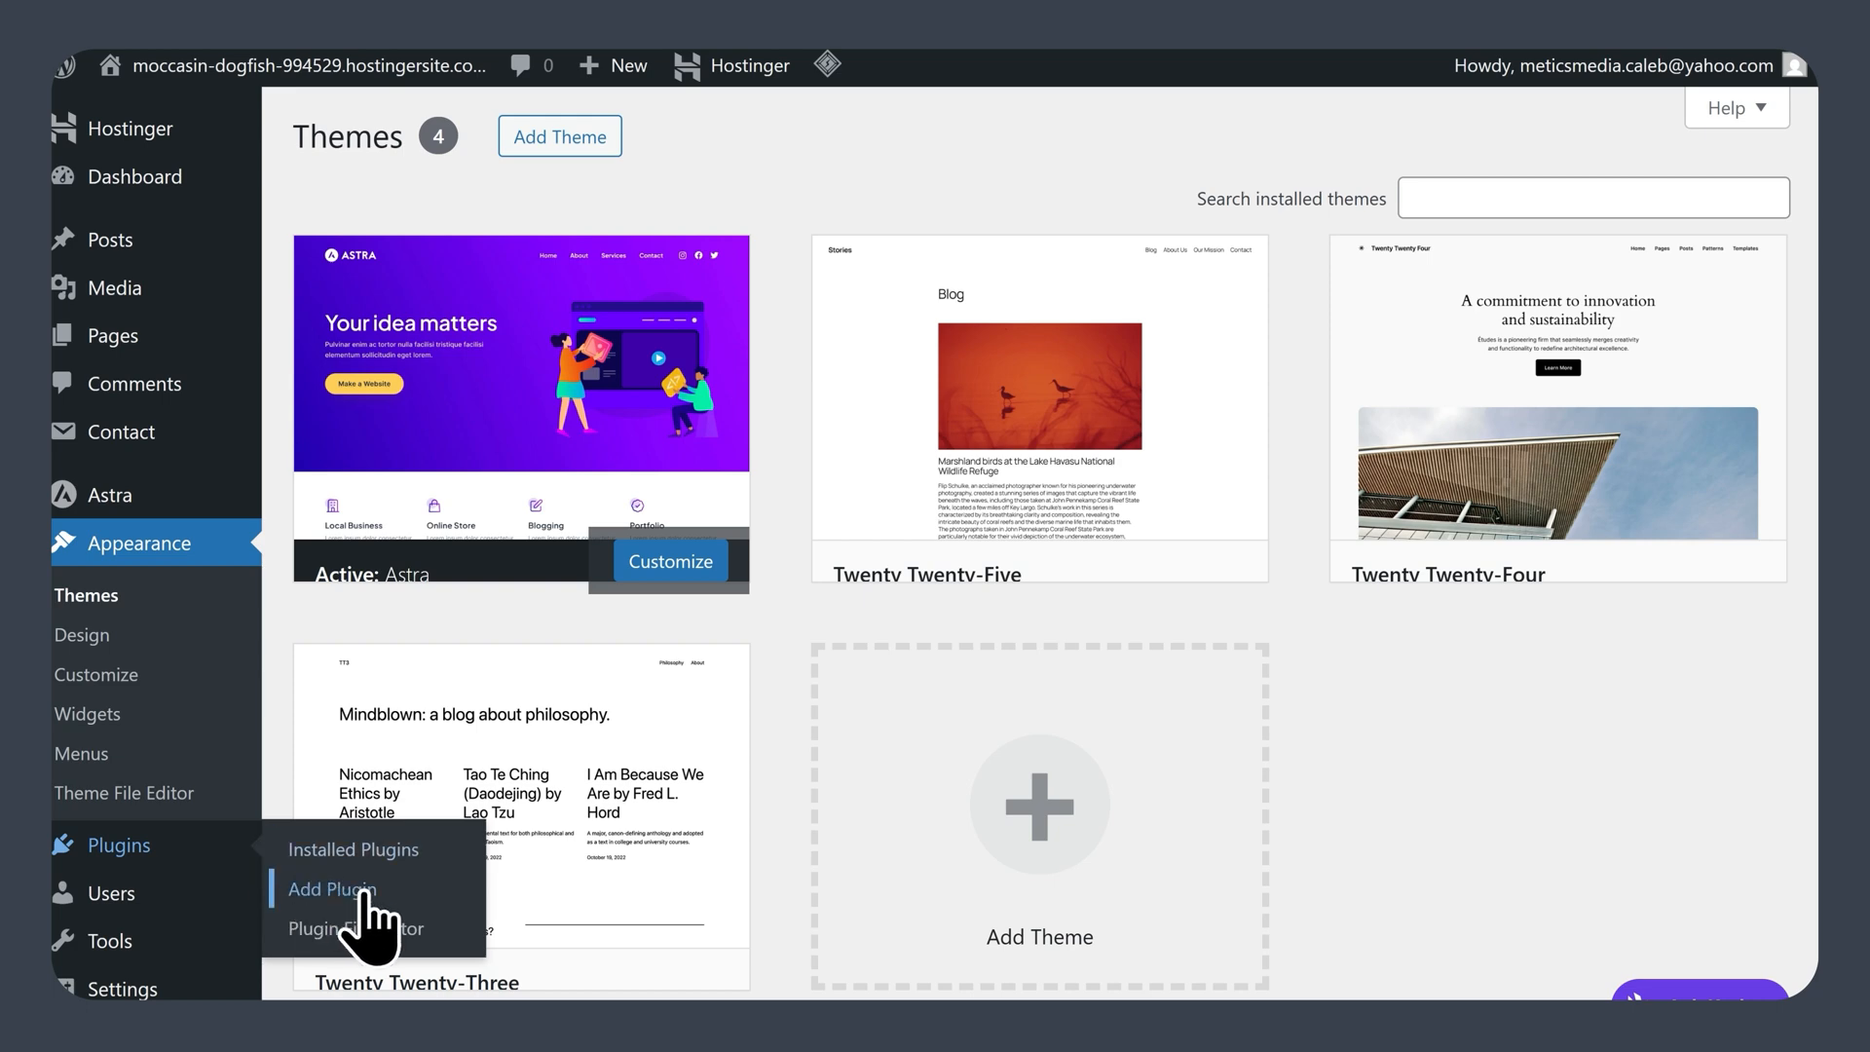
Step: Search plugins for 'Starter Templates', install it and pick Elementor as its builder
left_click(331, 888)
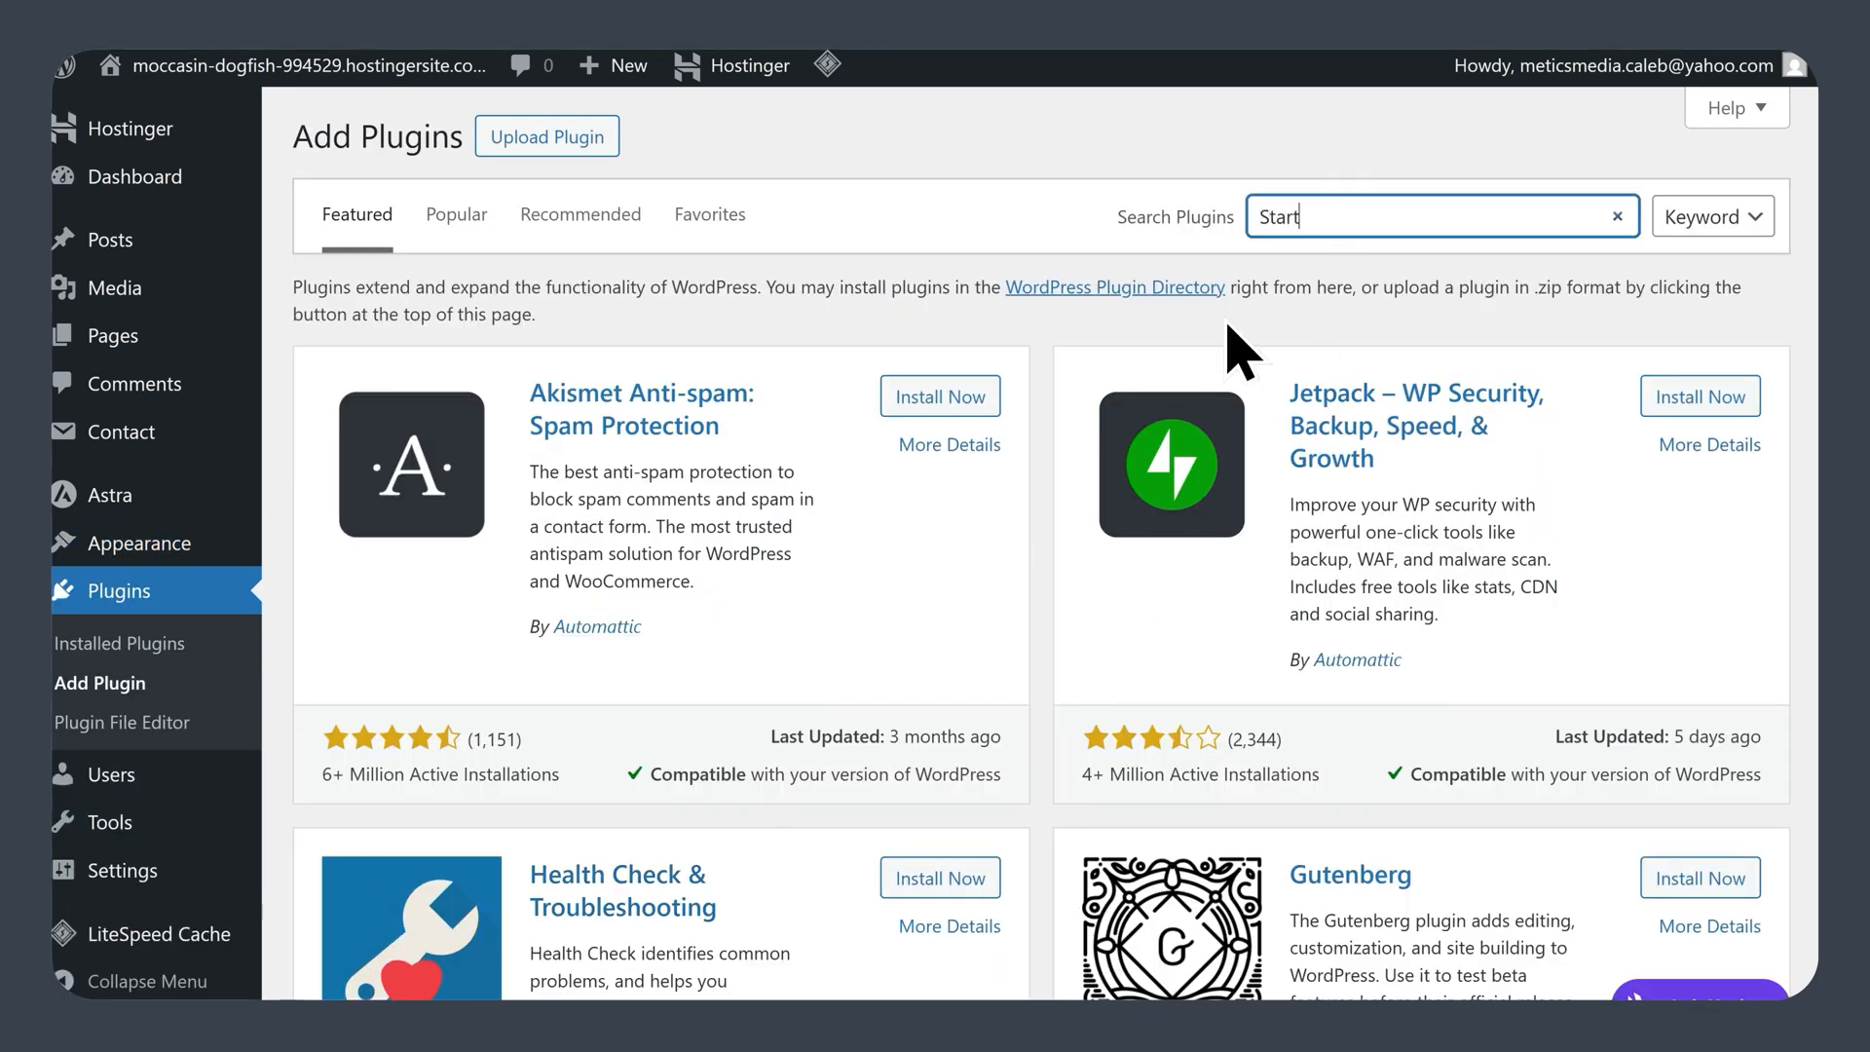
type("Starter Templates")
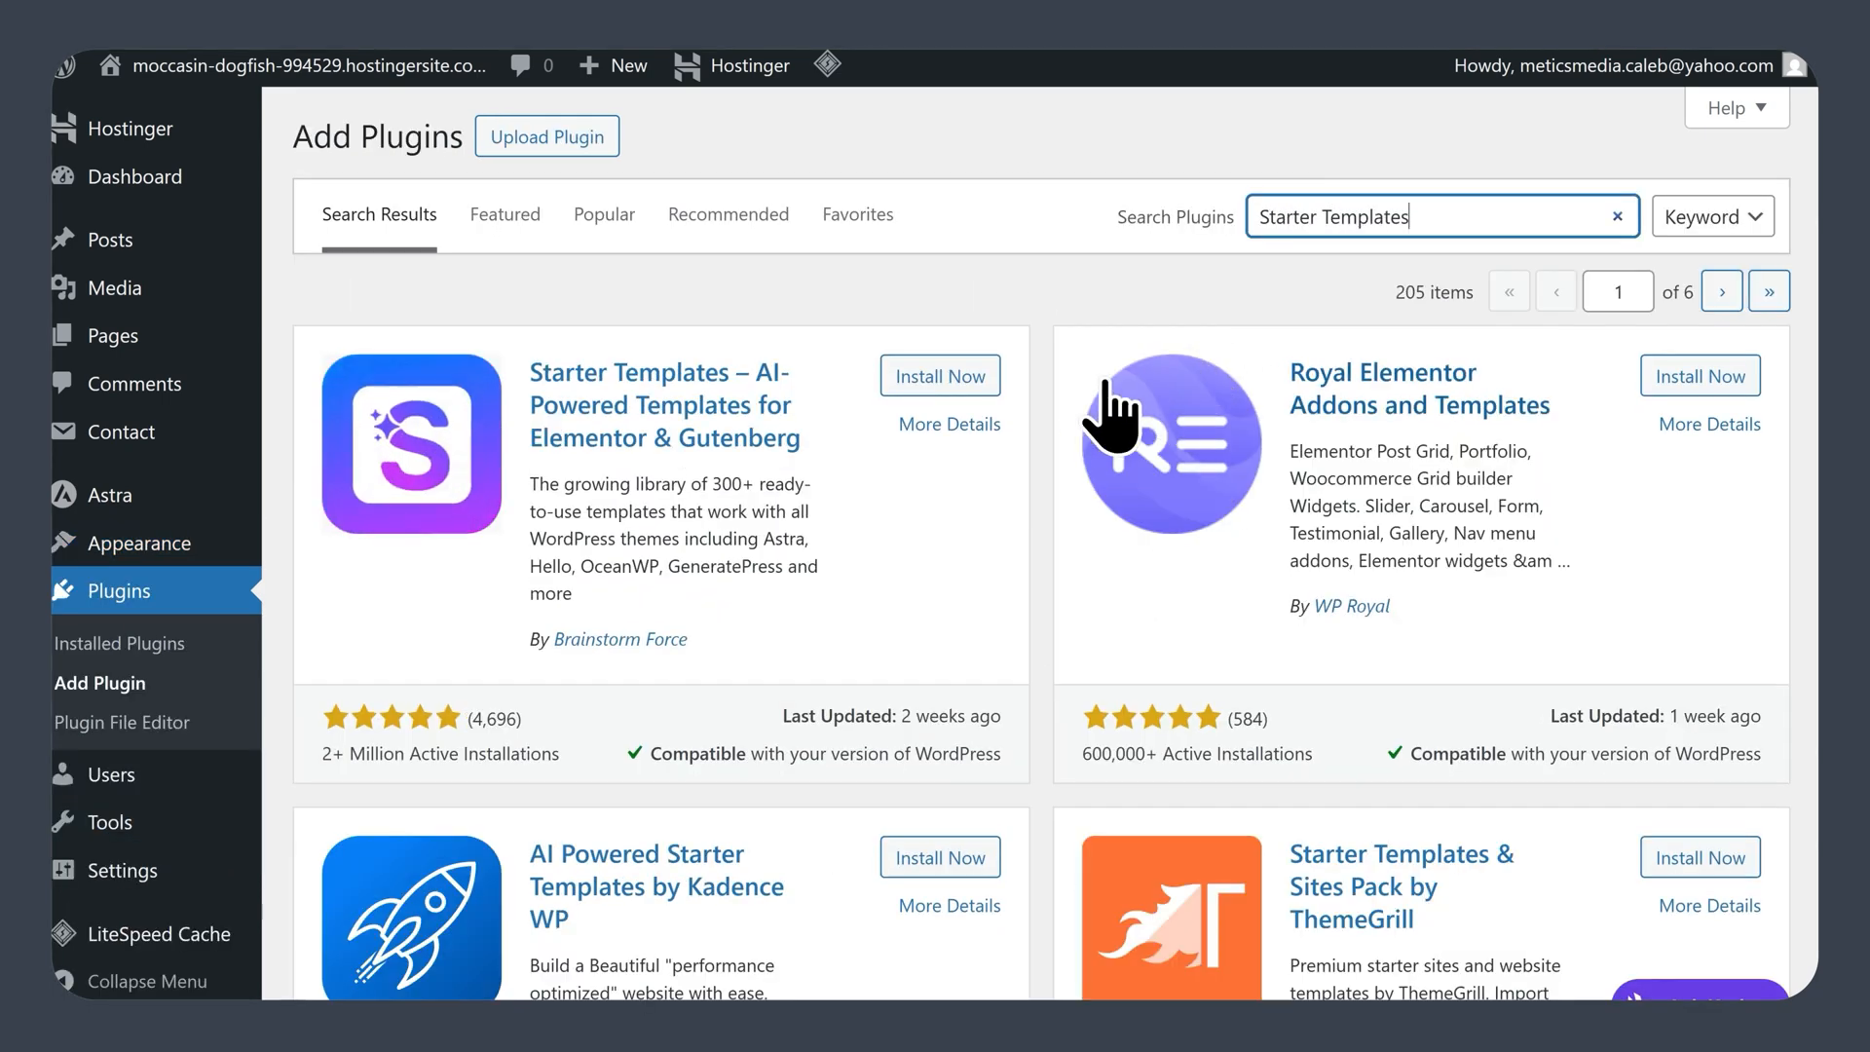
left_click(938, 374)
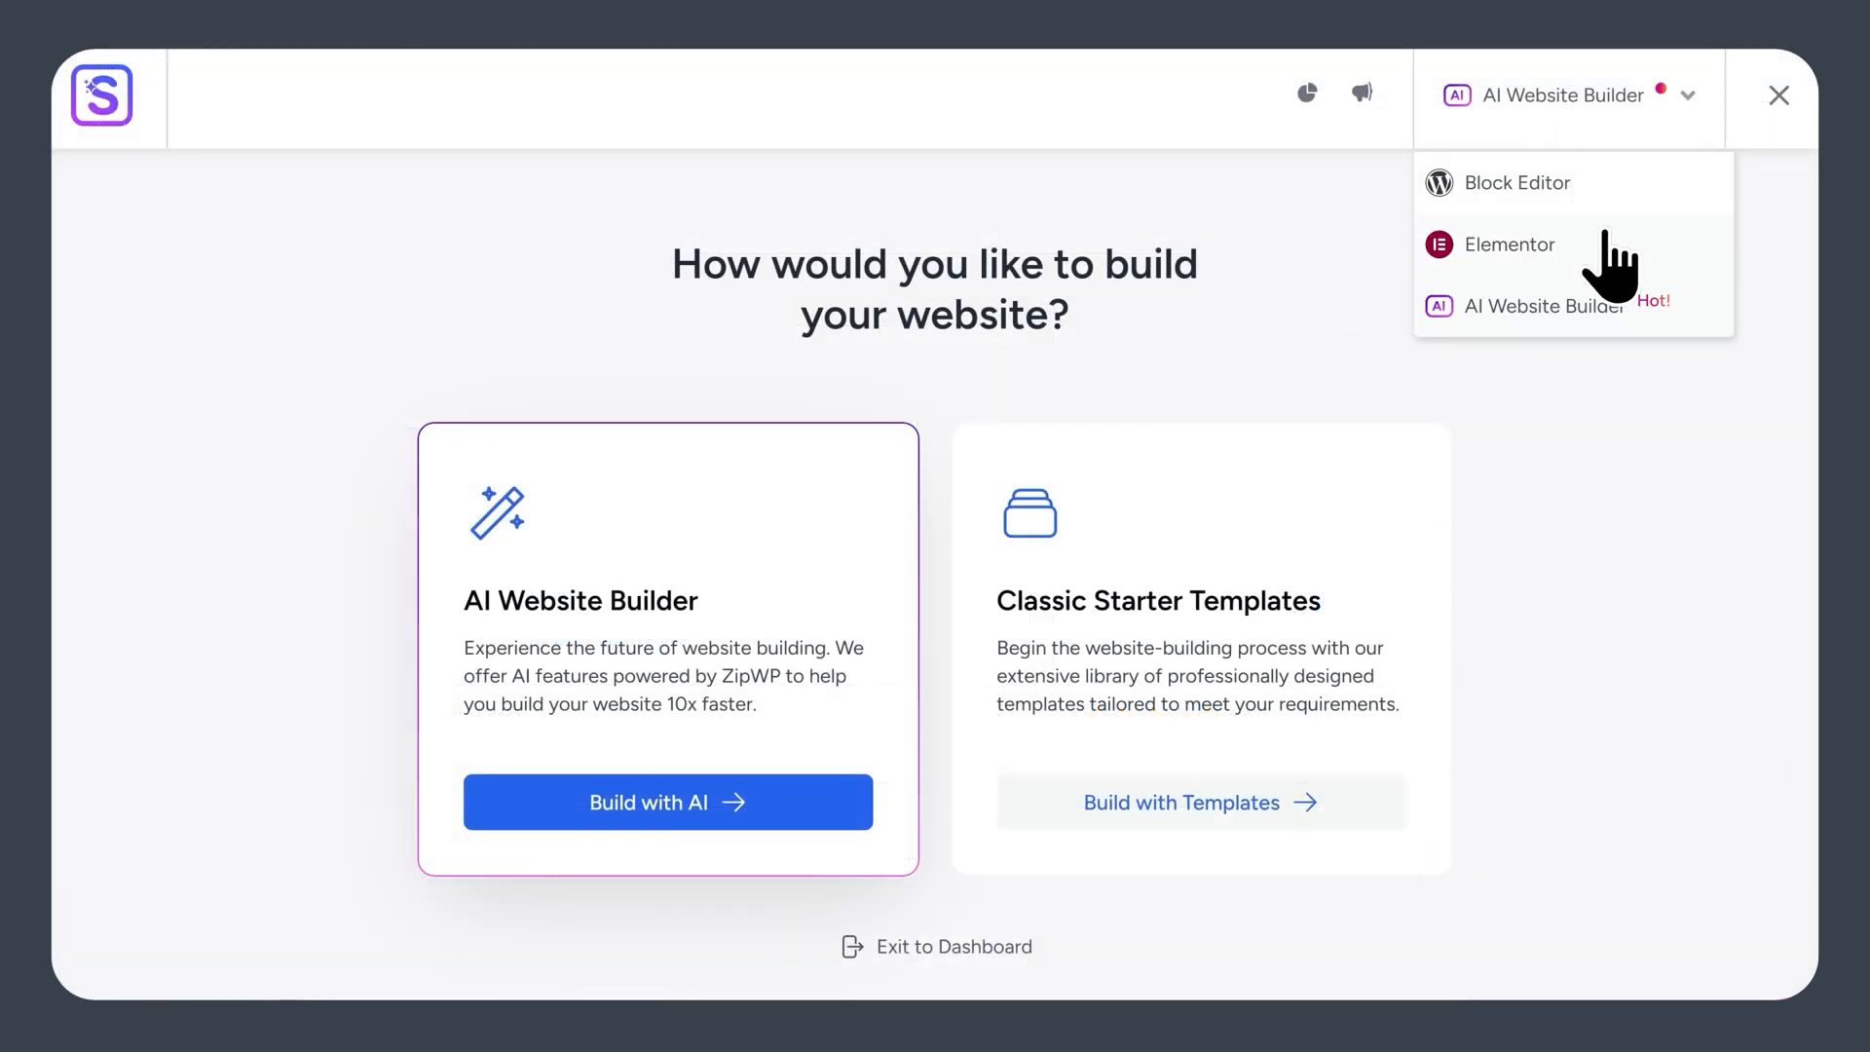
left_click(1508, 244)
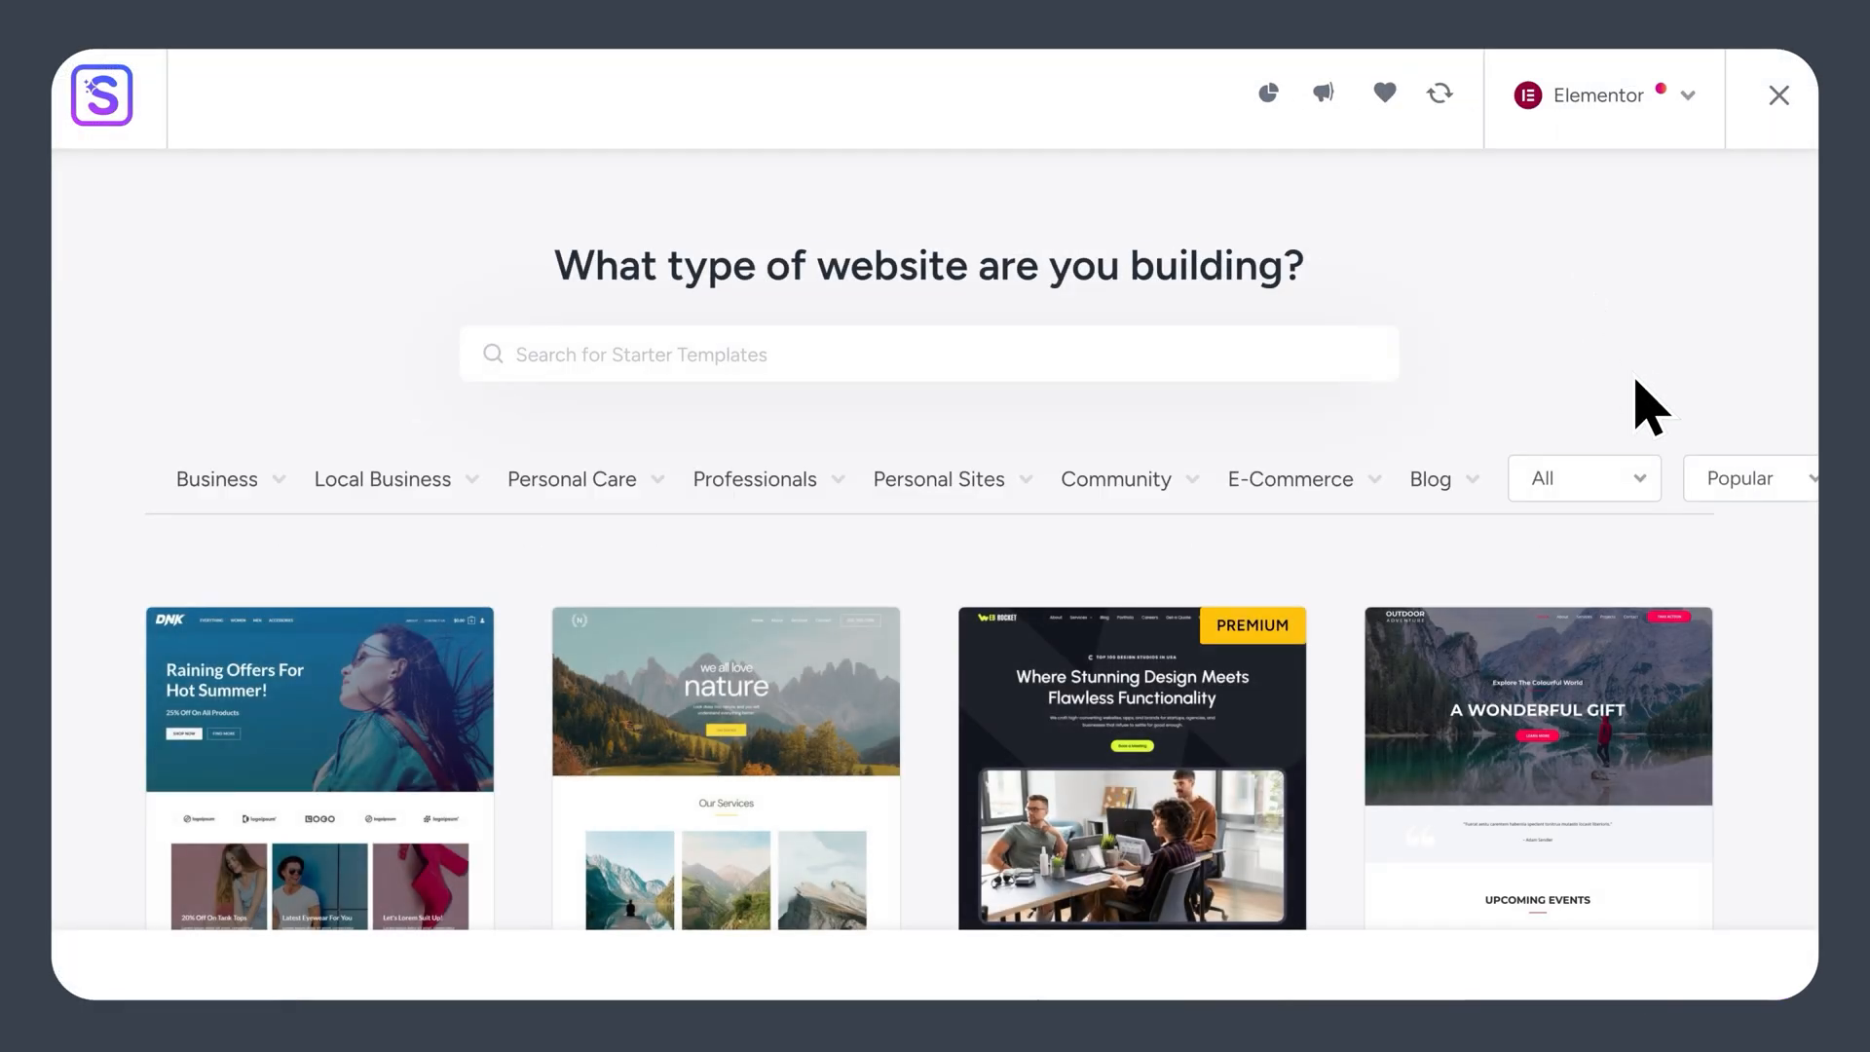
Step: Filter the templates to Personal Sites > Portfolio & CV
scroll("down", 3)
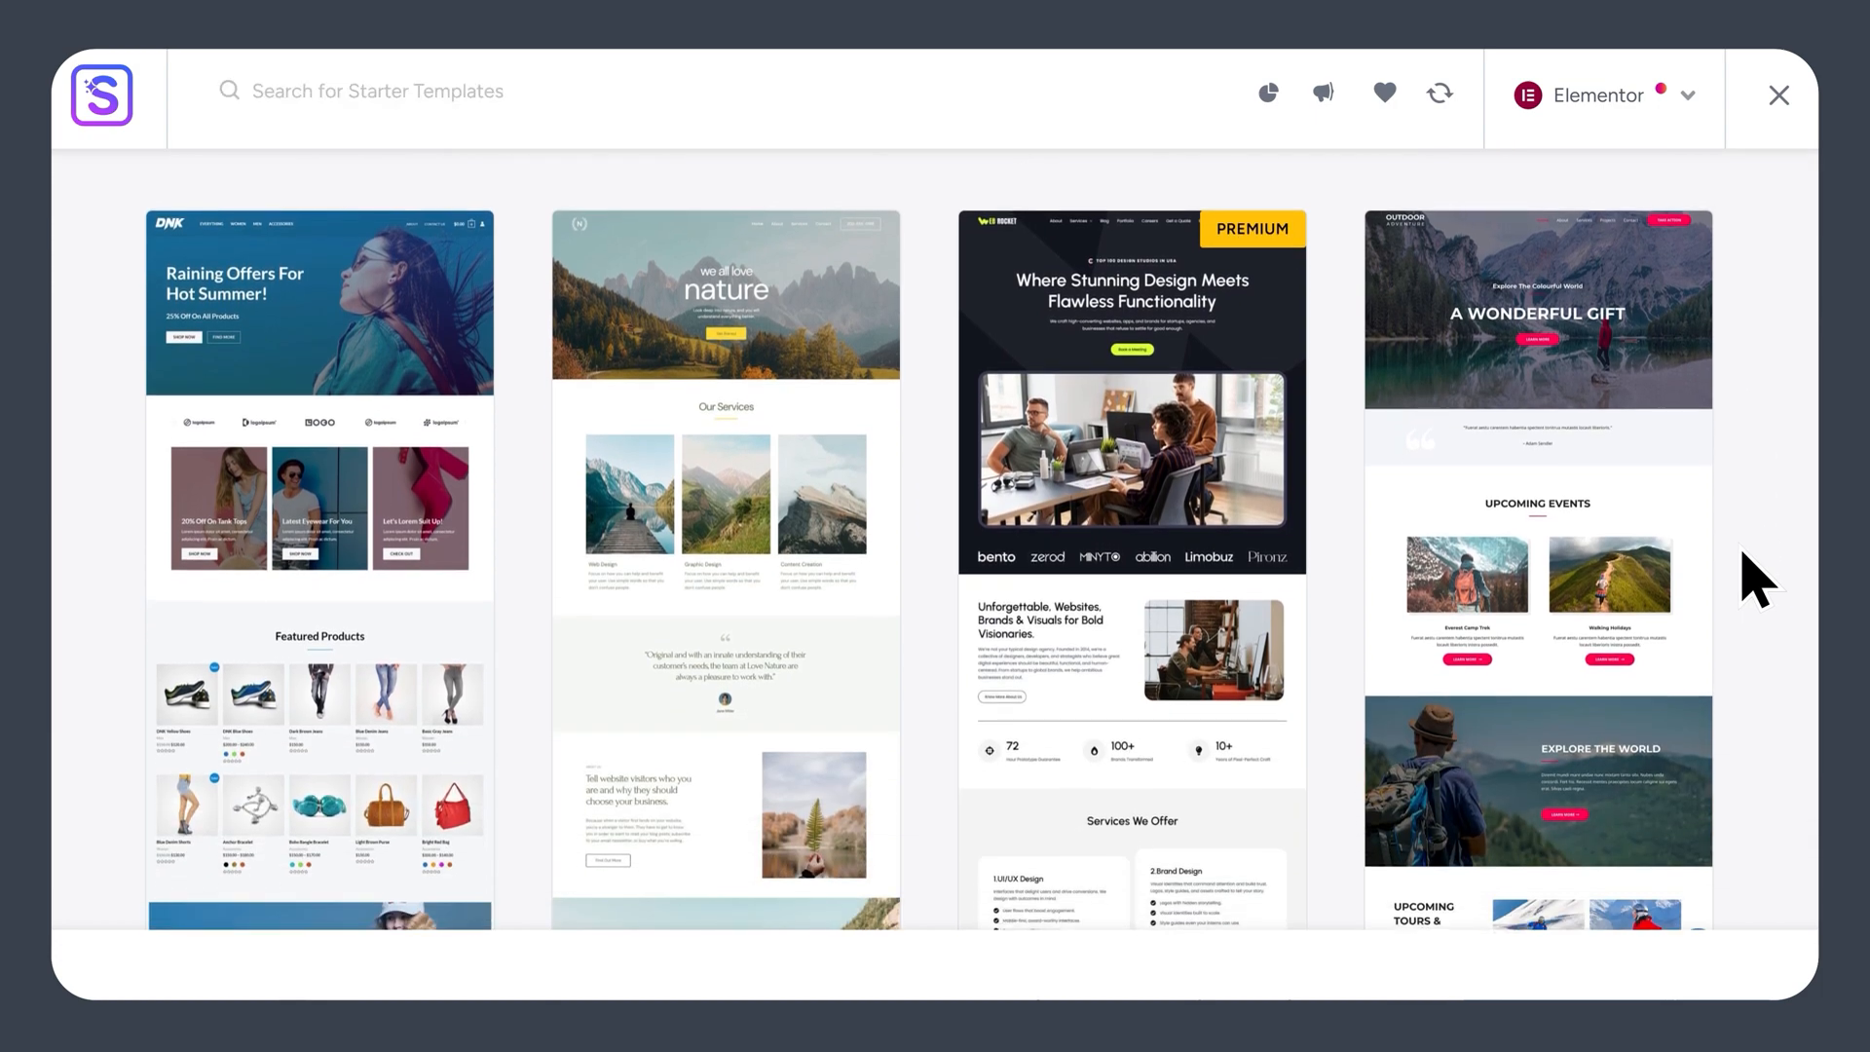
scroll("down", 3)
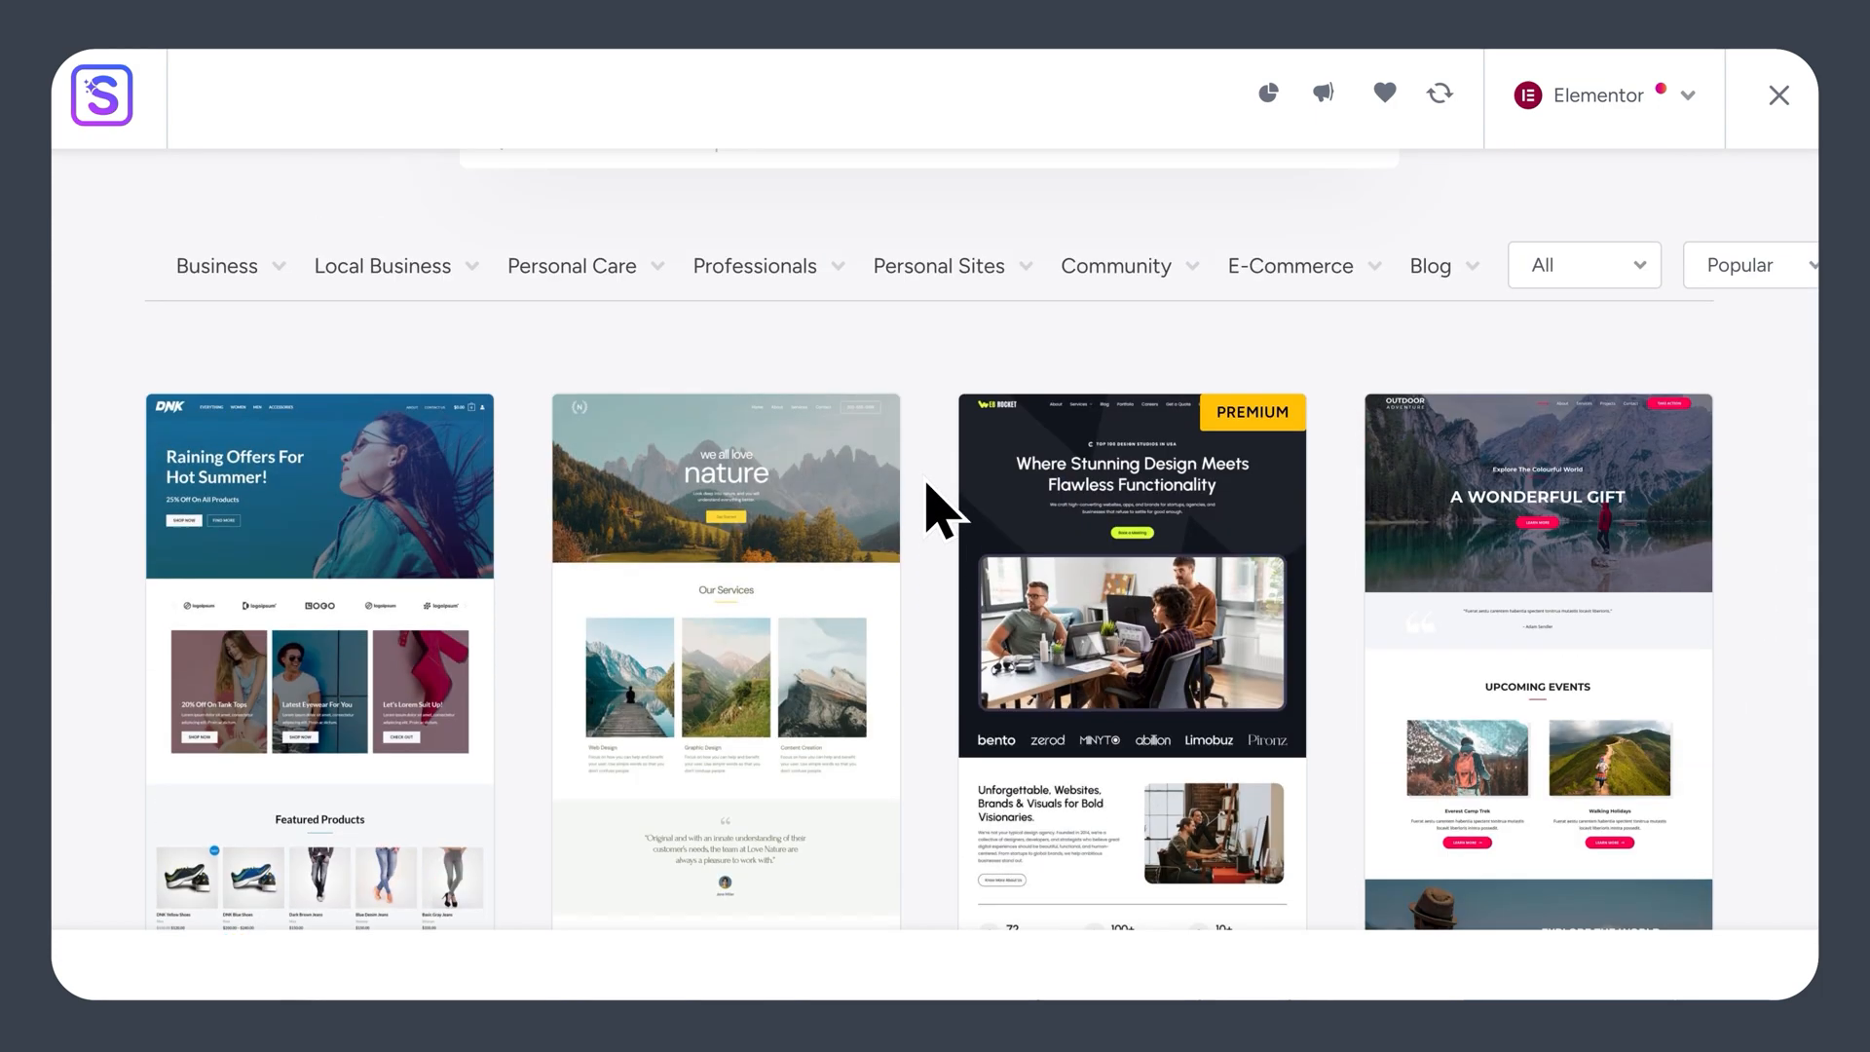
left_click(939, 265)
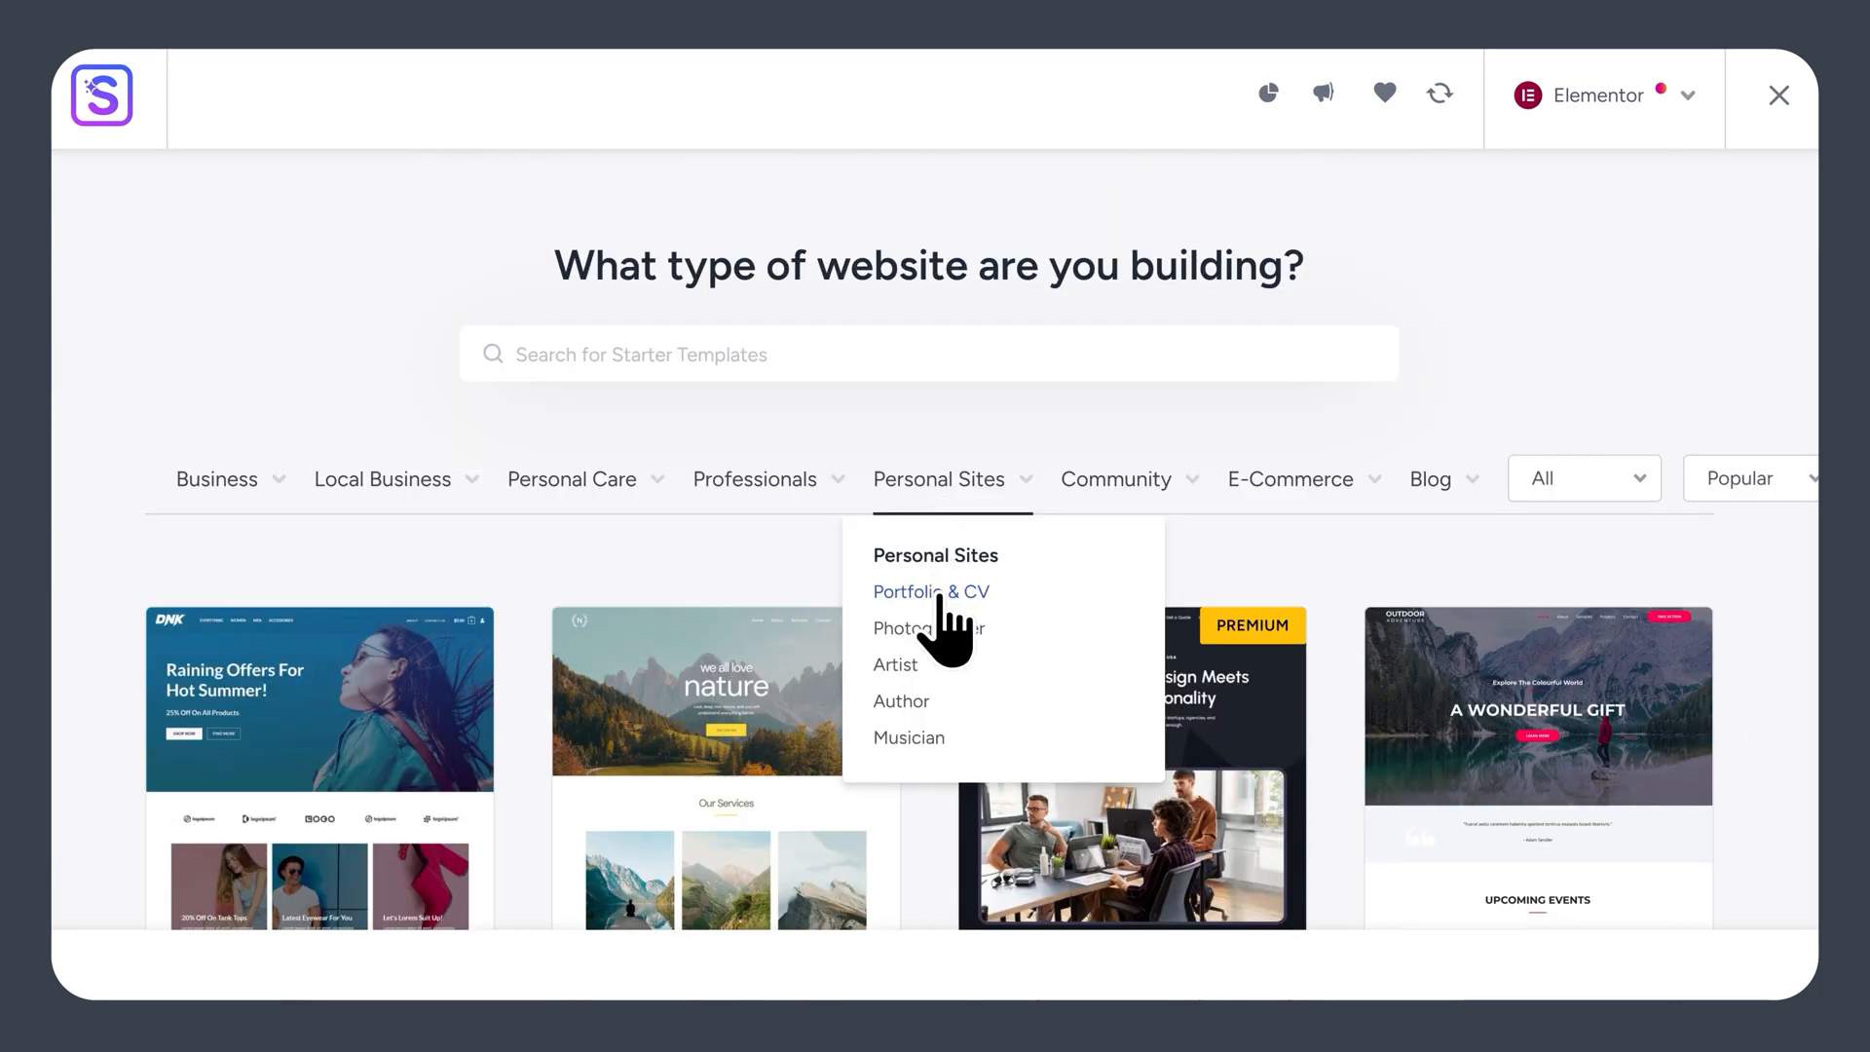
left_click(931, 592)
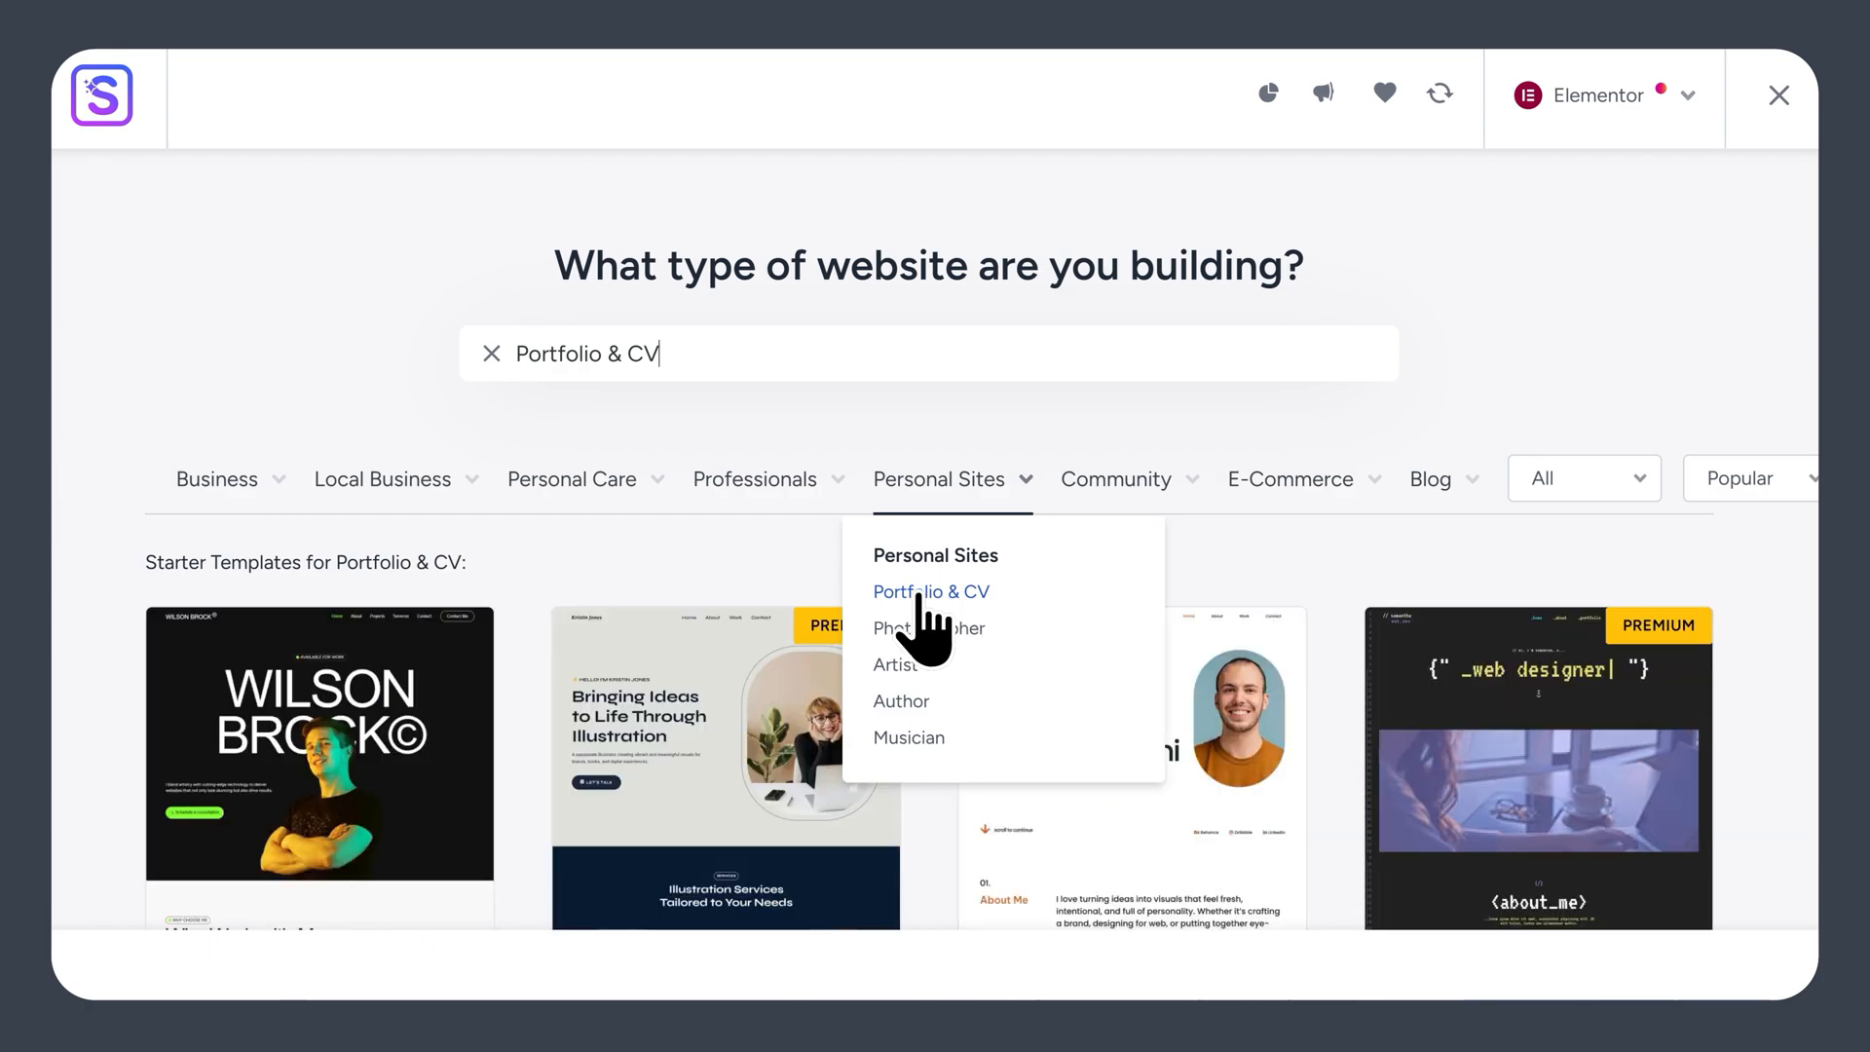
left_click(931, 592)
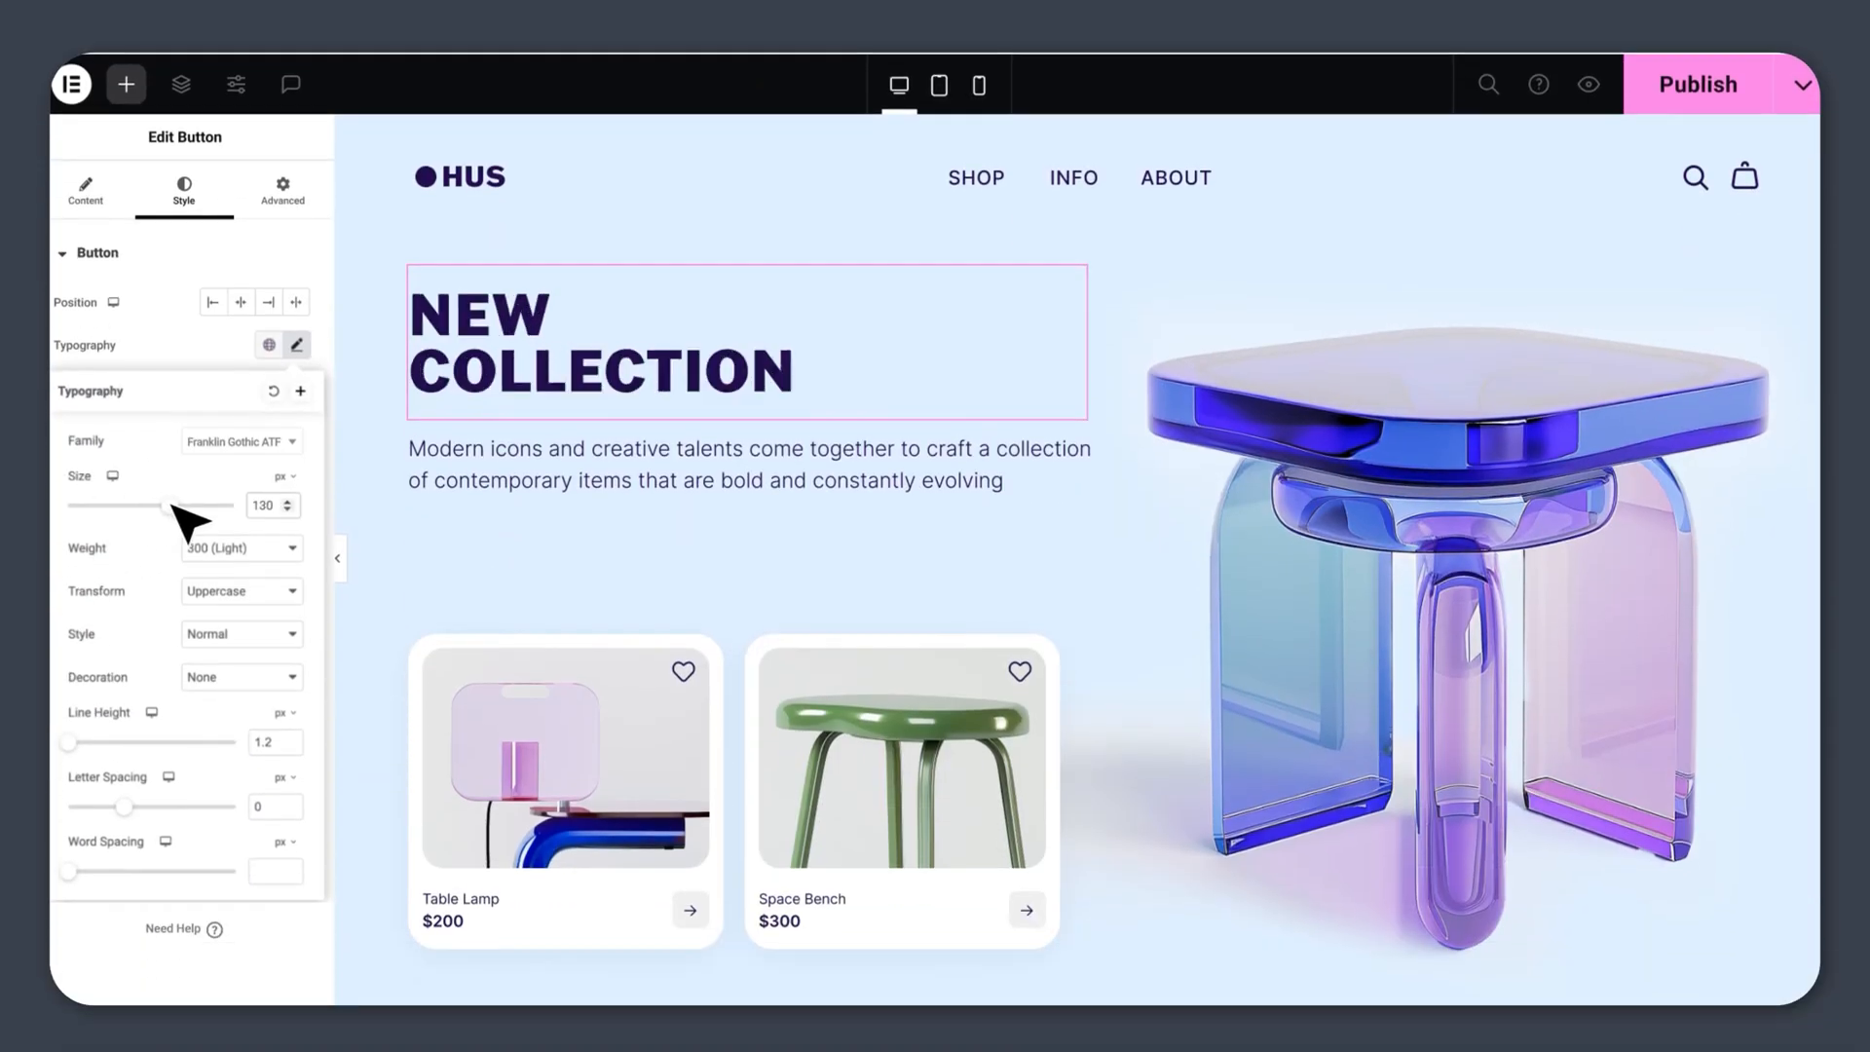
Step: Import the Wilson Brock portfolio template and view the site
left_click(125, 84)
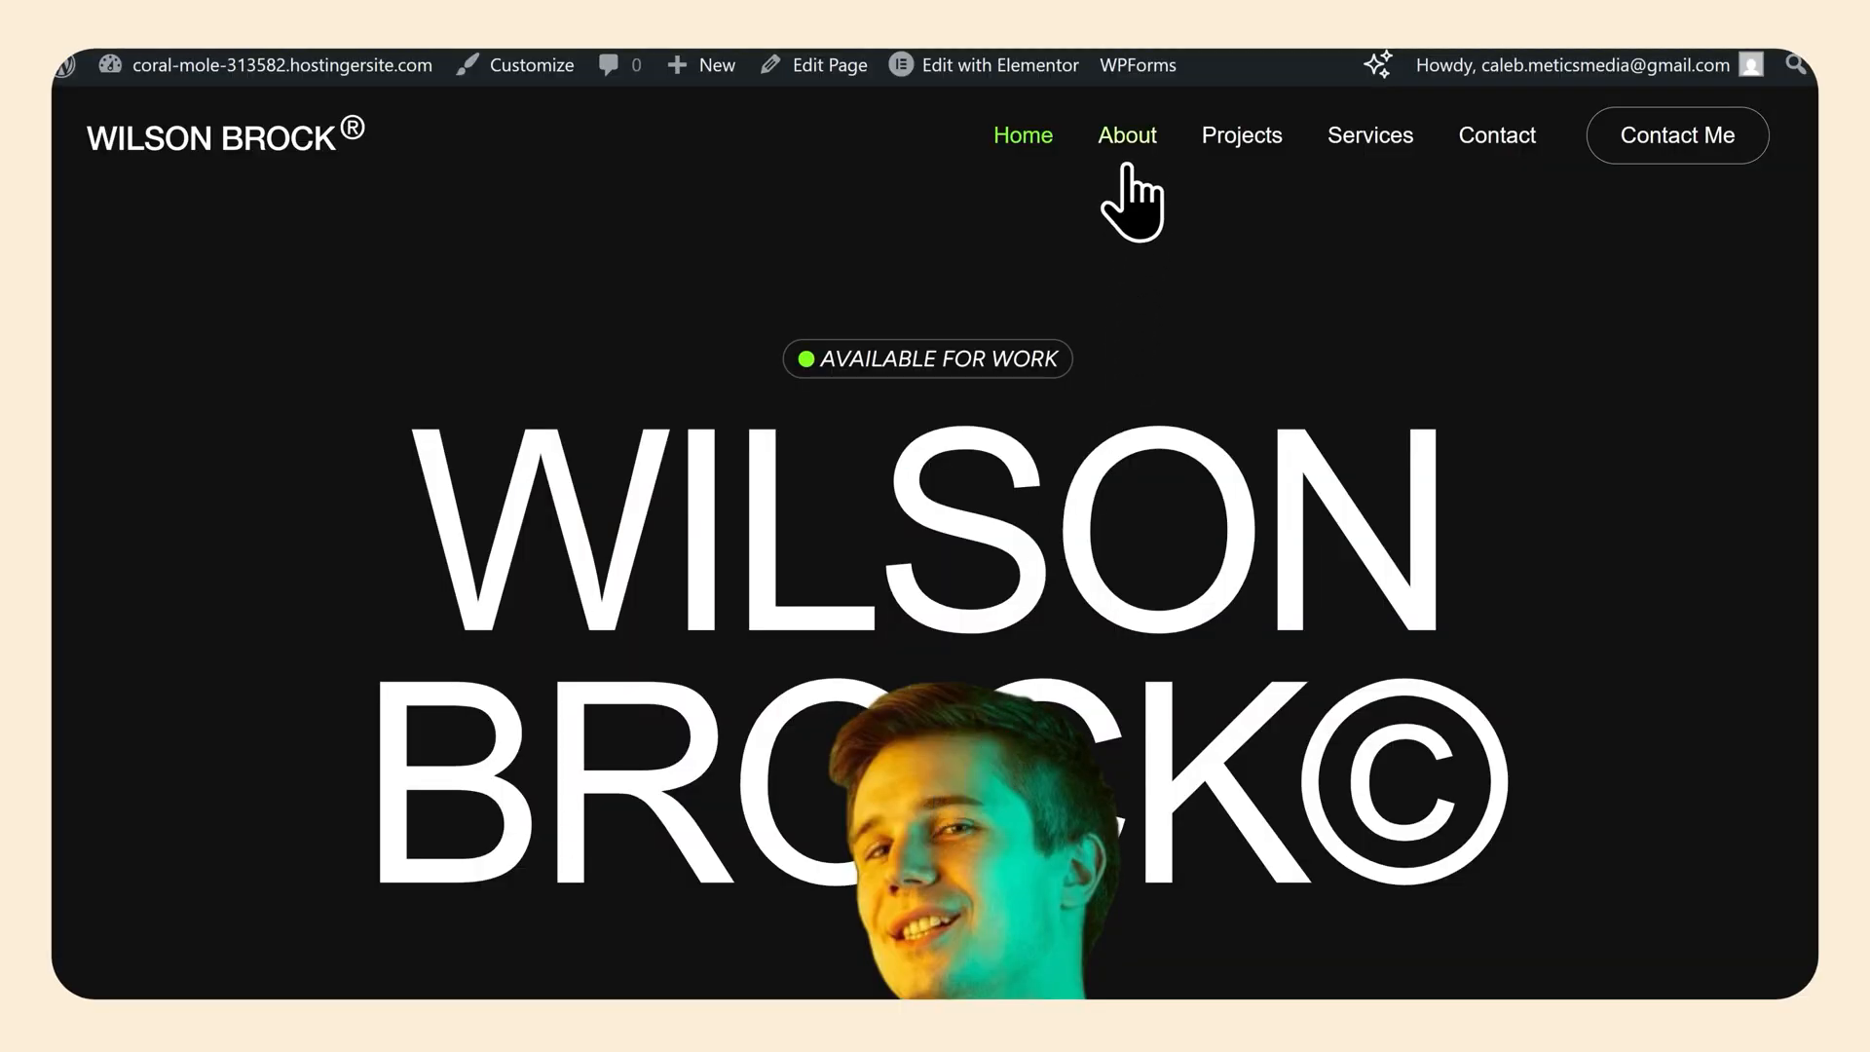
Step: Go to the About page and launch Edit with Elementor from the admin bar
left_click(1124, 135)
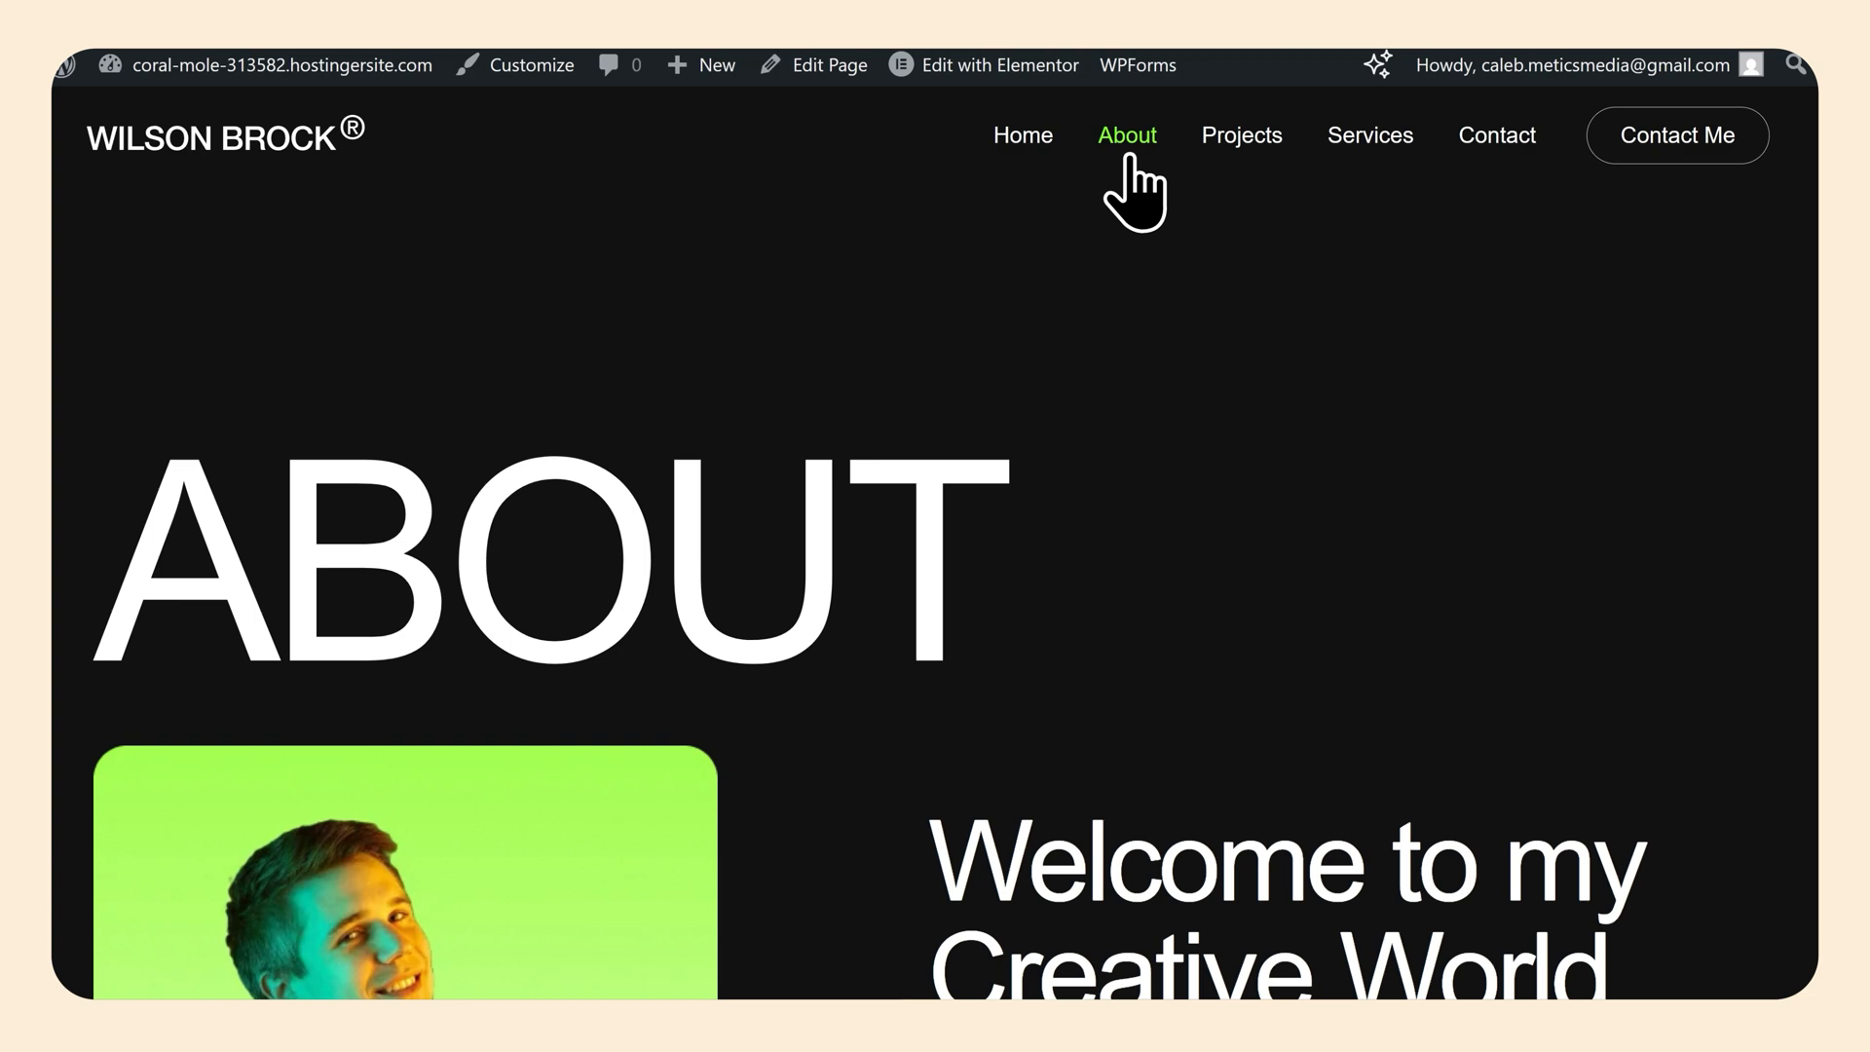
left_click(999, 65)
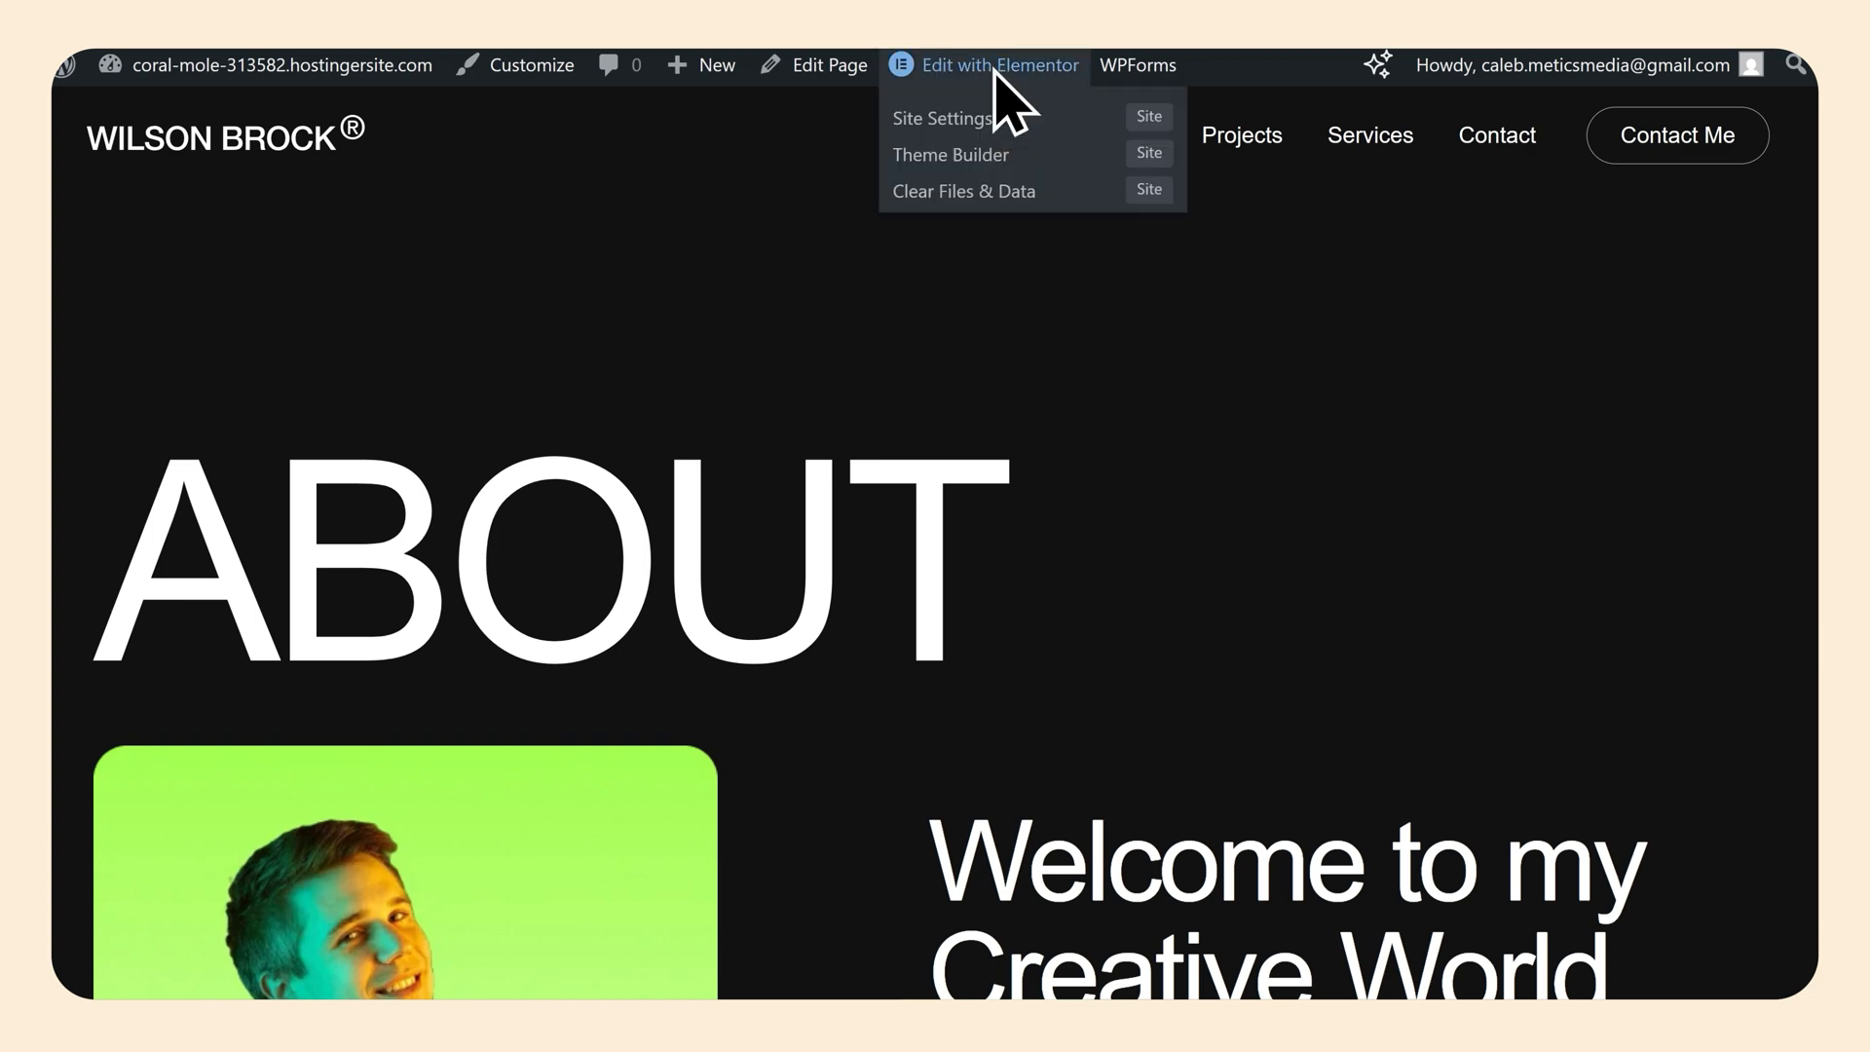
left_click(999, 66)
type("M")
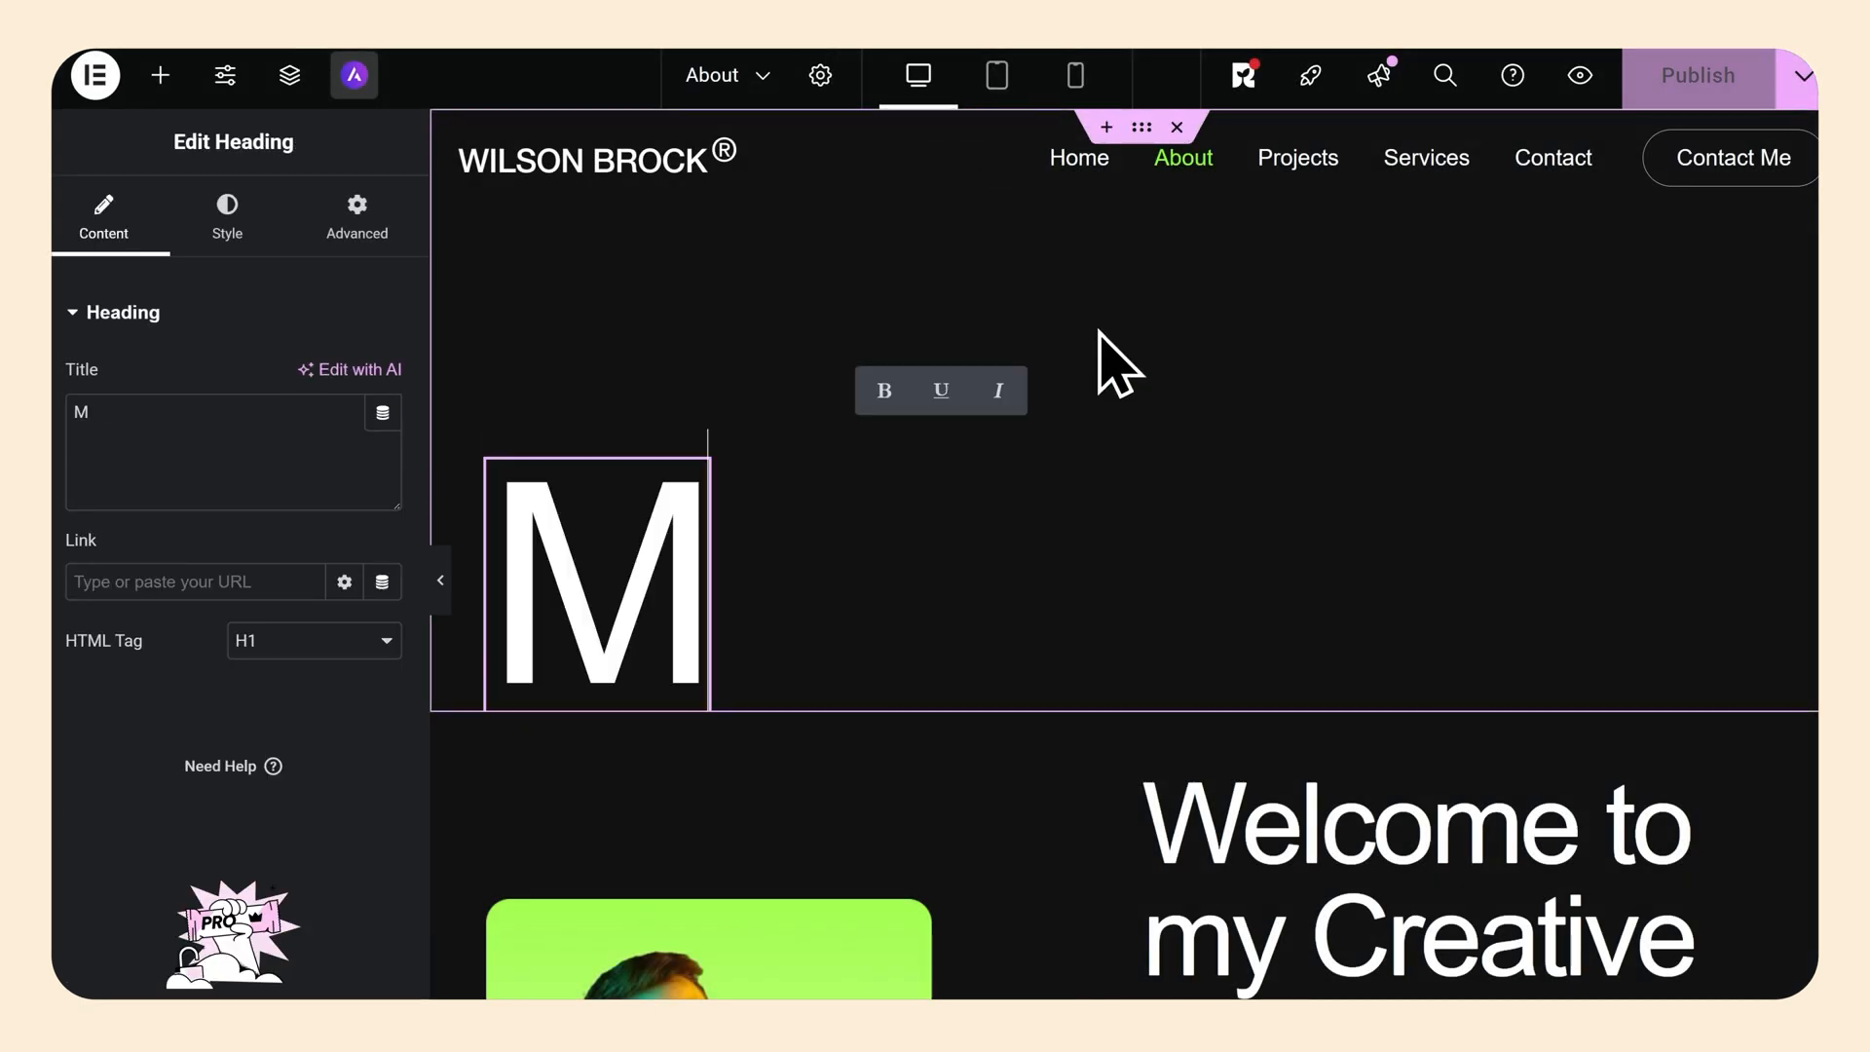
Step: Replace the heading's Title text so it reads 'Metics Media'
type("etics Media")
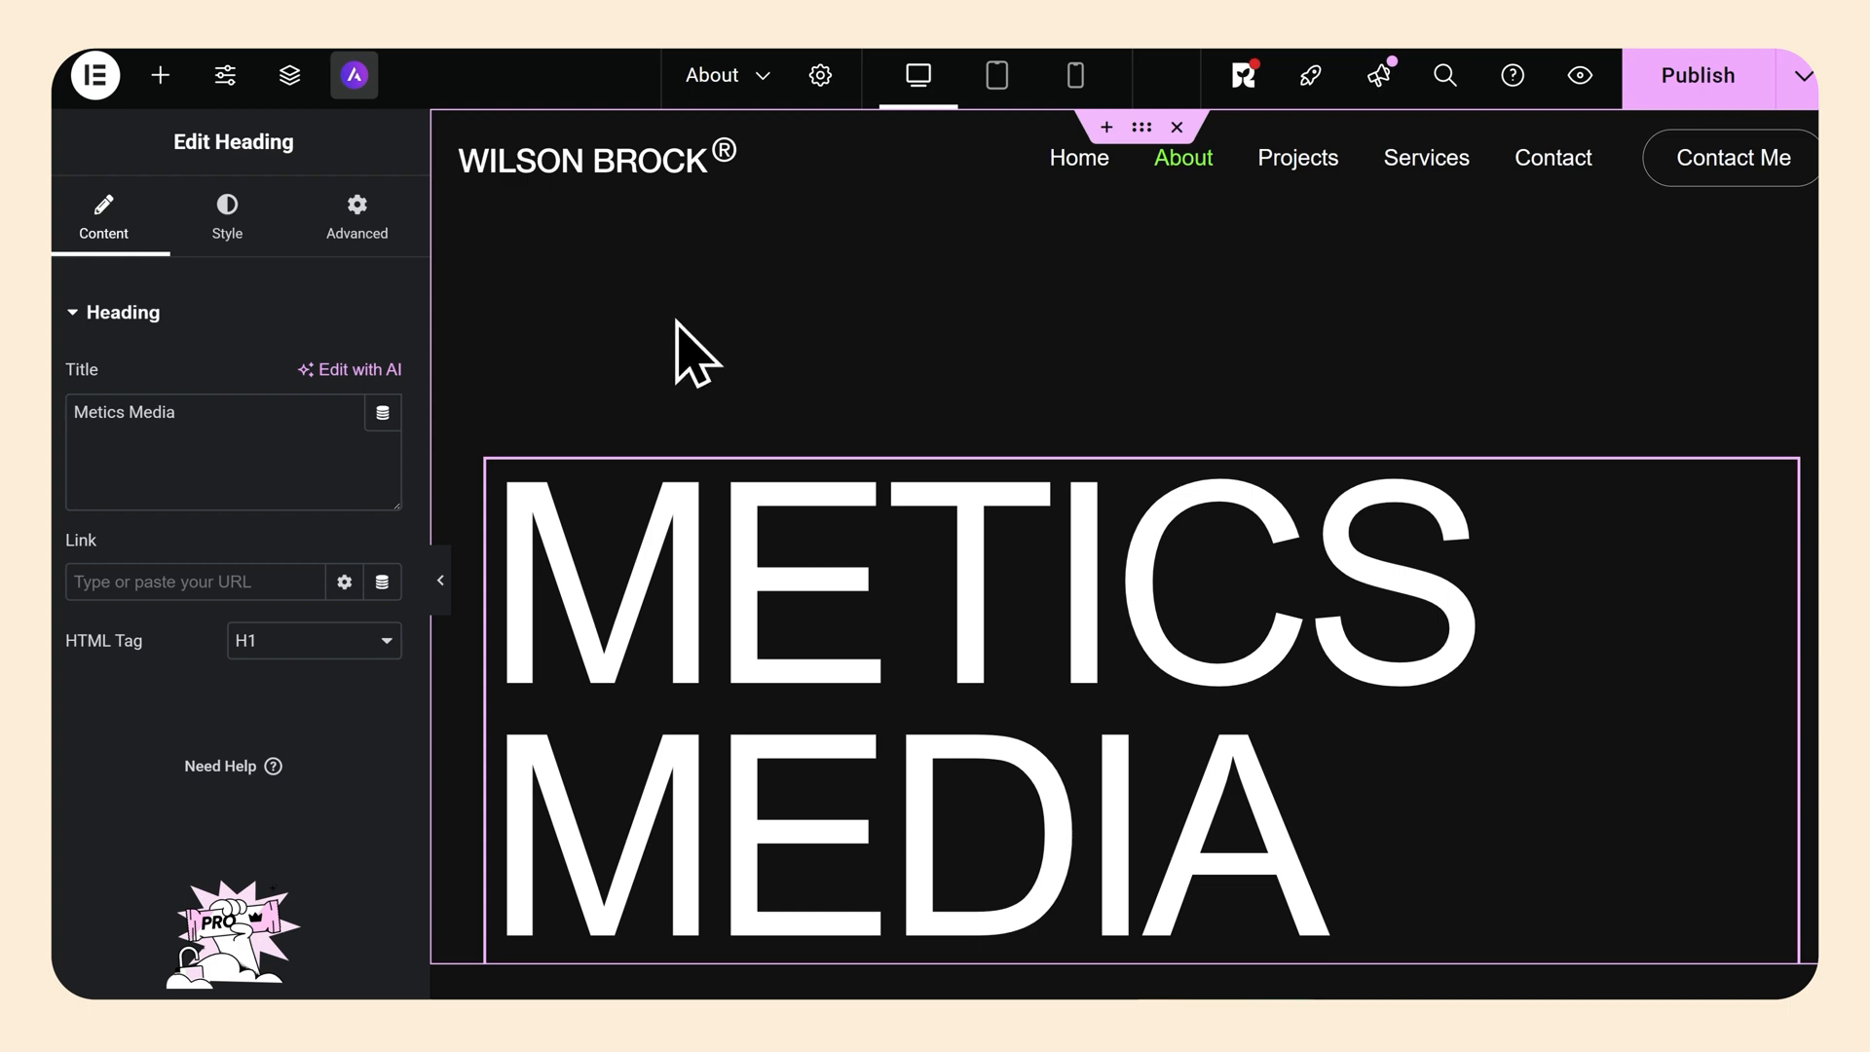
mouse_move(158, 76)
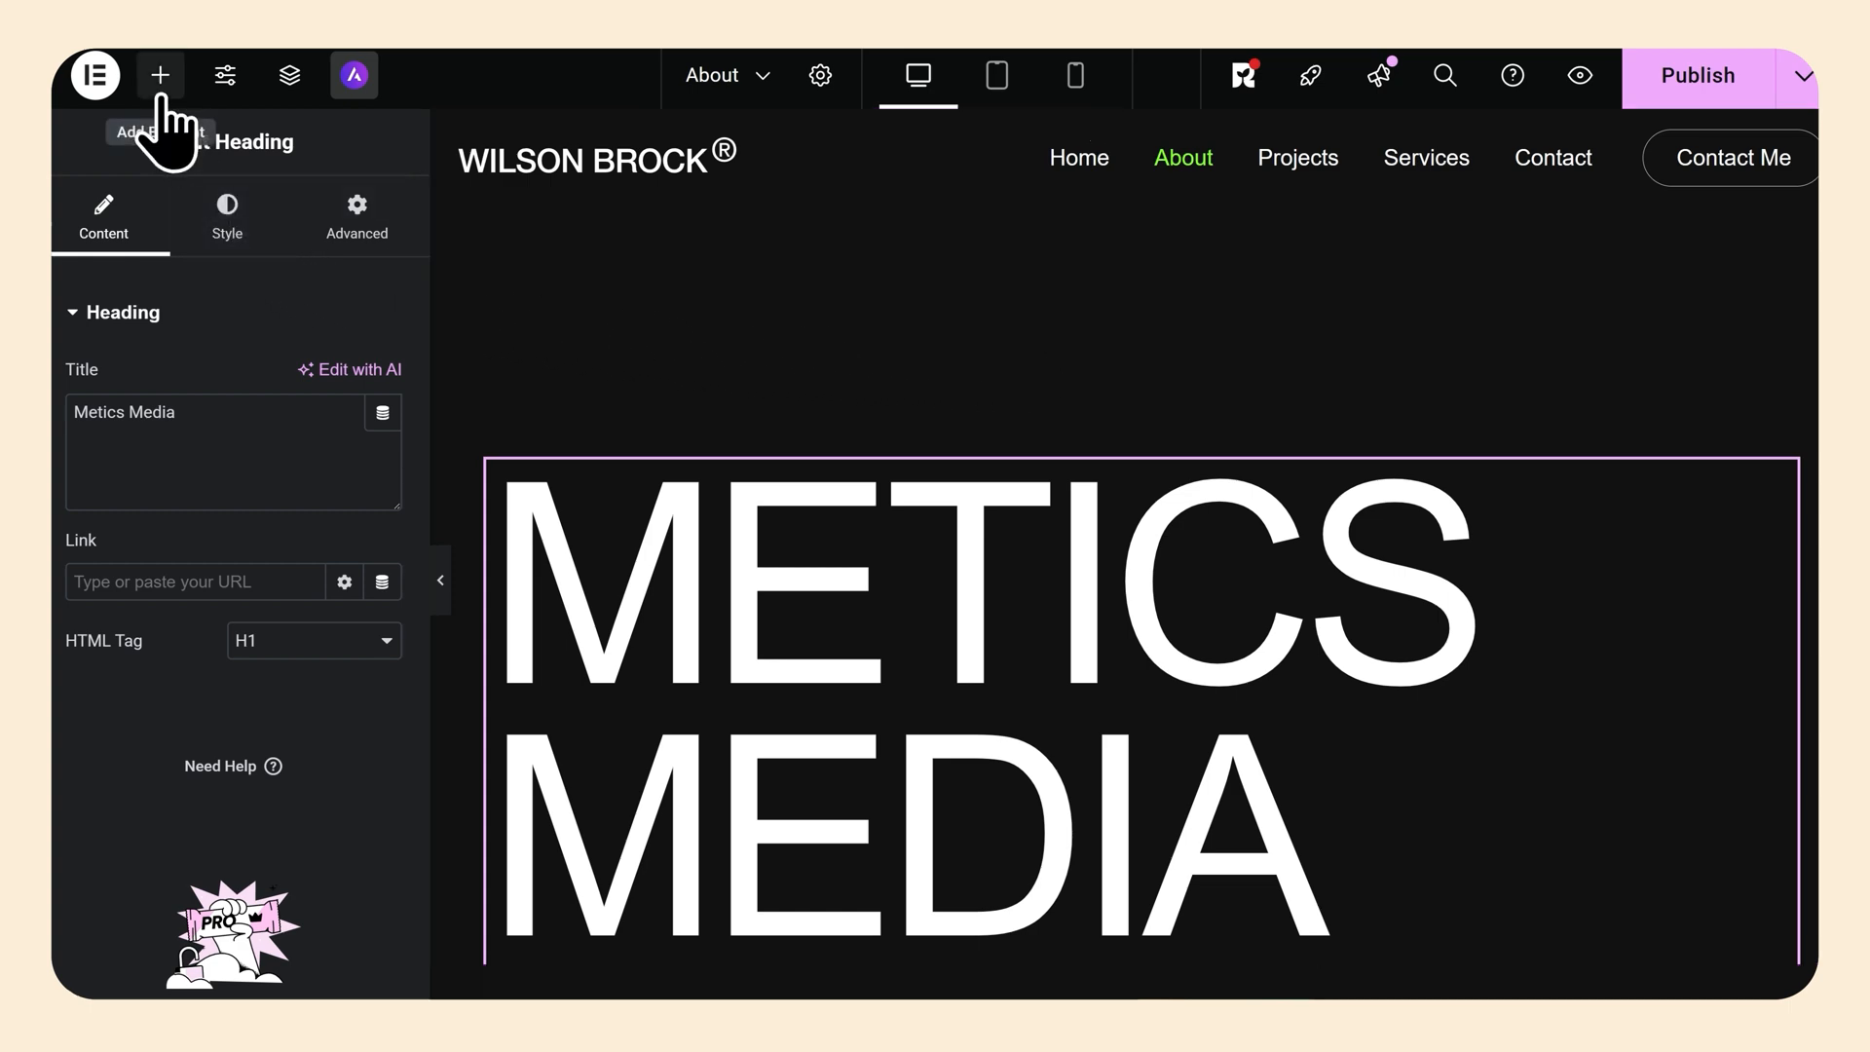